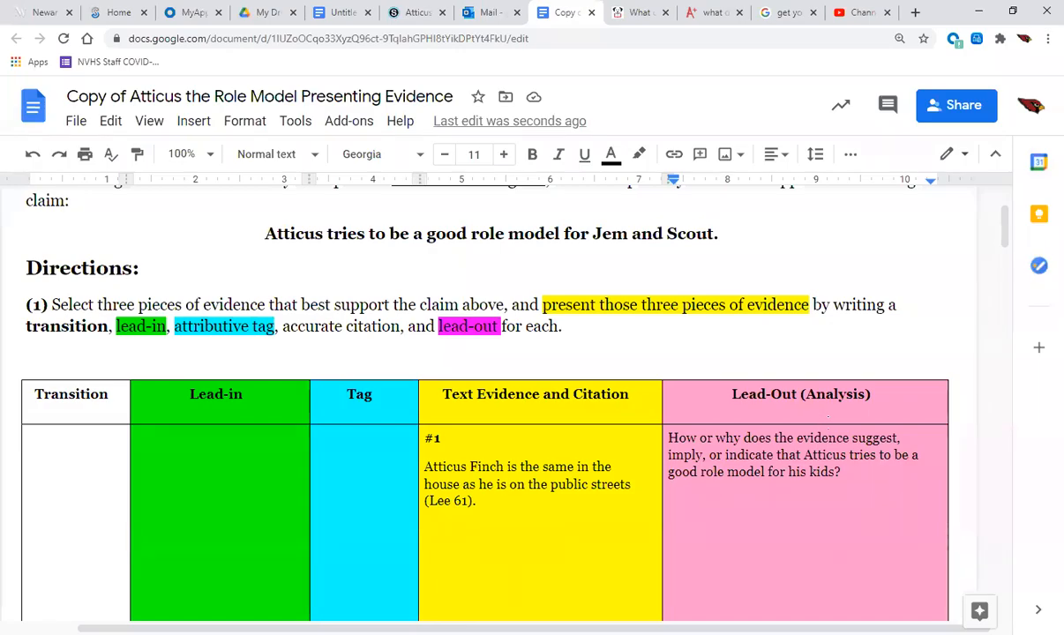
pyautogui.moveTo(965, 391)
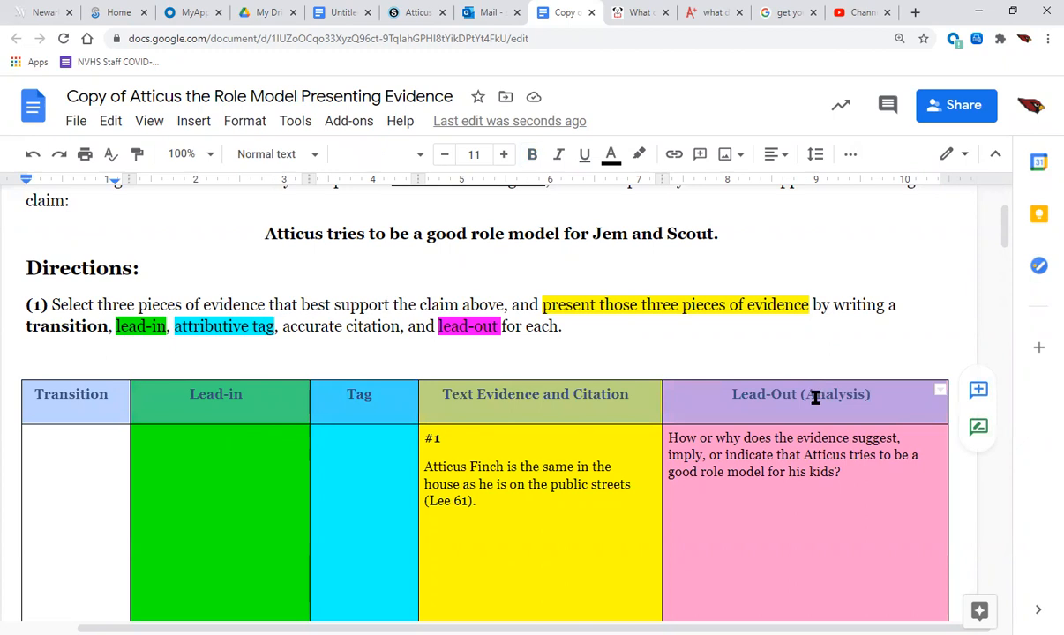
pyautogui.moveTo(820, 399)
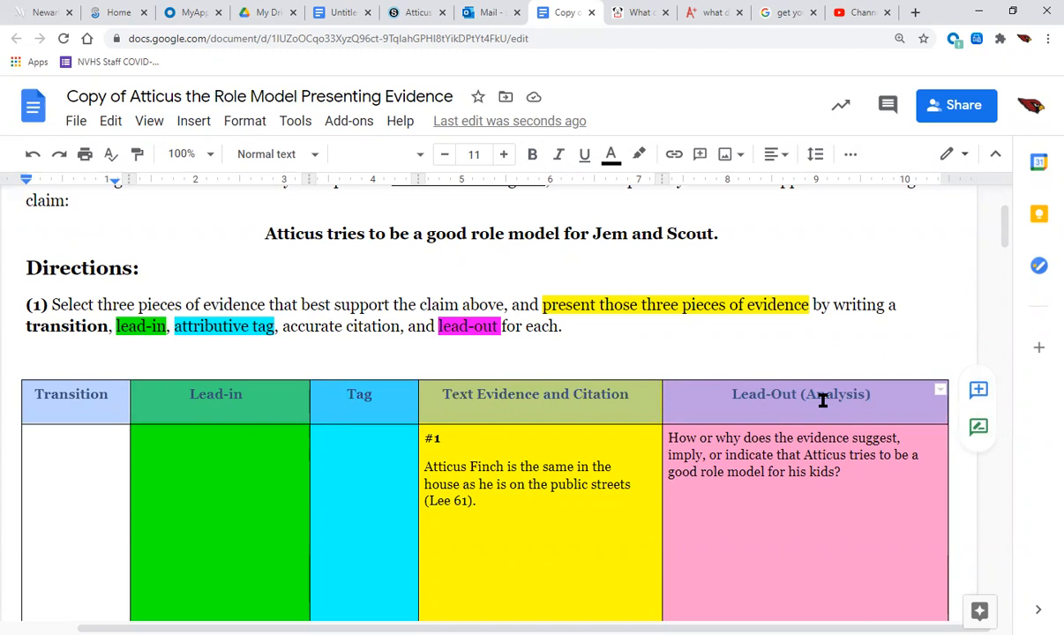
# Step: Select and deselect the claim sentence, then scroll down to the #2 (Lee 101) evidence row
pyautogui.click(219, 393)
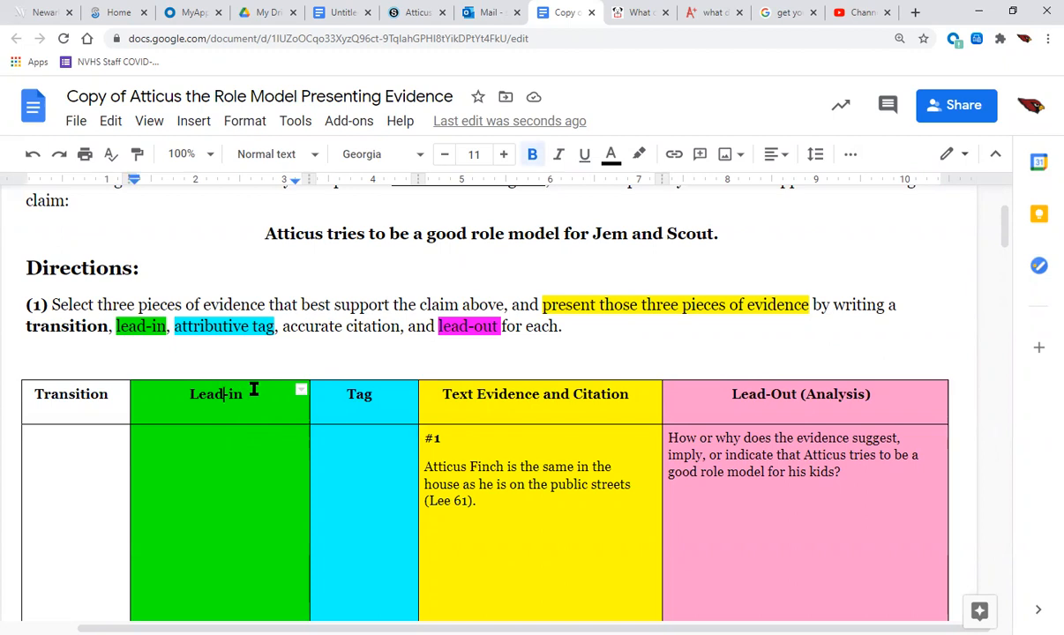
pyautogui.moveTo(326, 398)
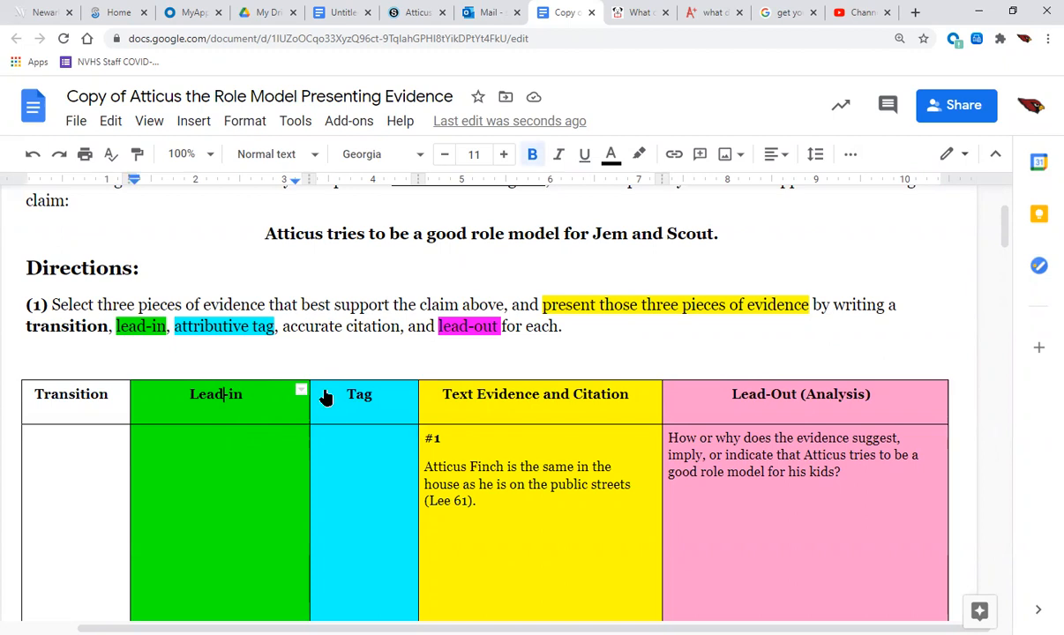
pyautogui.moveTo(520, 394)
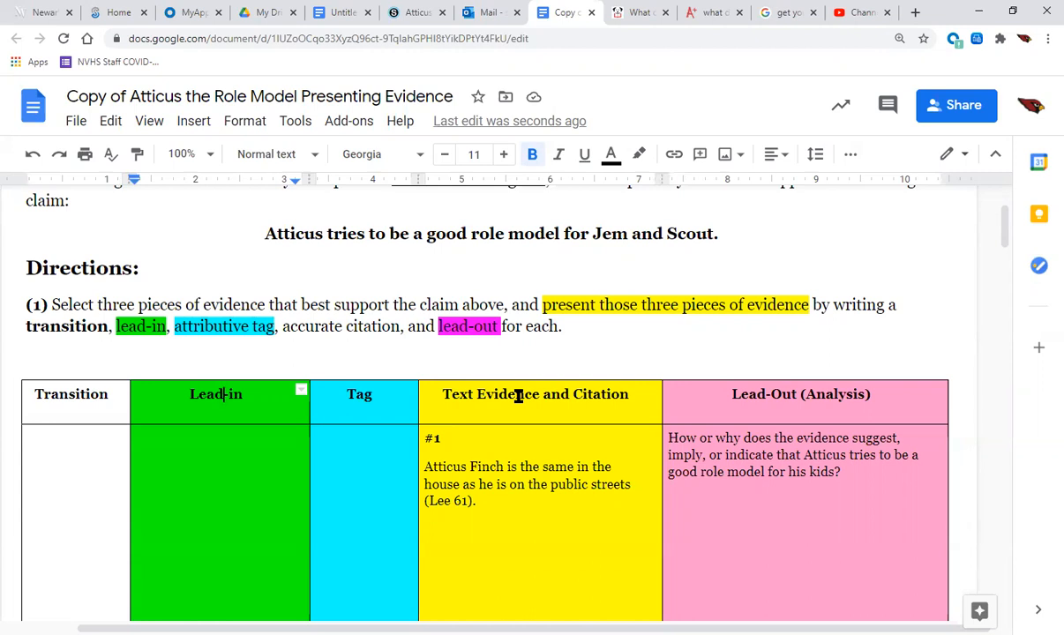
pyautogui.moveTo(506, 394)
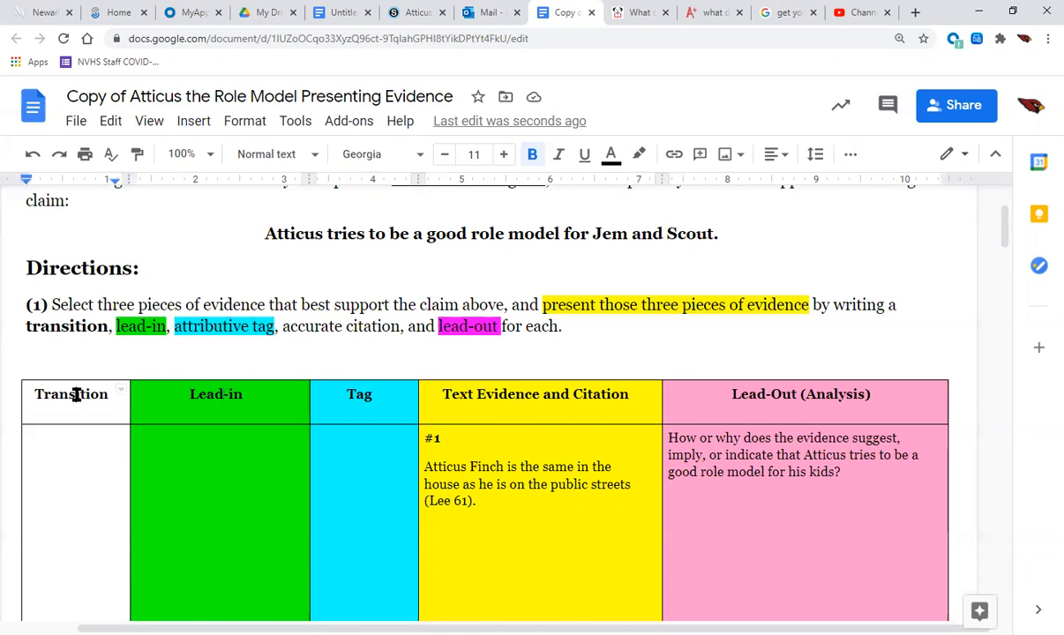
pyautogui.doubleClick(216, 394)
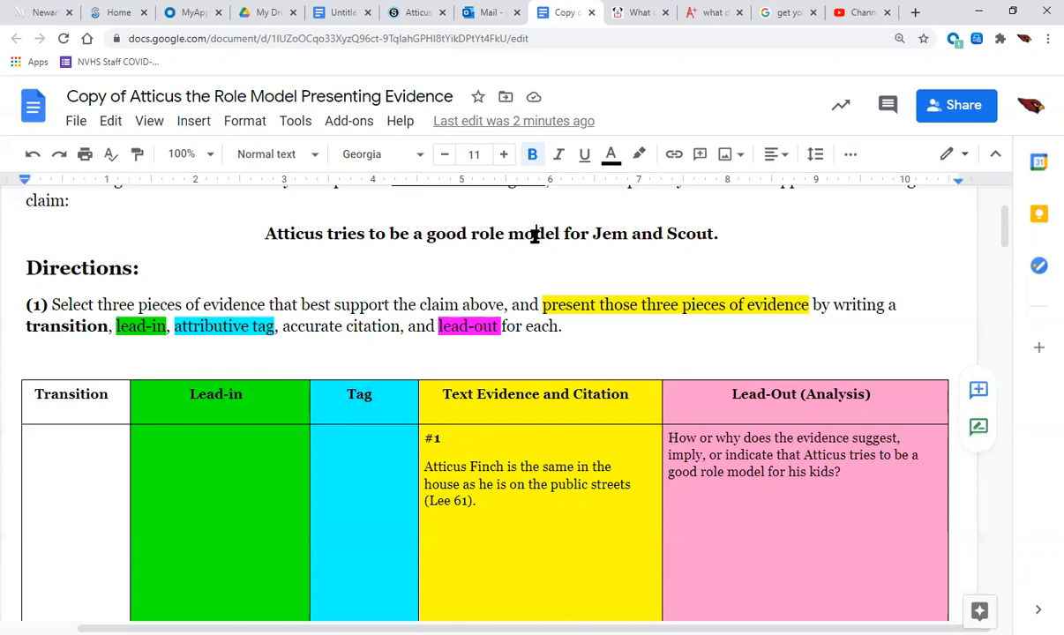
pyautogui.tripleClick(490, 234)
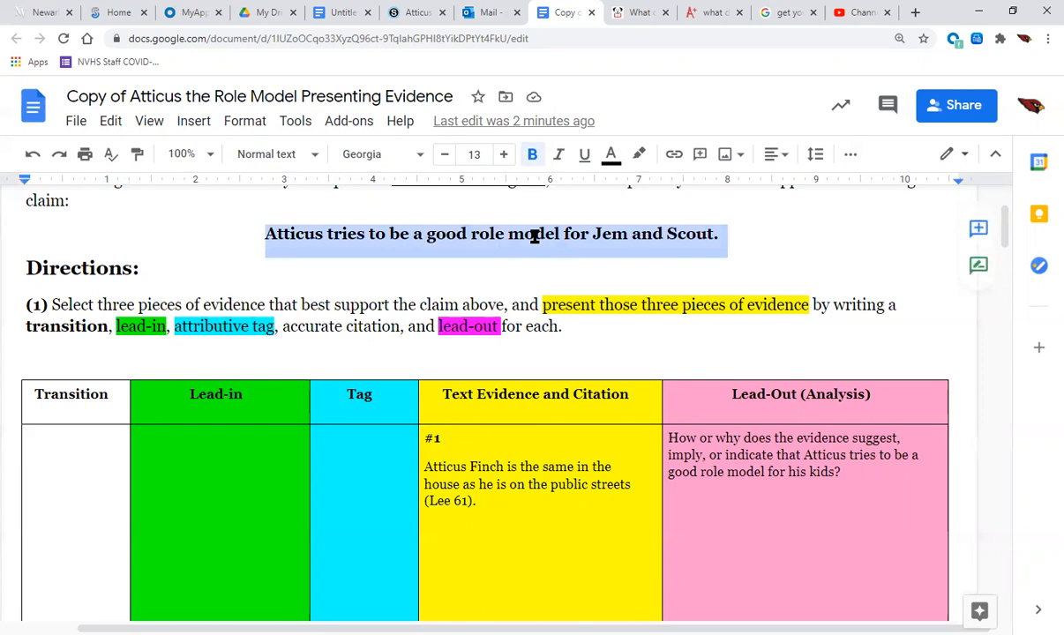
pyautogui.click(634, 234)
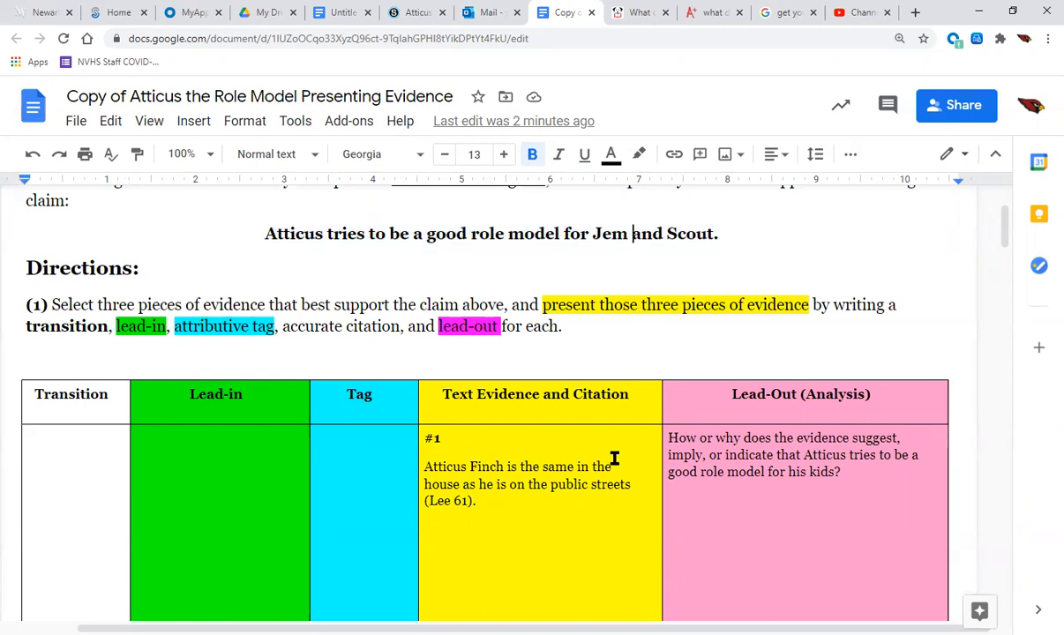
pyautogui.scroll(-3)
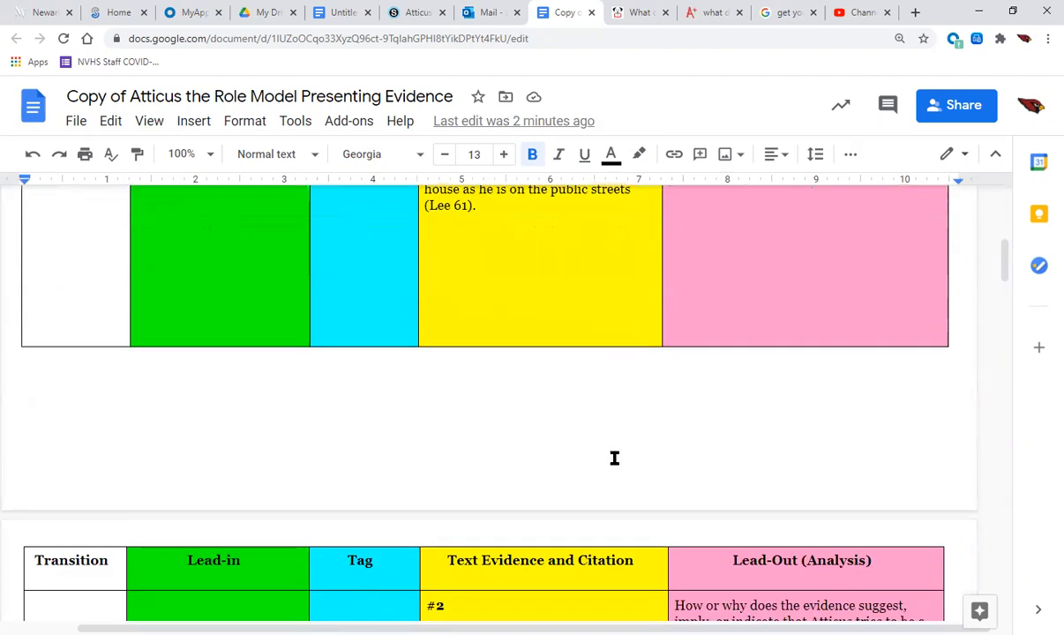
pyautogui.scroll(-3)
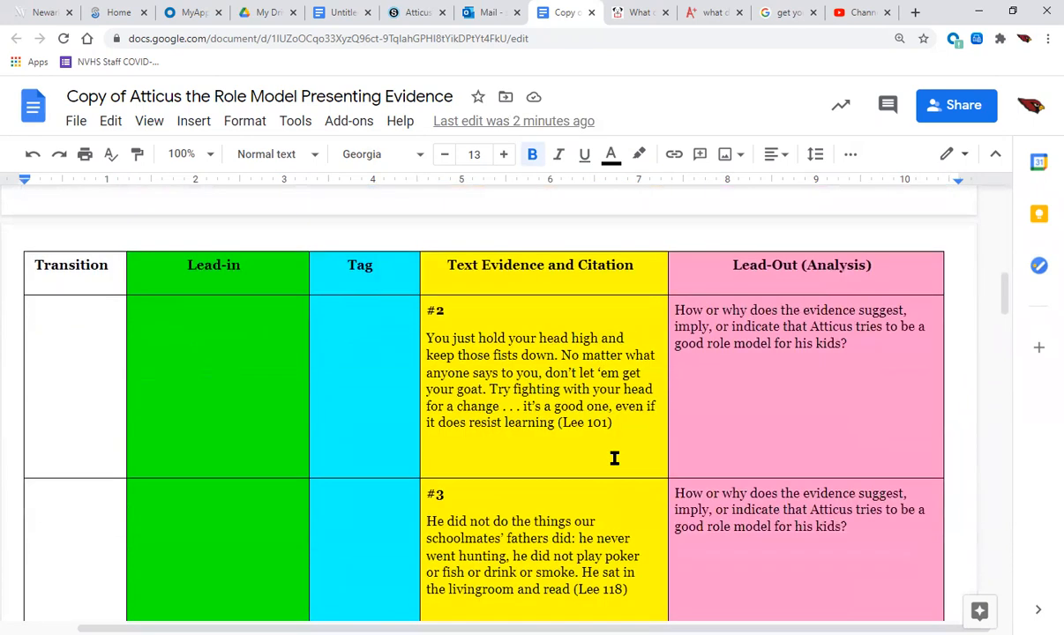
pyautogui.moveTo(567, 385)
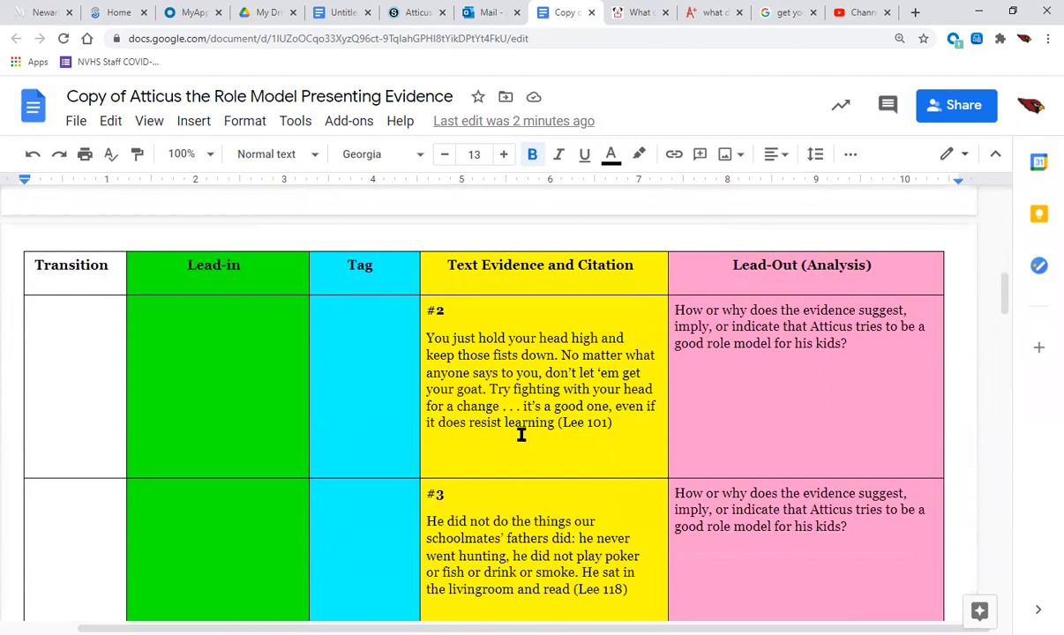
pyautogui.moveTo(483, 362)
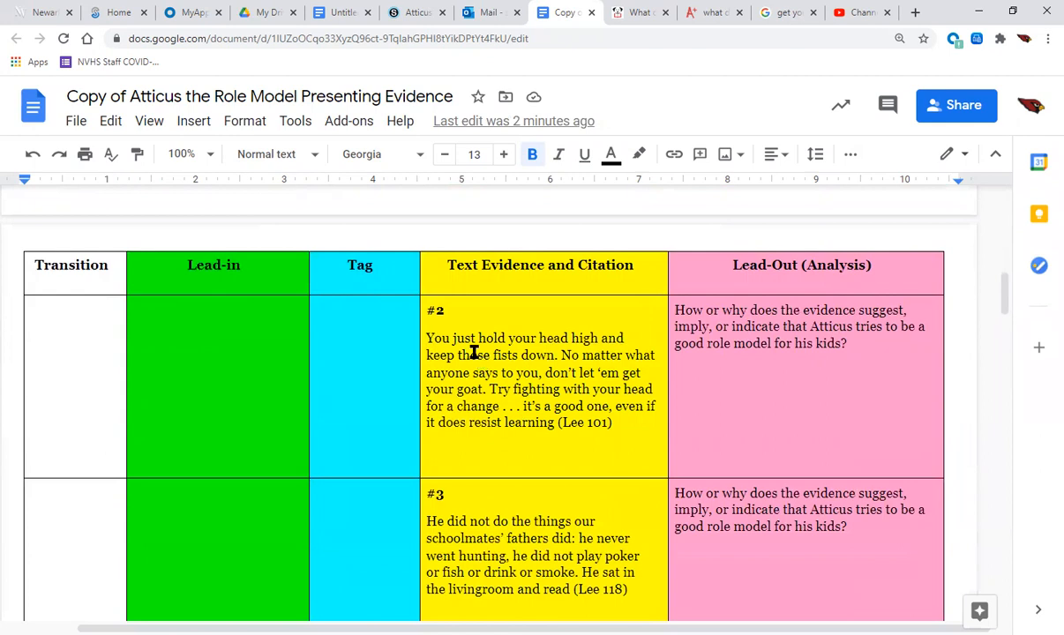
pyautogui.moveTo(479, 345)
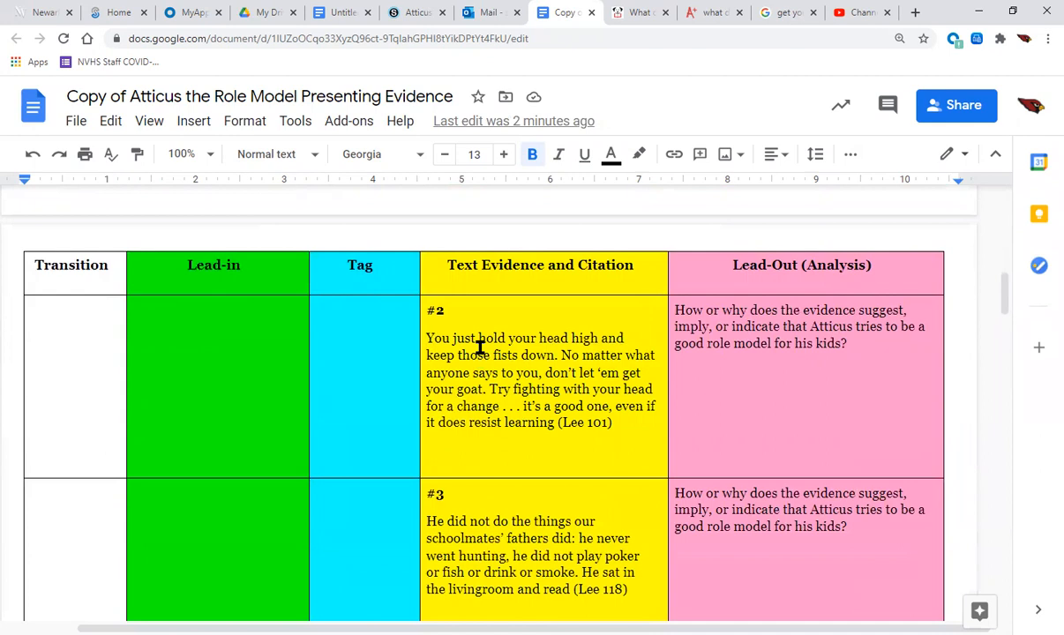
pyautogui.moveTo(473, 346)
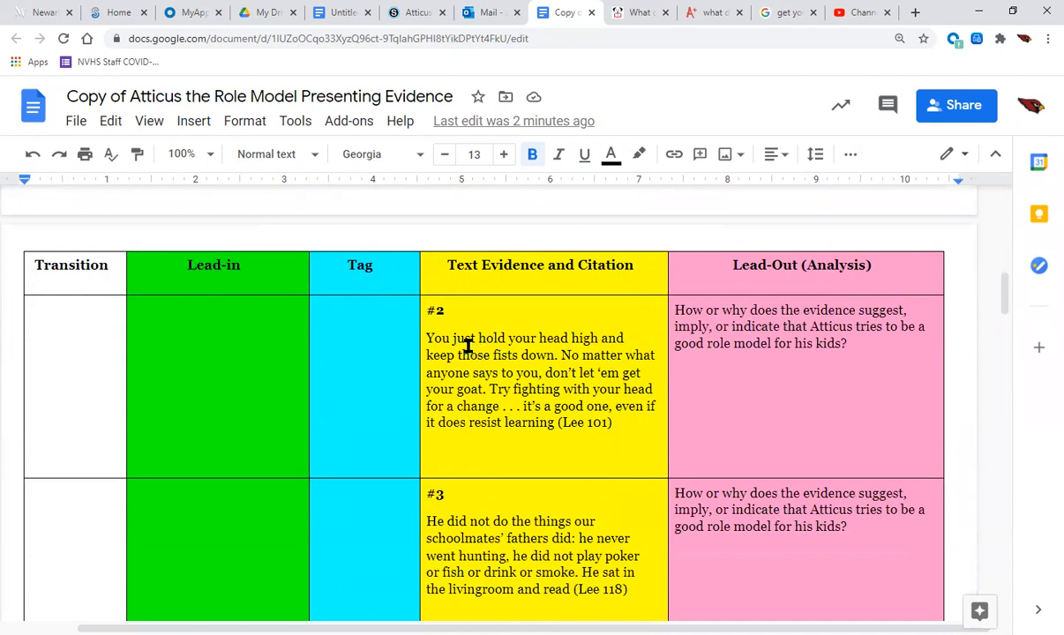
pyautogui.moveTo(468, 371)
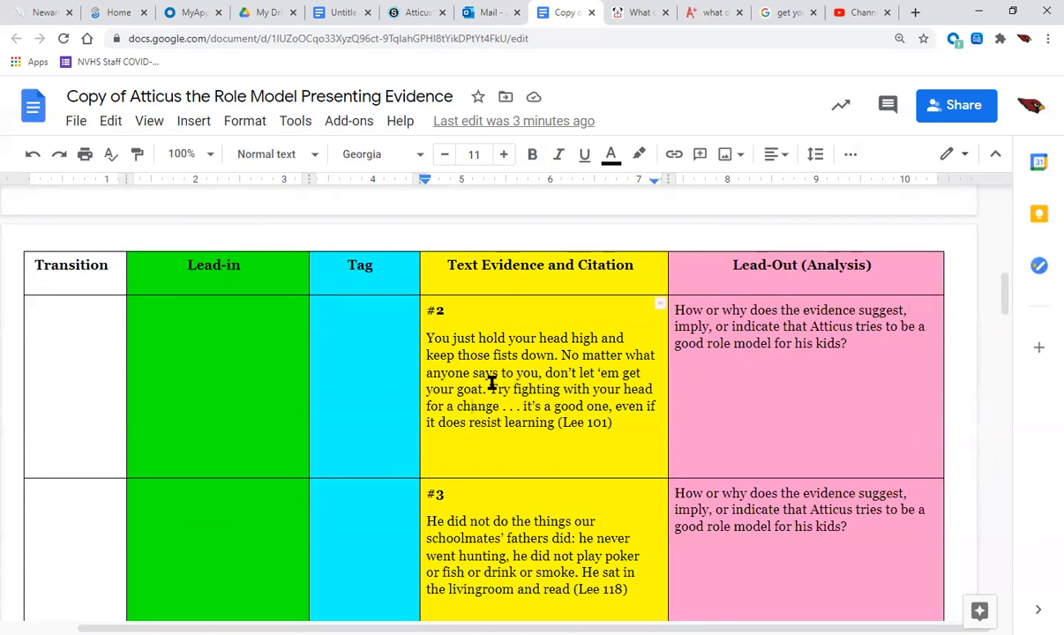
pyautogui.moveTo(464, 347)
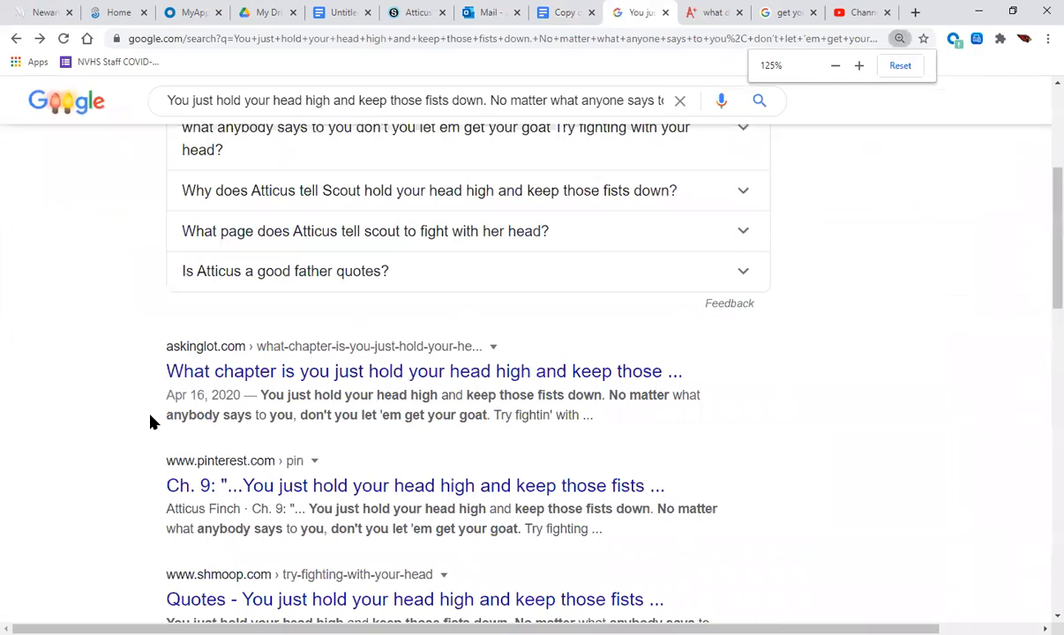
# Step: Open BookRags' answer on 'try fighting with your head' and highlight 'impulsively'
pyautogui.scroll(3)
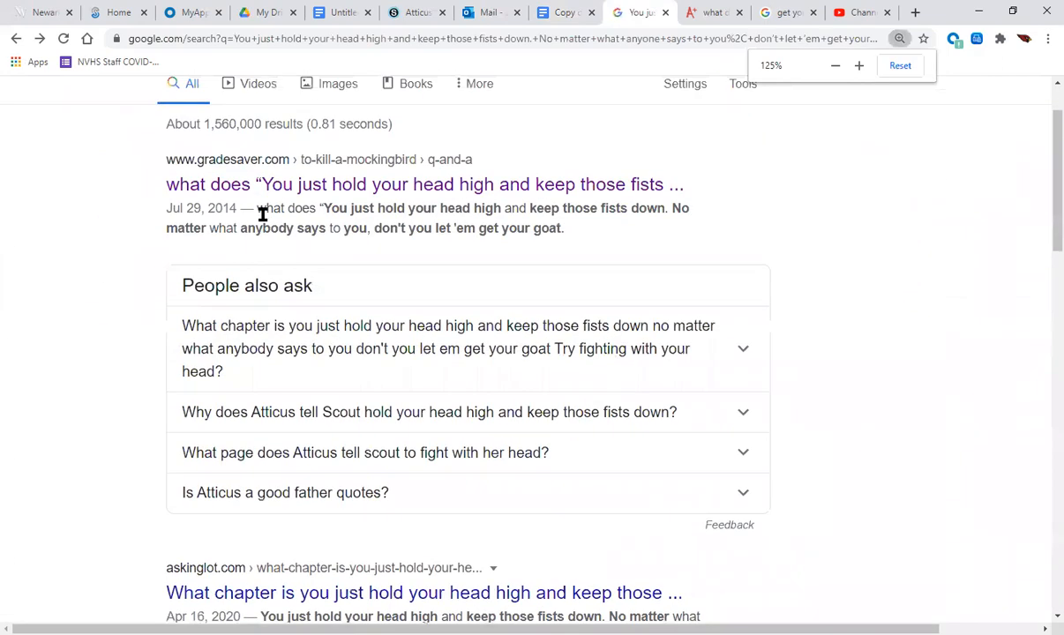
pyautogui.scroll(-3)
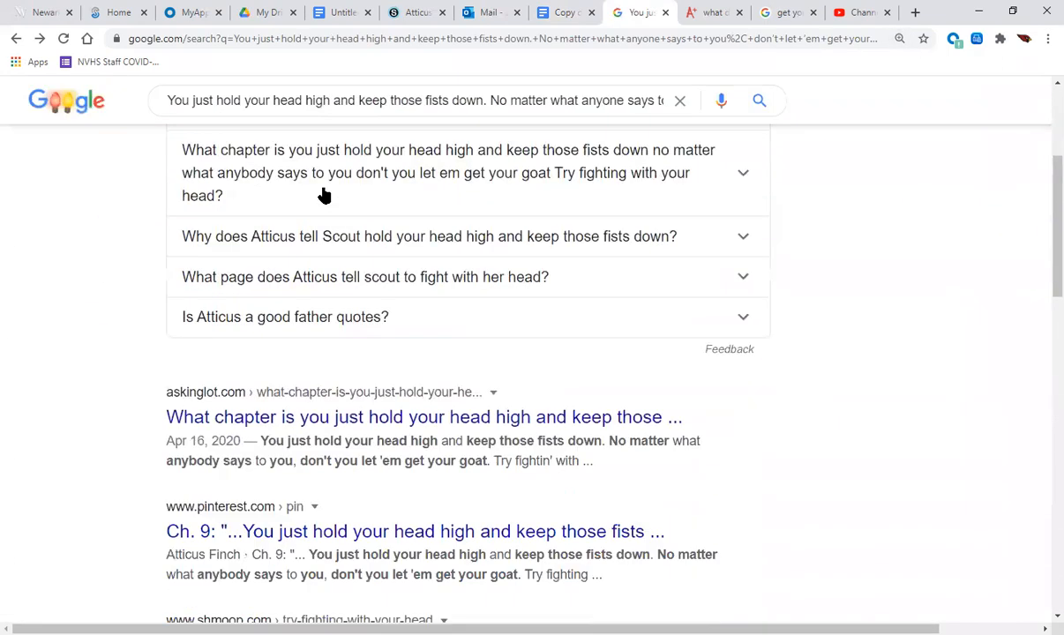
pyautogui.scroll(-3)
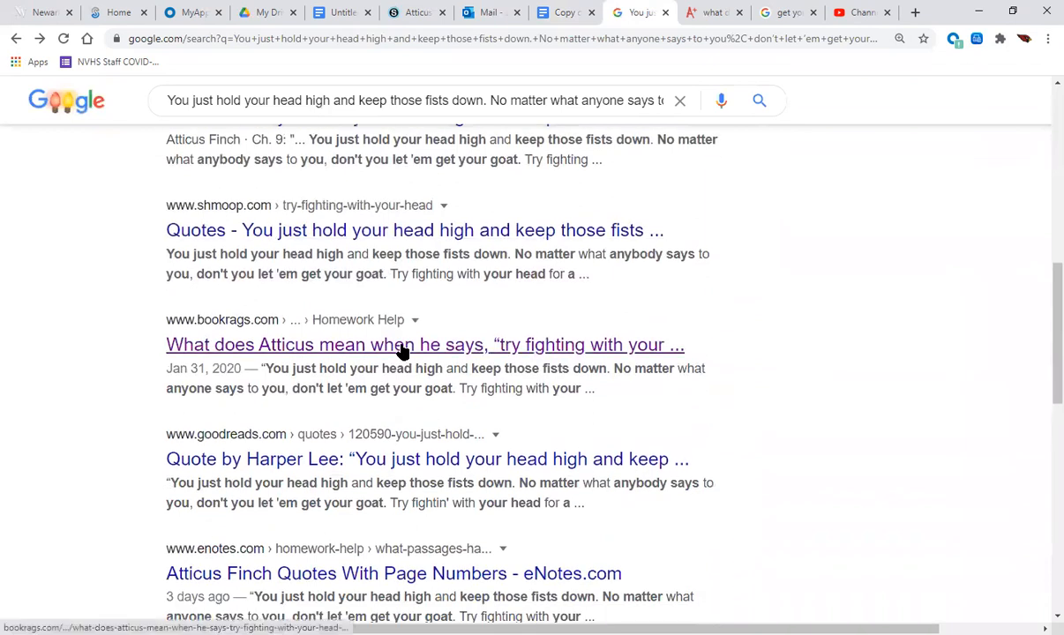
pyautogui.click(425, 344)
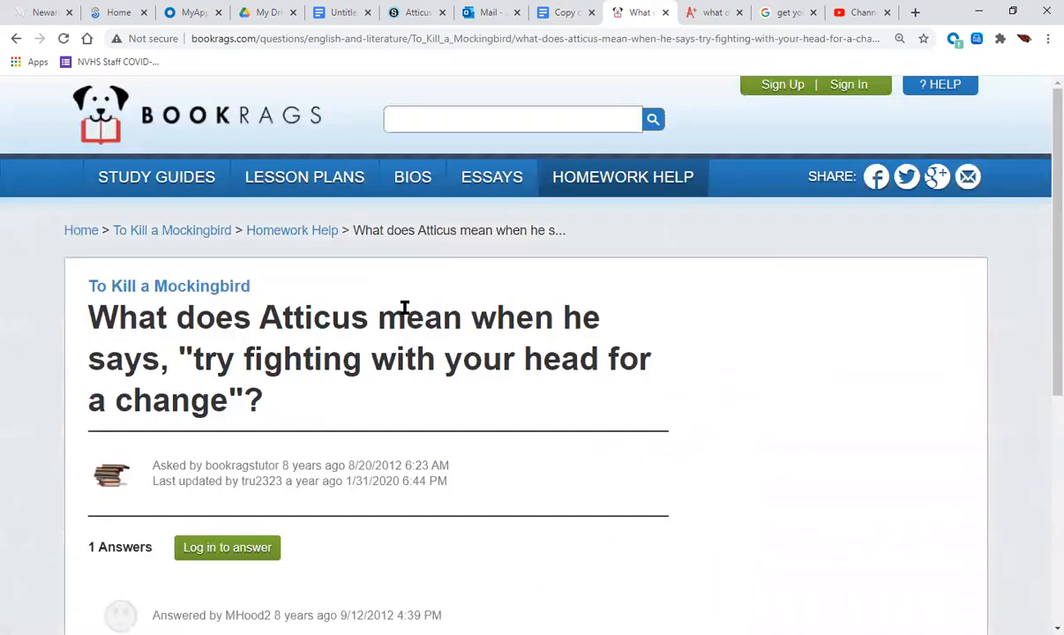
pyautogui.scroll(-3)
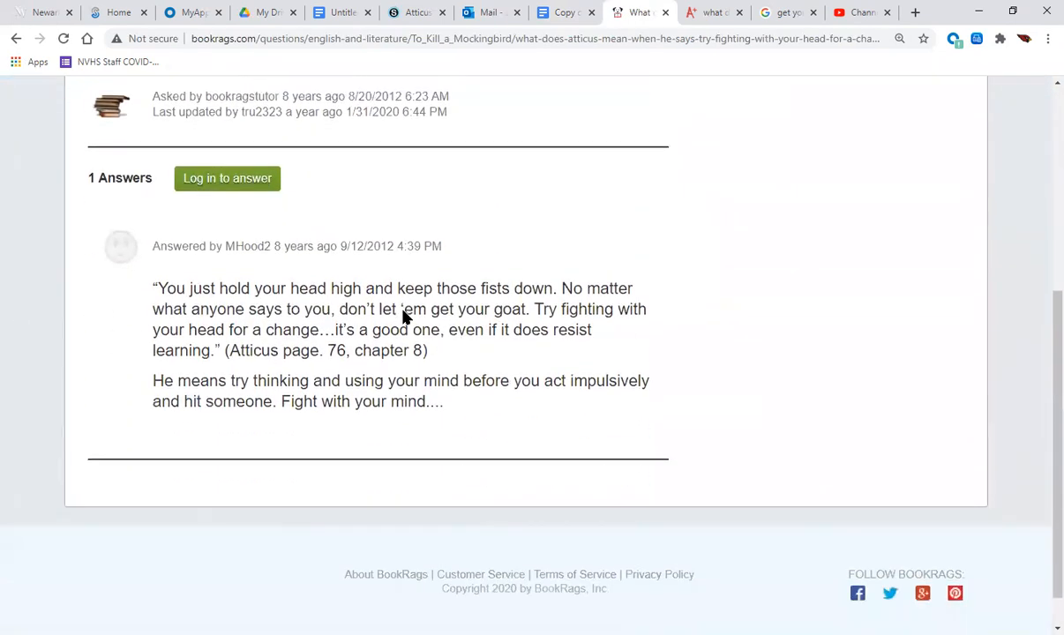
pyautogui.moveTo(342, 304)
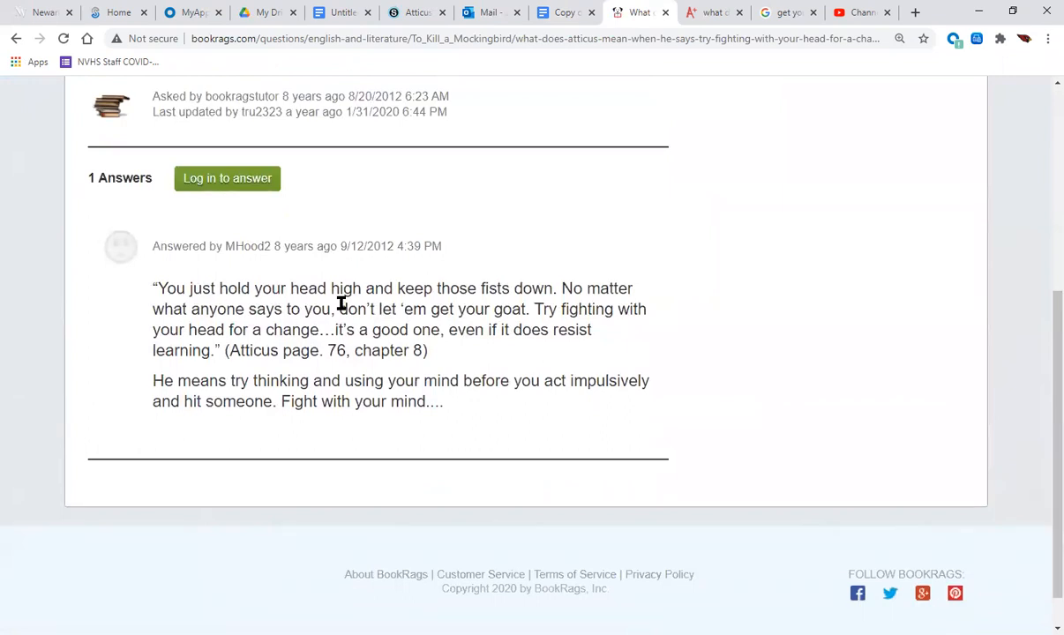
pyautogui.moveTo(370, 383)
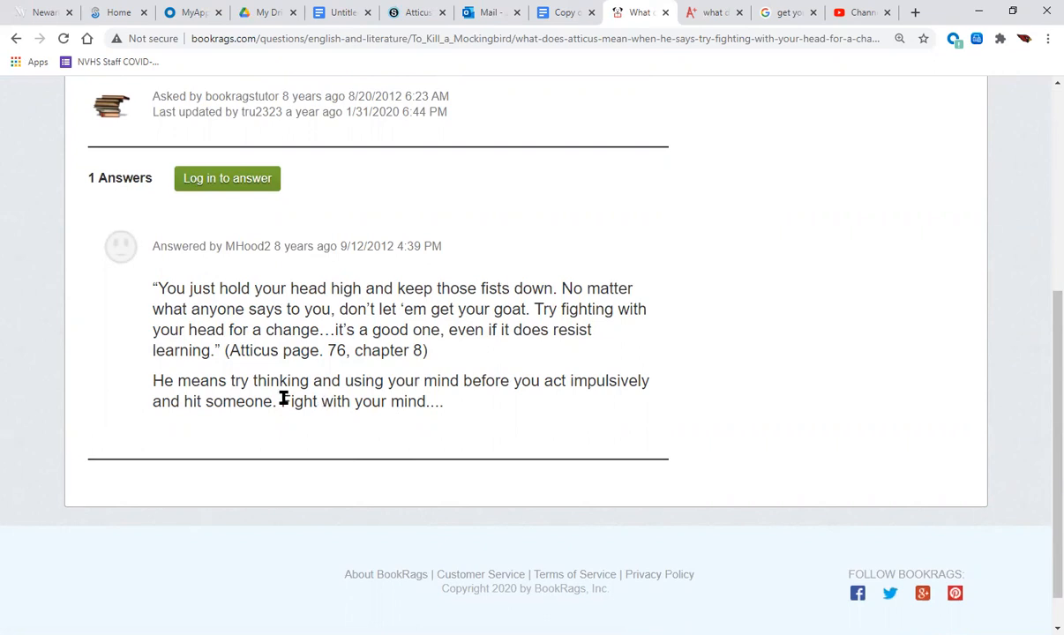
pyautogui.moveTo(252, 428)
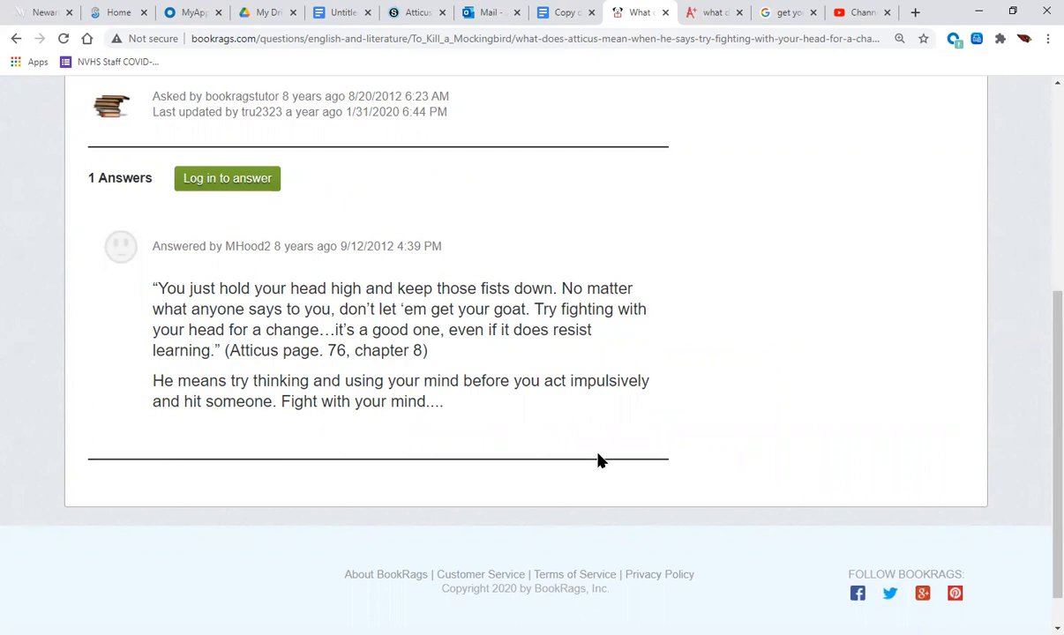
pyautogui.moveTo(597, 384)
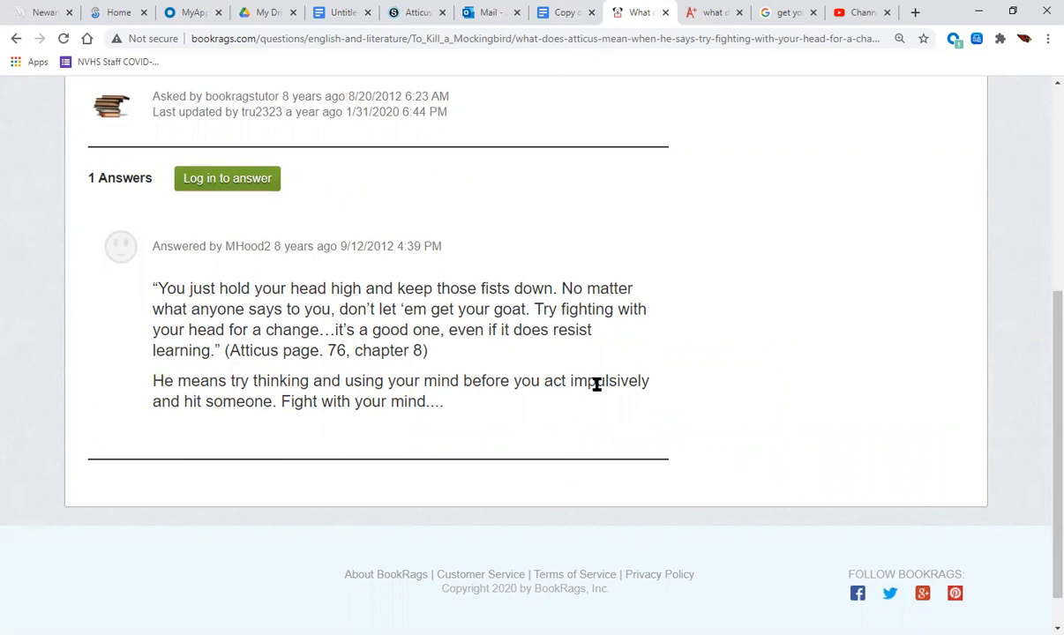
pyautogui.doubleClick(610, 380)
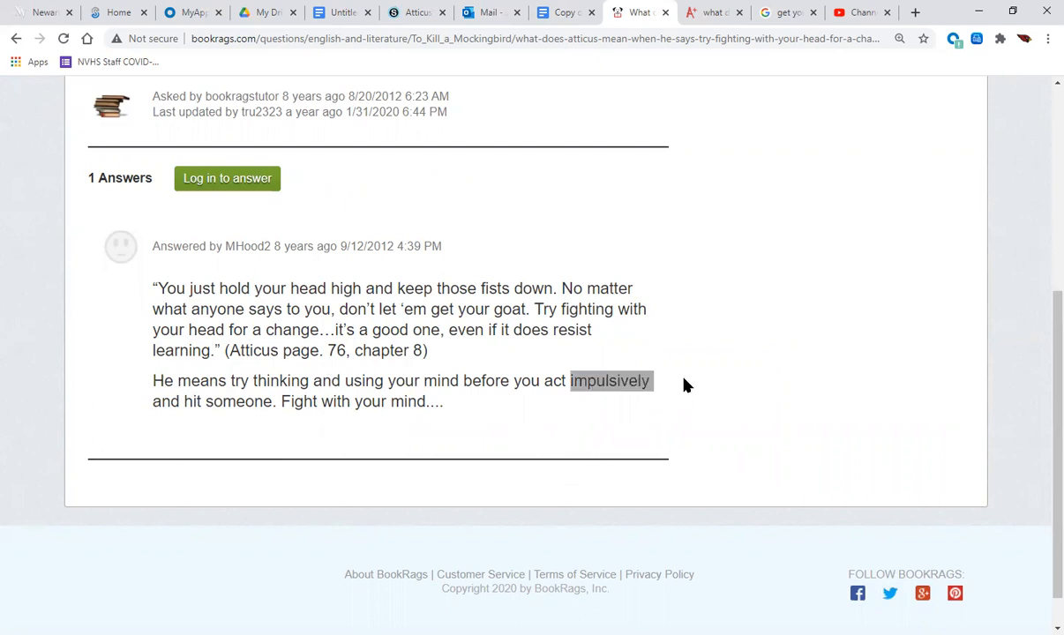
pyautogui.click(633, 380)
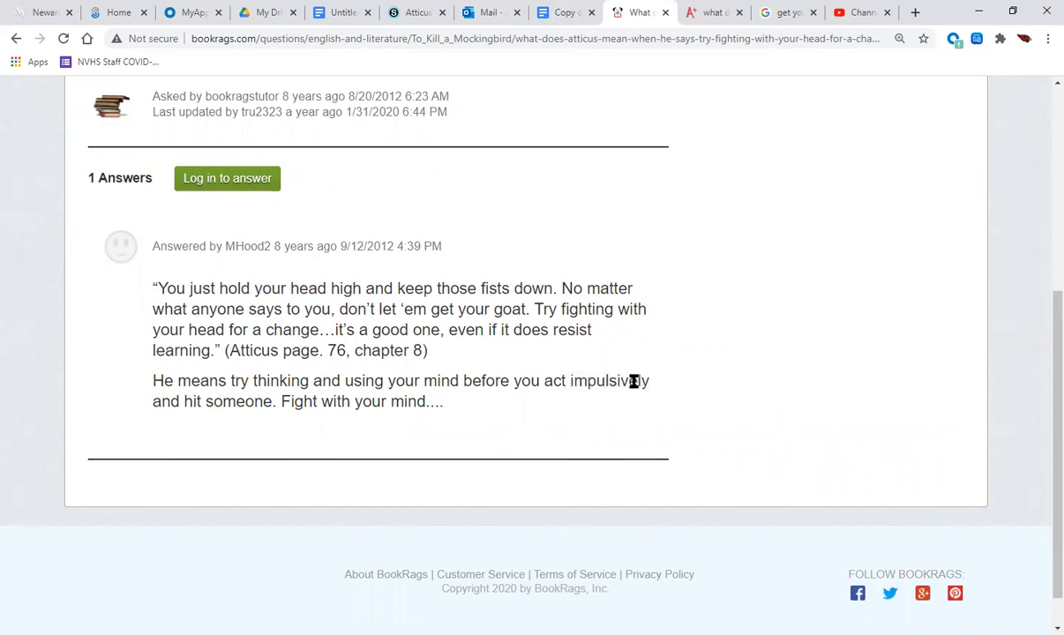
pyautogui.moveTo(309, 417)
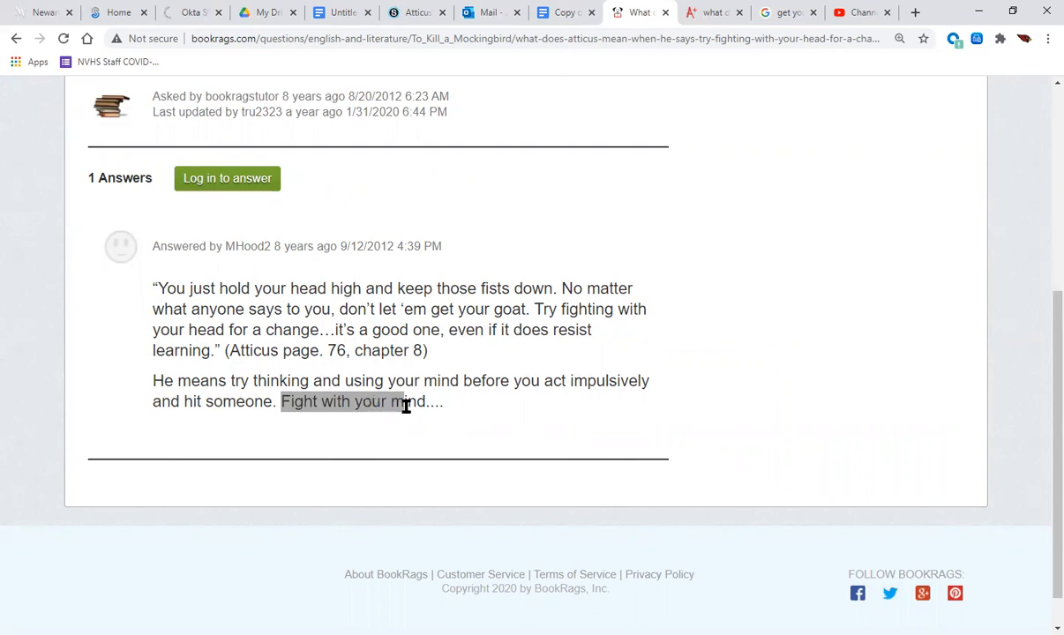
pyautogui.click(534, 414)
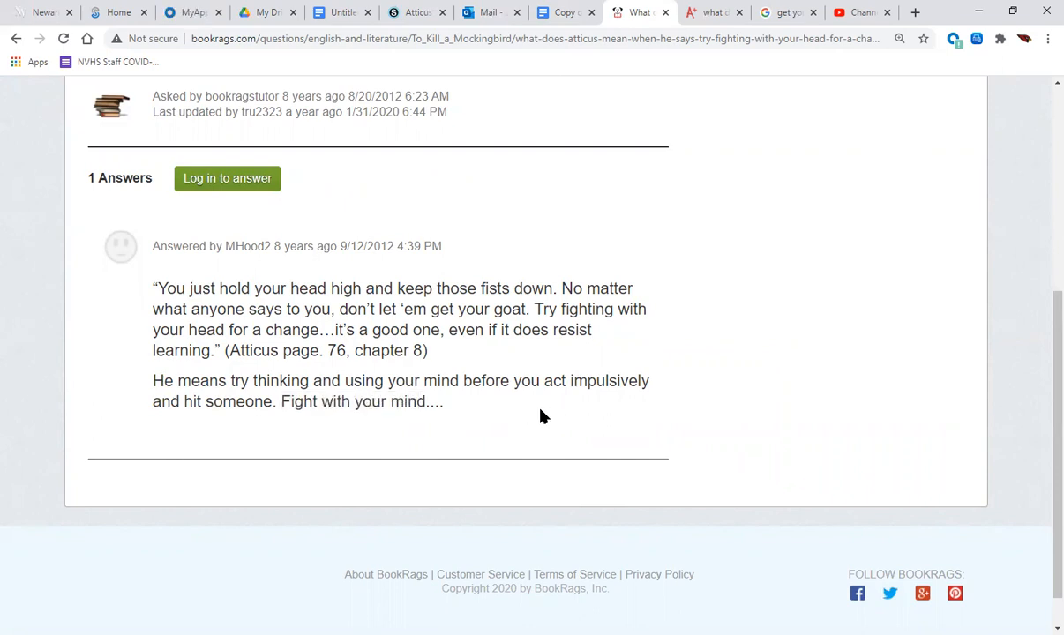
pyautogui.moveTo(700, 106)
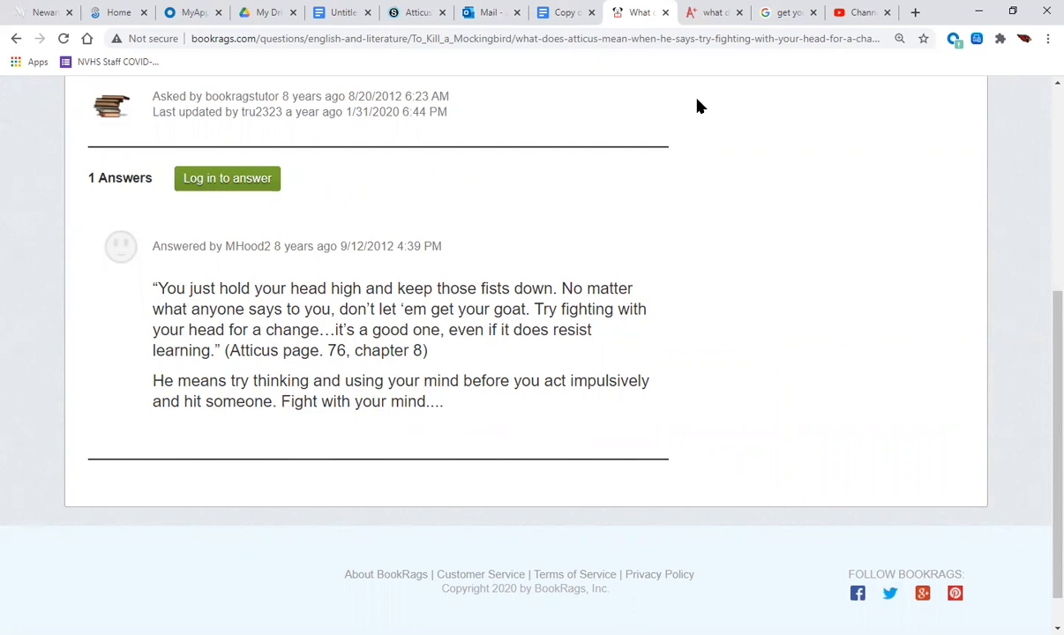
pyautogui.moveTo(532, 365)
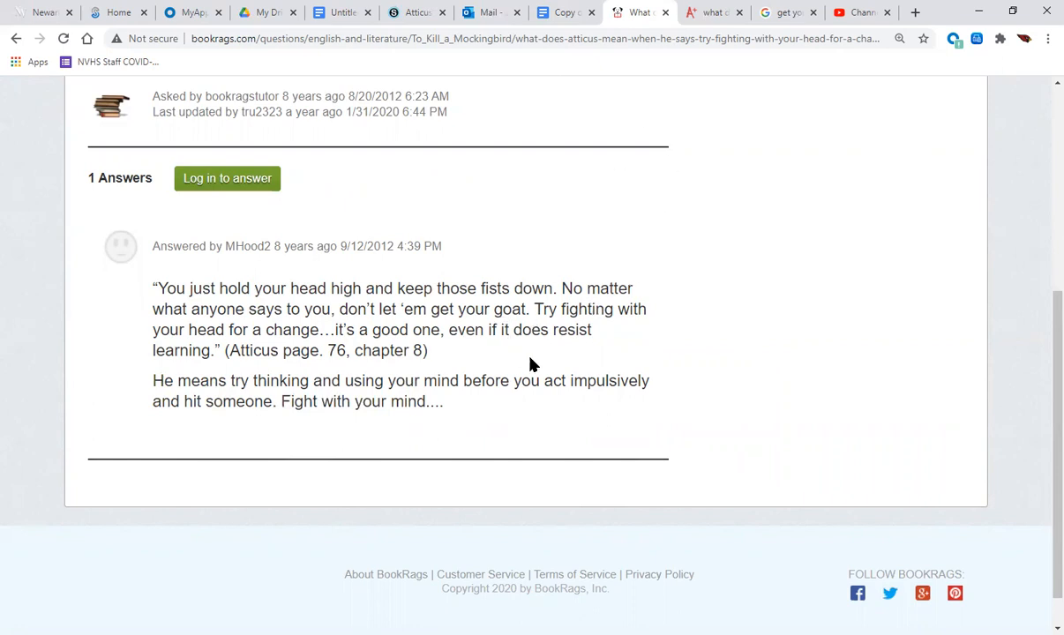
pyautogui.moveTo(530, 350)
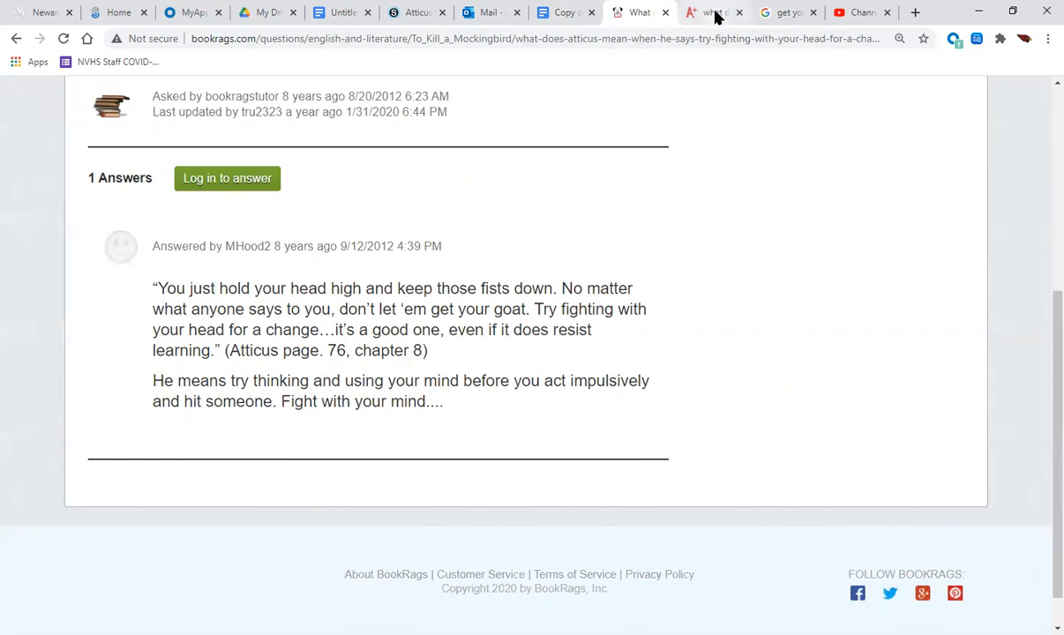
# Step: Read GradeSaver's Chapter 9 self-discipline answer, then view Google's 'get your goat' definition
pyautogui.click(711, 13)
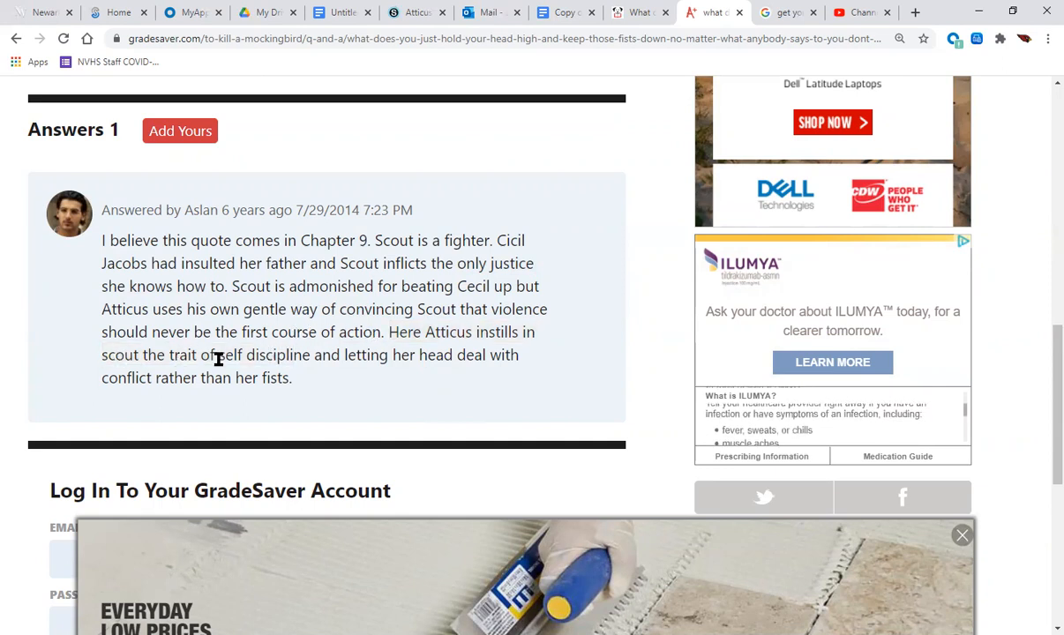
pyautogui.doubleClick(263, 355)
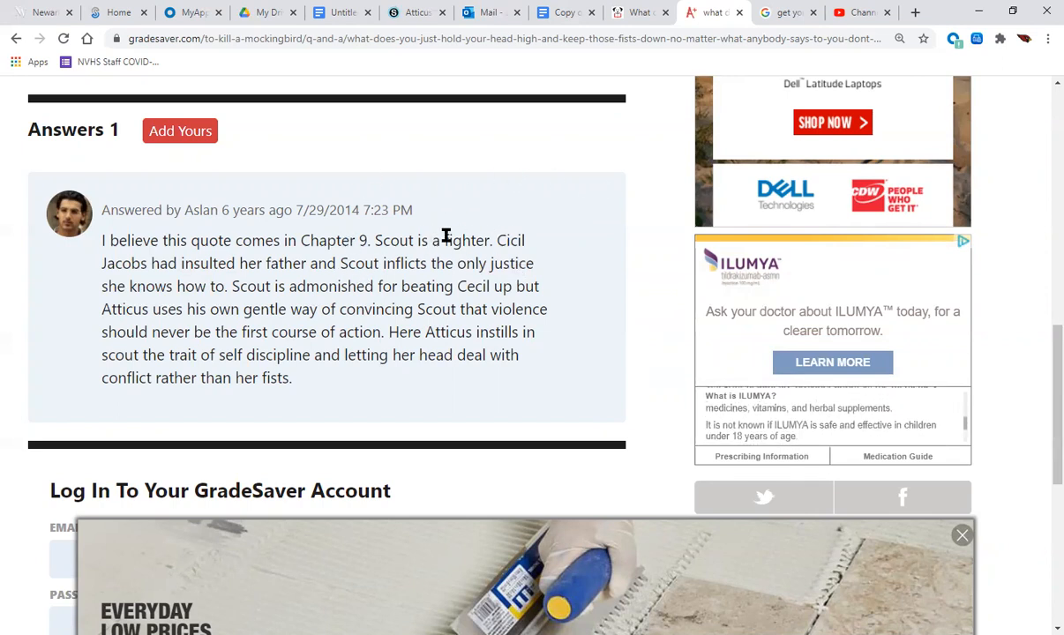
pyautogui.click(783, 12)
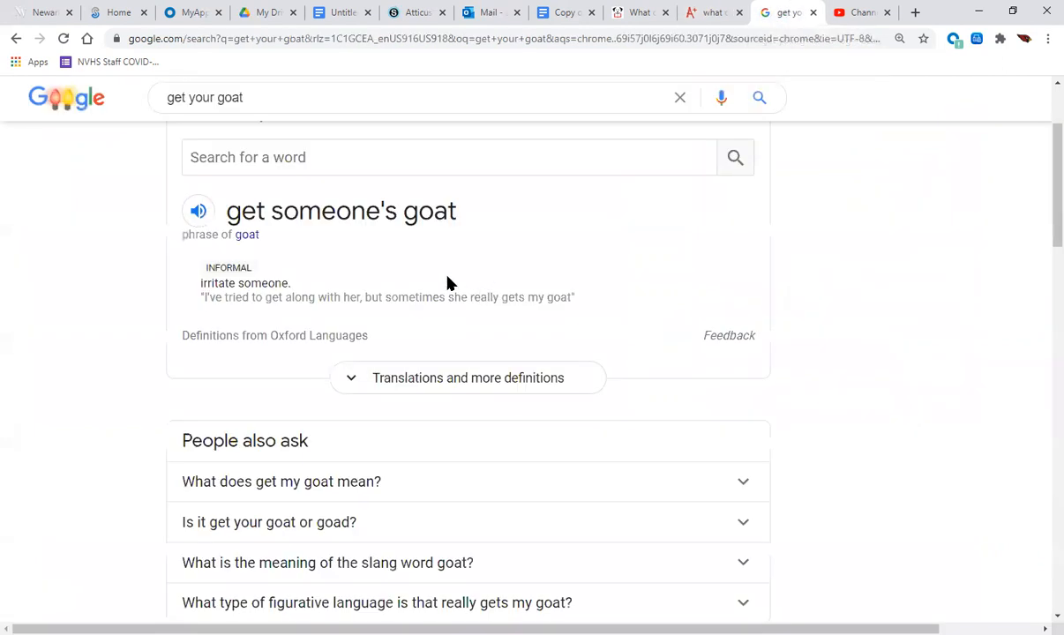
pyautogui.moveTo(390, 222)
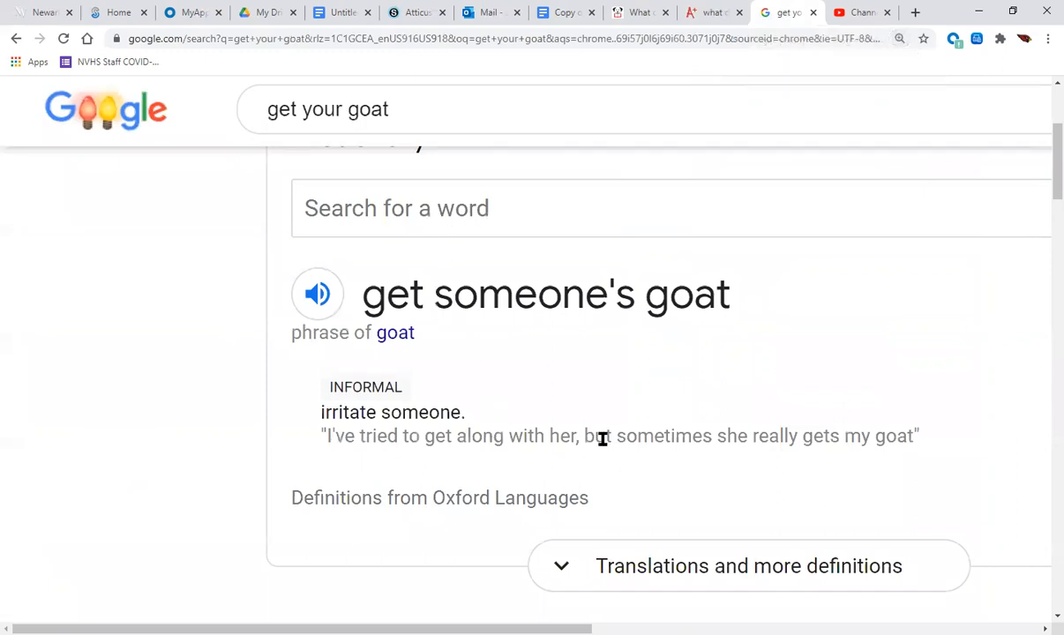
pyautogui.moveTo(640, 291)
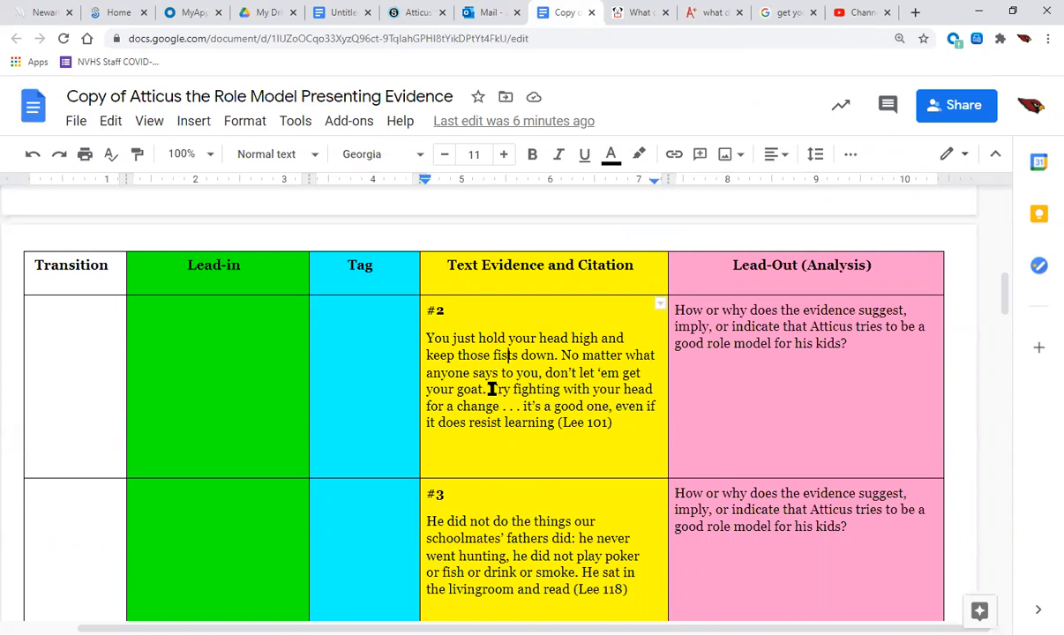
pyautogui.moveTo(92, 288)
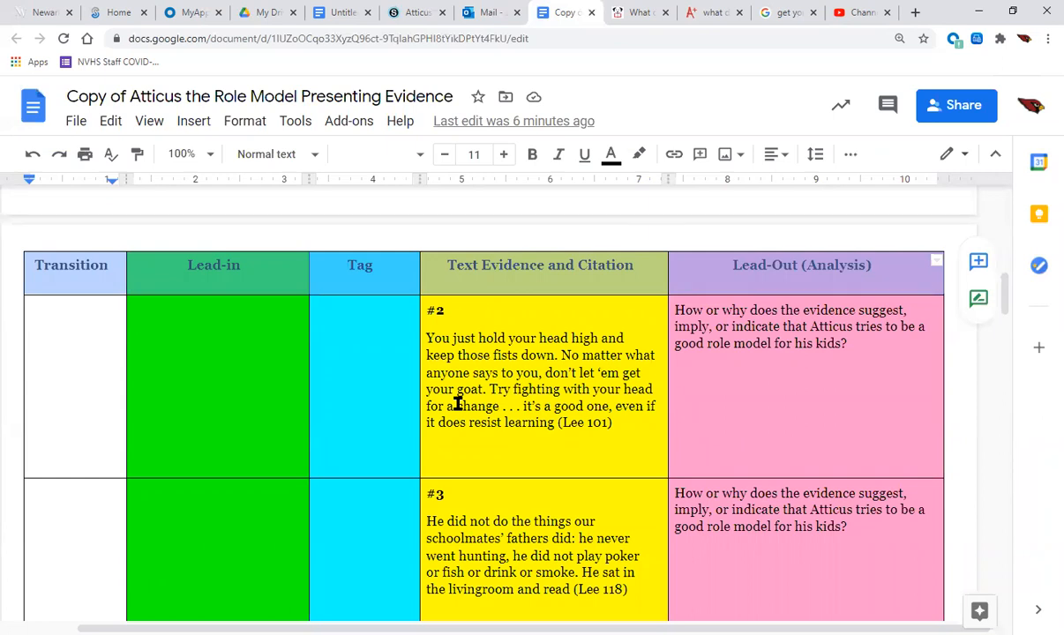
# Step: Wrap the #2 quote in quotation marks with the period after (Lee 101)
pyautogui.click(75, 309)
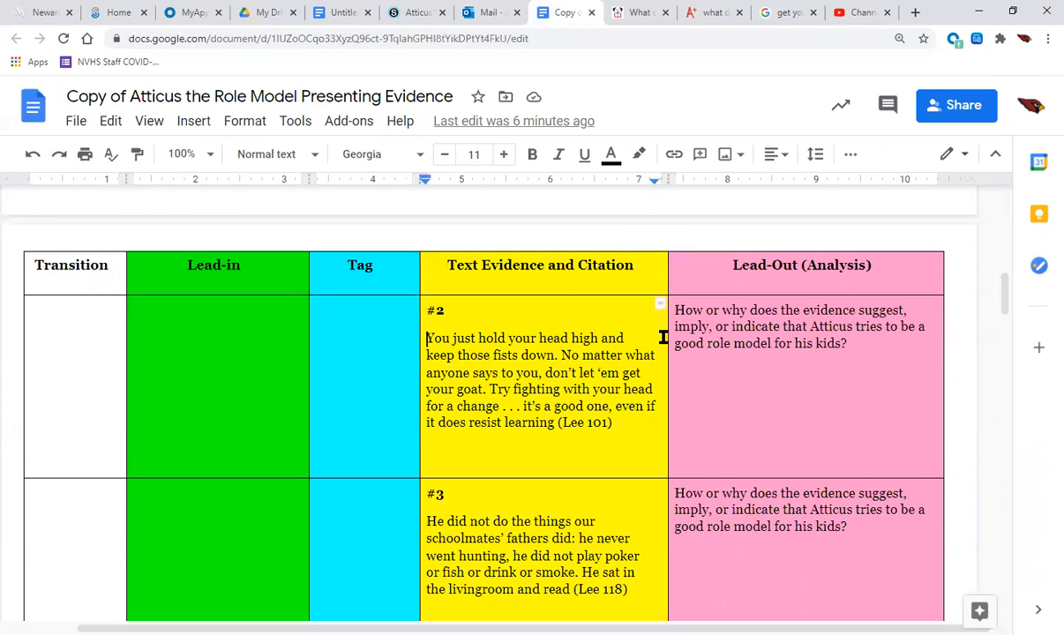
pyautogui.moveTo(697, 334)
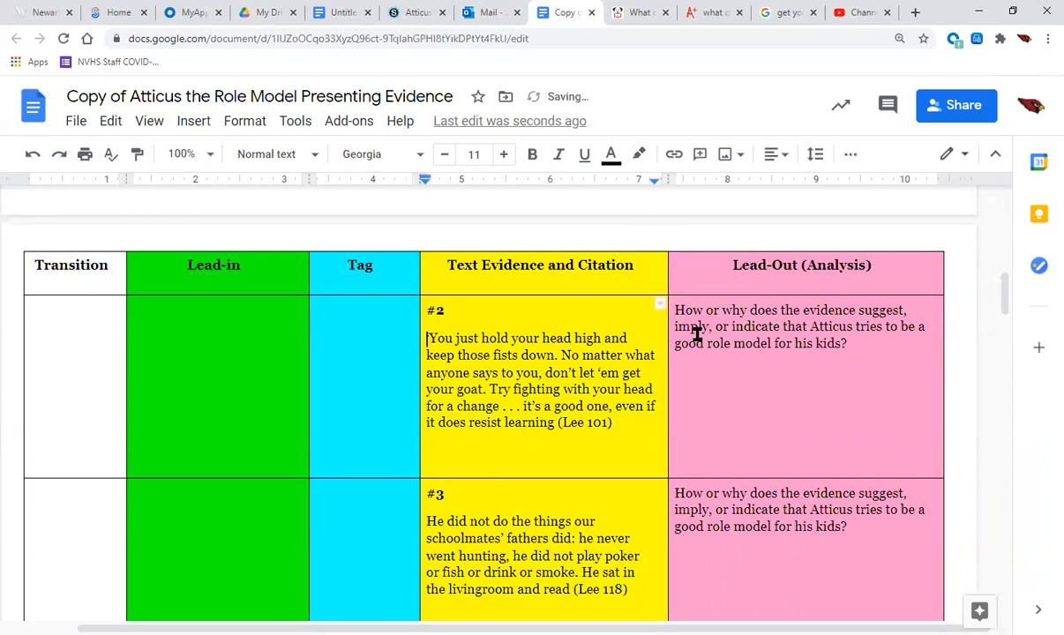
pyautogui.write('"')
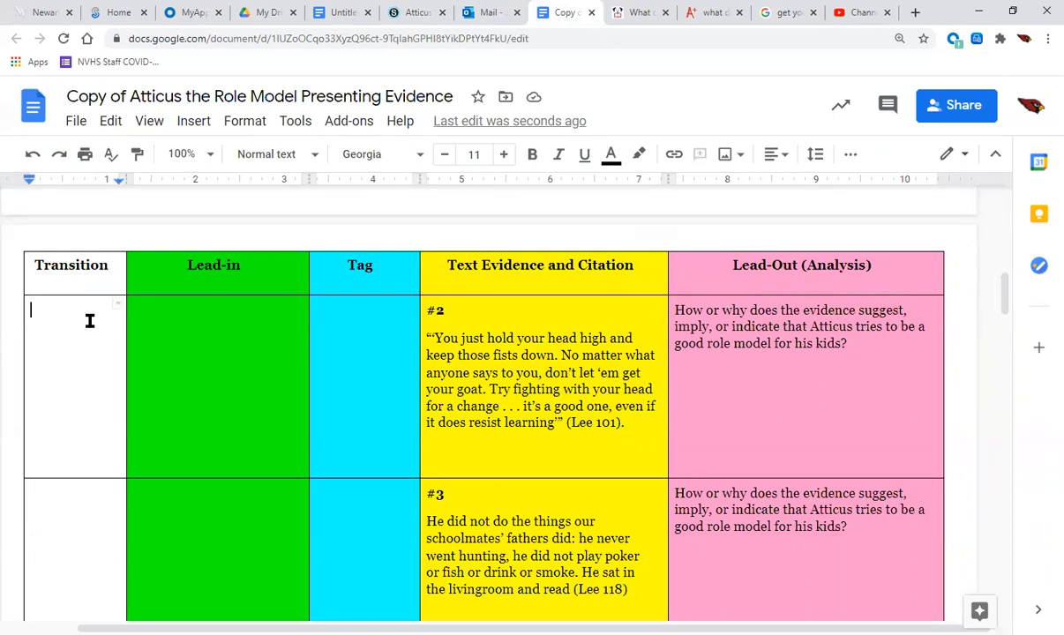
# Step: Enter 'Furthermore,' in row #2's Transition cell and make it bold
pyautogui.write('Fur')
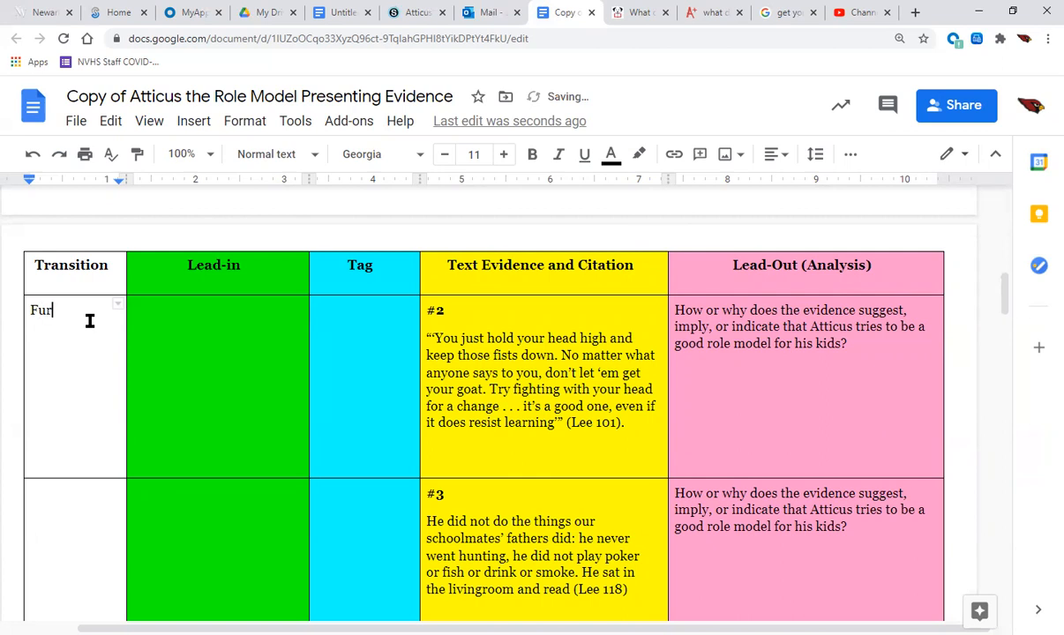
pyautogui.write('thermore,')
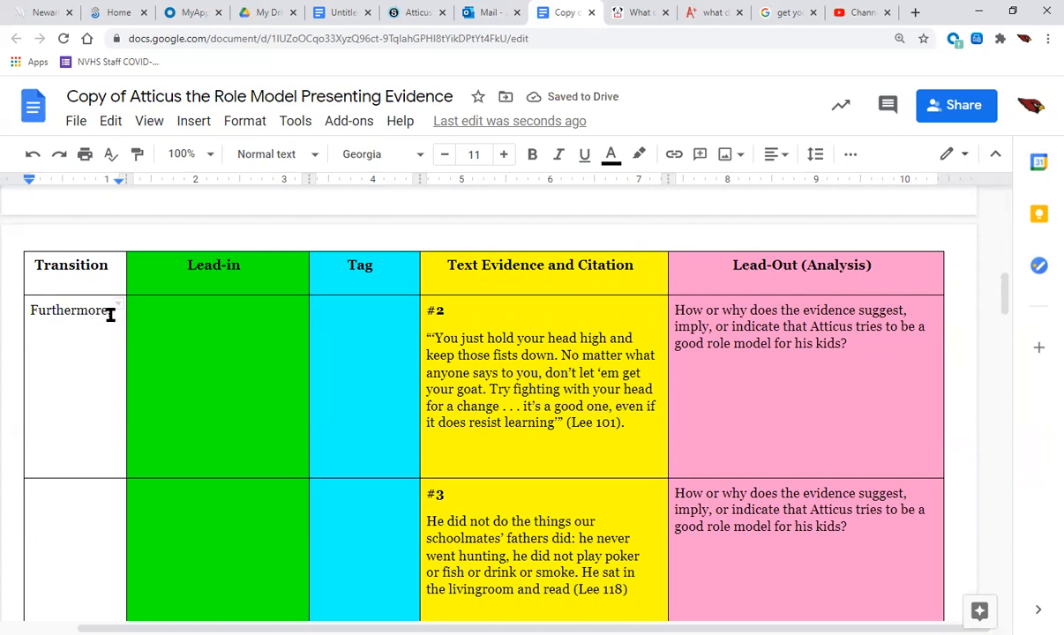
pyautogui.doubleClick(68, 311)
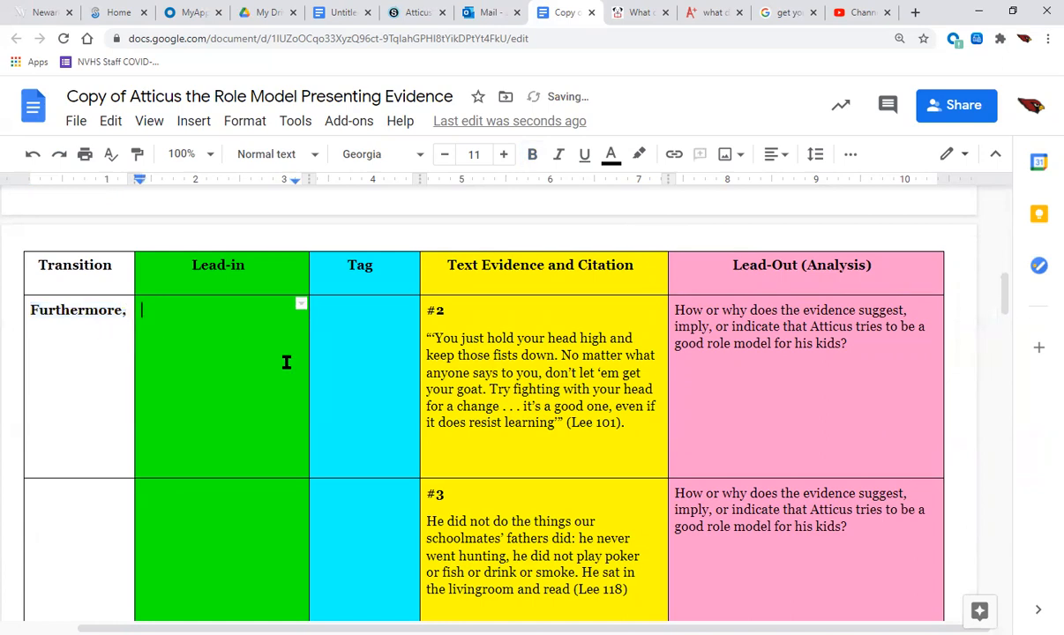
# Step: Copy the five Lead-in guiding questions from the Examples and Assistance row
pyautogui.scroll(-3)
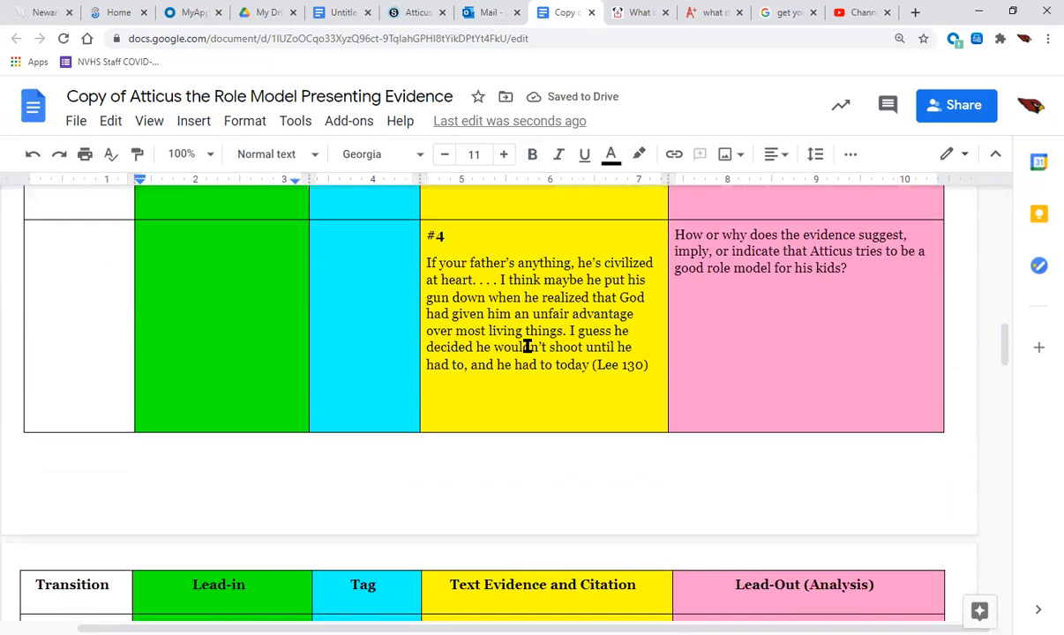
pyautogui.scroll(-3)
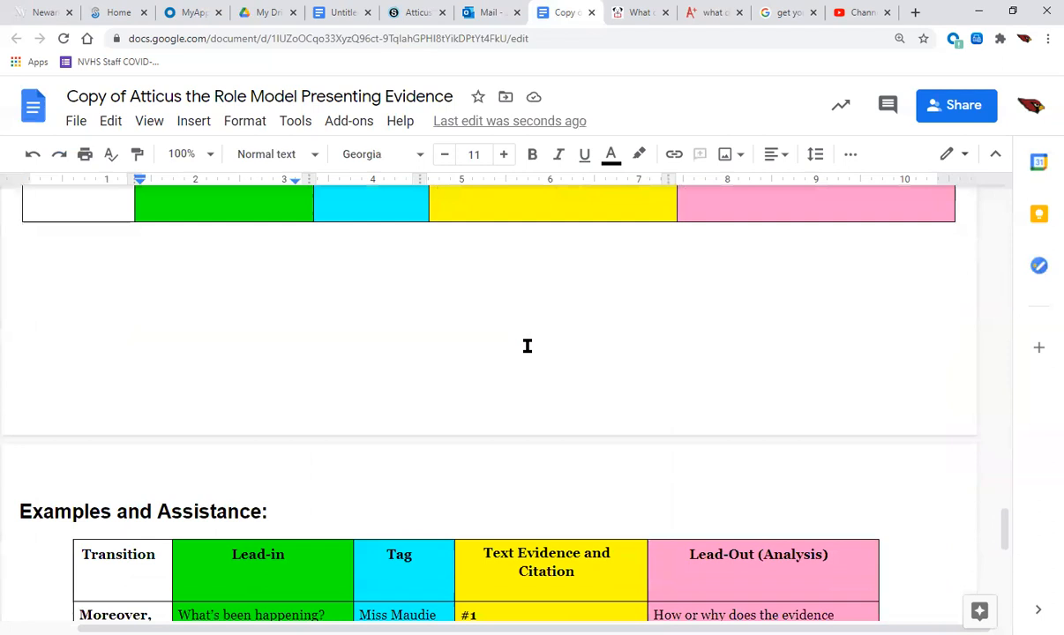
pyautogui.scroll(-3)
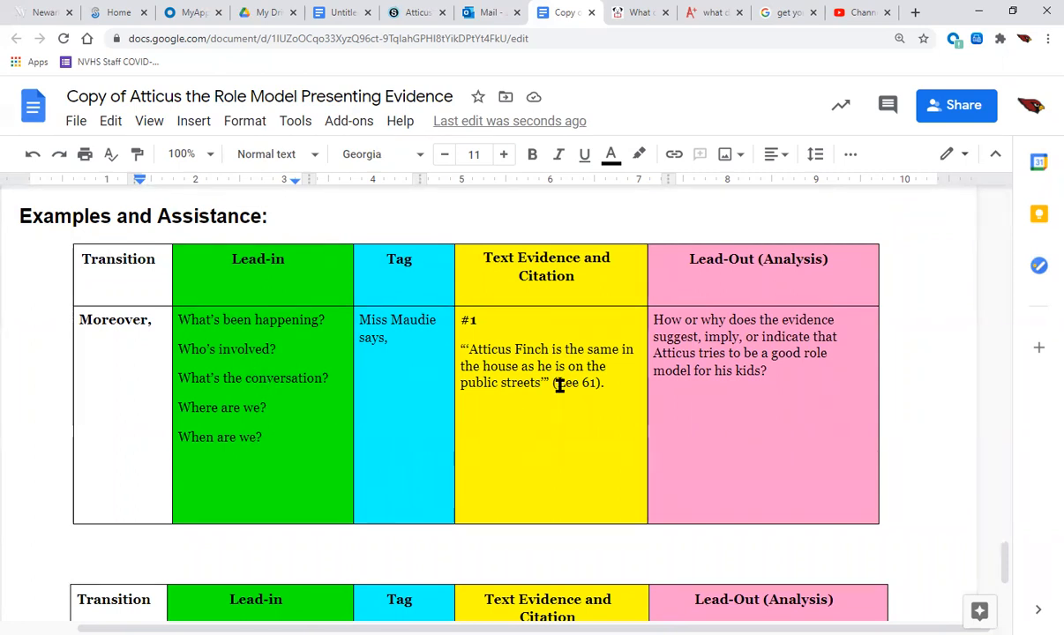
pyautogui.moveTo(216, 429)
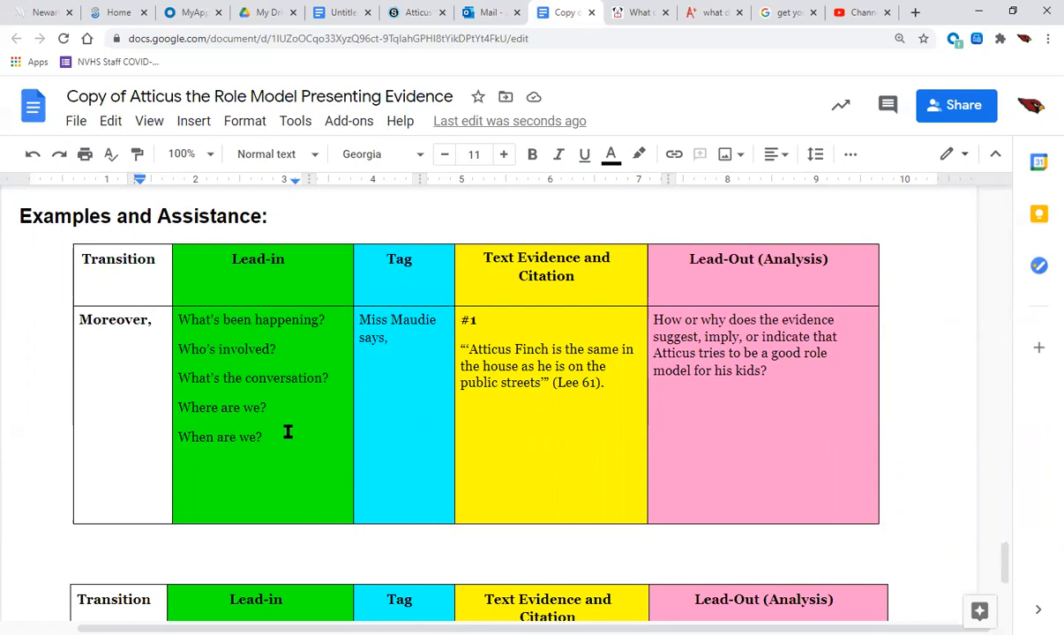
pyautogui.moveTo(283, 328)
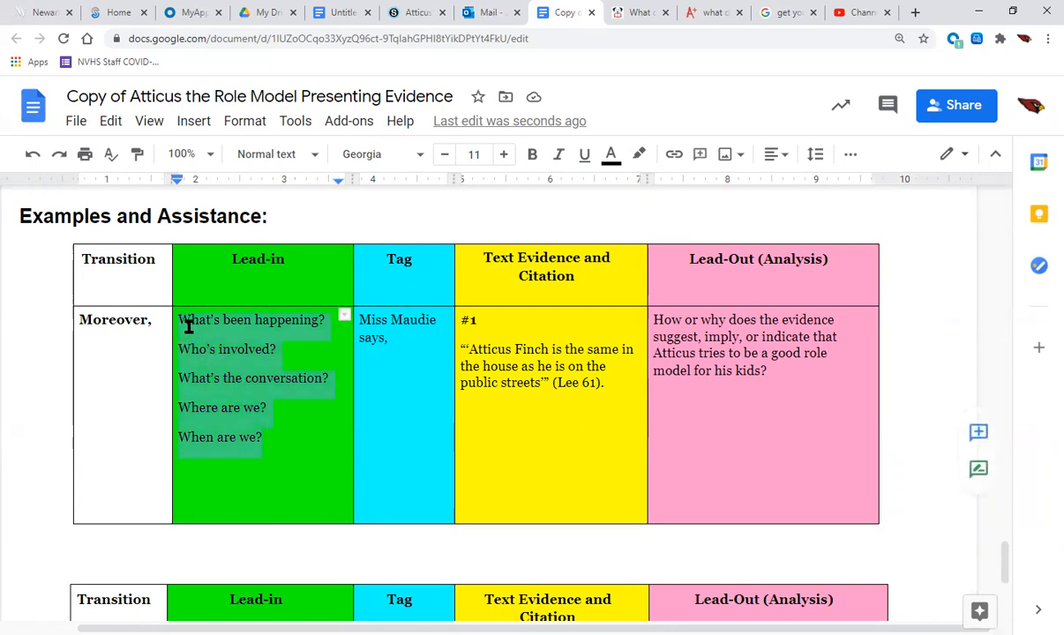
pyautogui.scroll(-3)
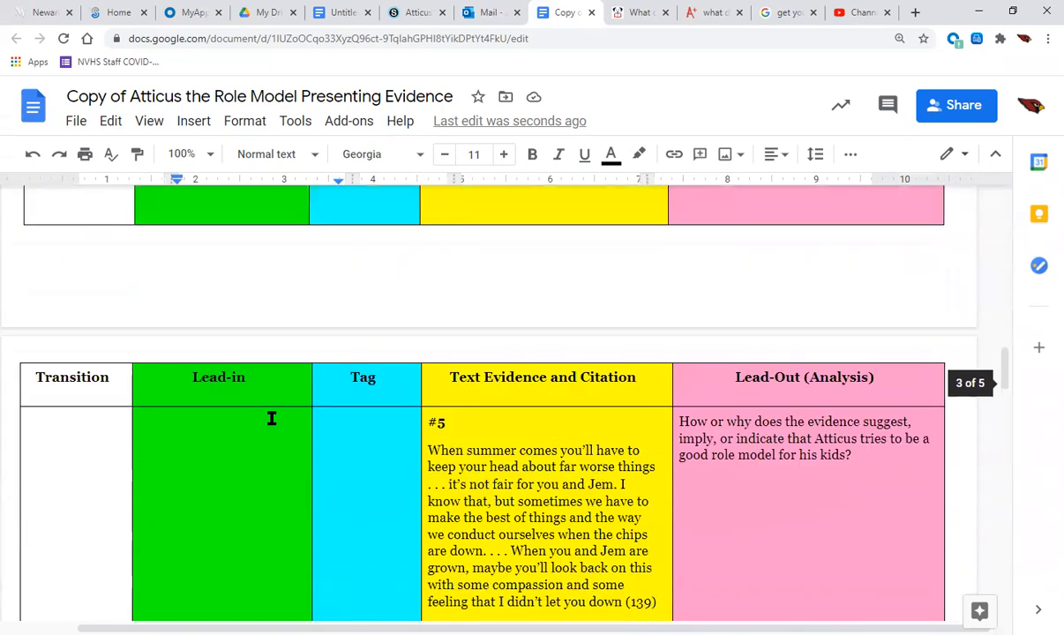
pyautogui.scroll(3)
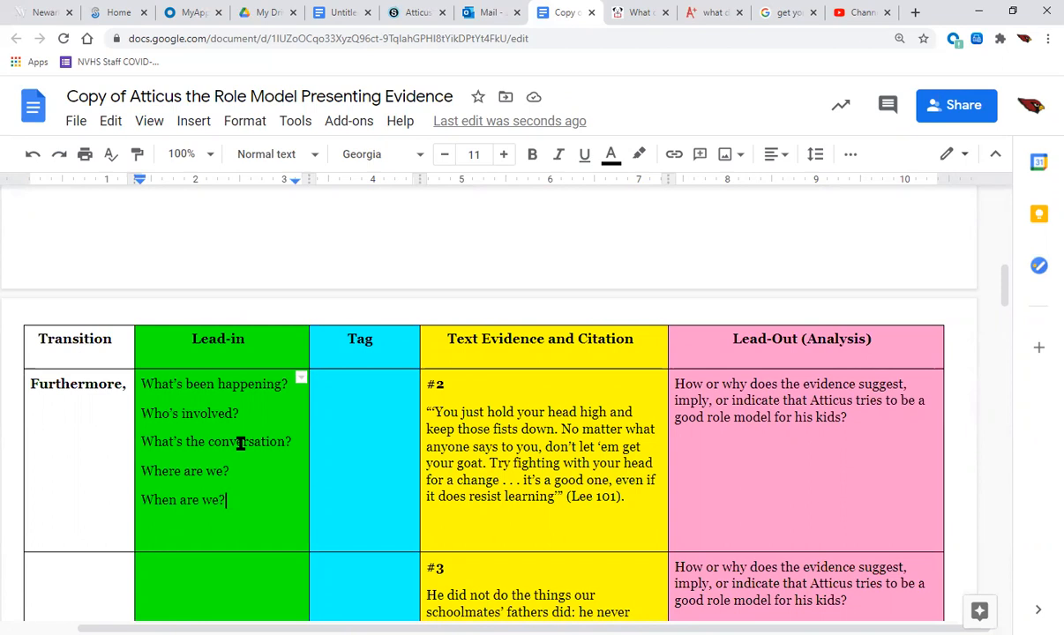
pyautogui.moveTo(185, 483)
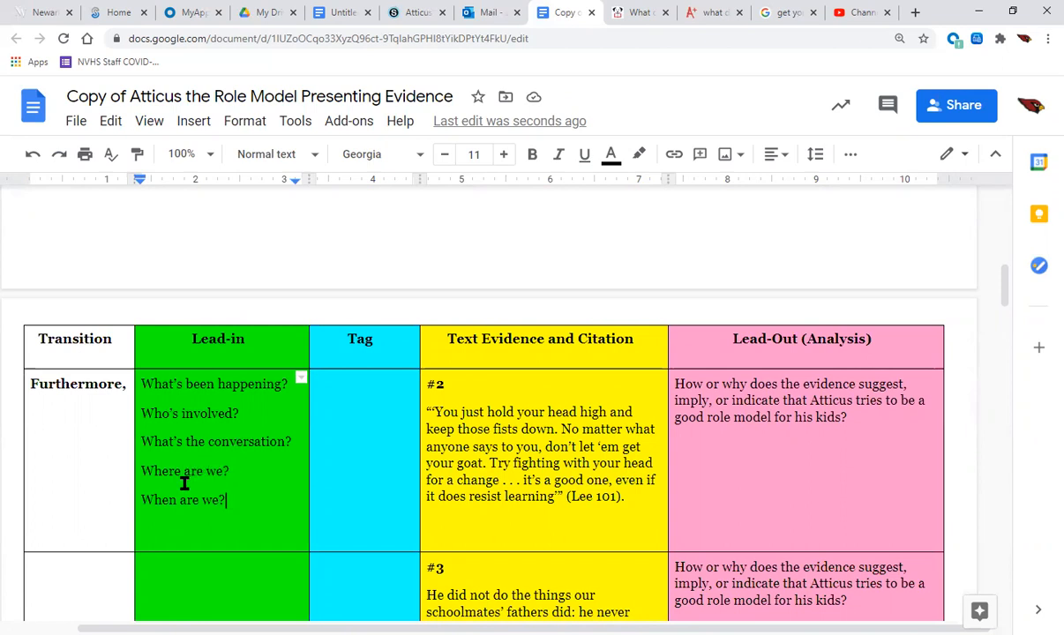
pyautogui.moveTo(181, 474)
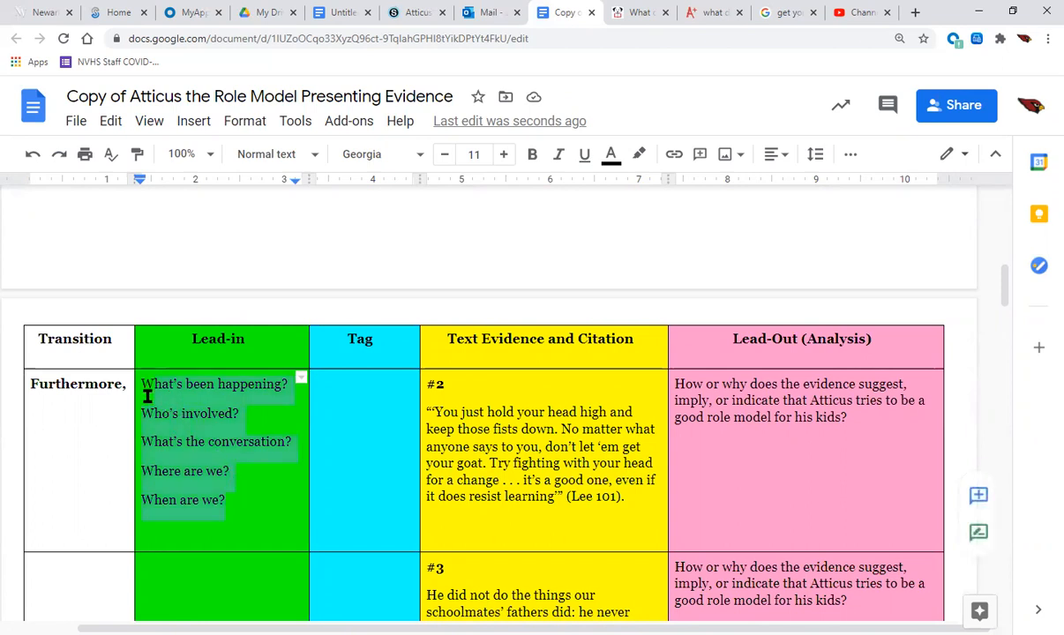
pyautogui.moveTo(504, 472)
pyautogui.write('When')
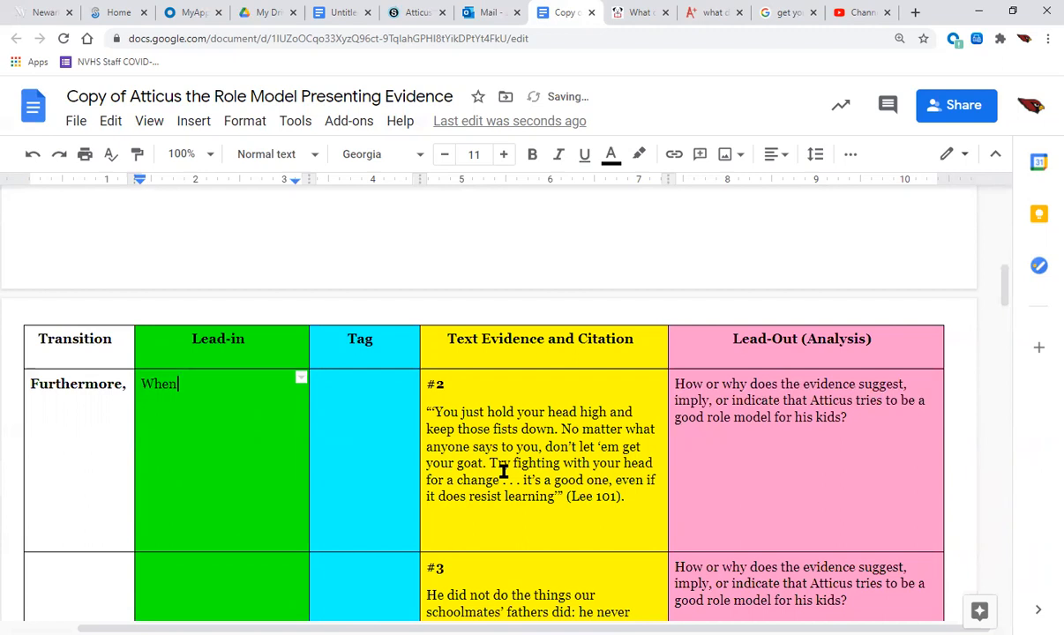
# Step: Type 'After Atticus learns that Scout beat up a classmate who was talking trash about him'
pyautogui.press('Backspace')
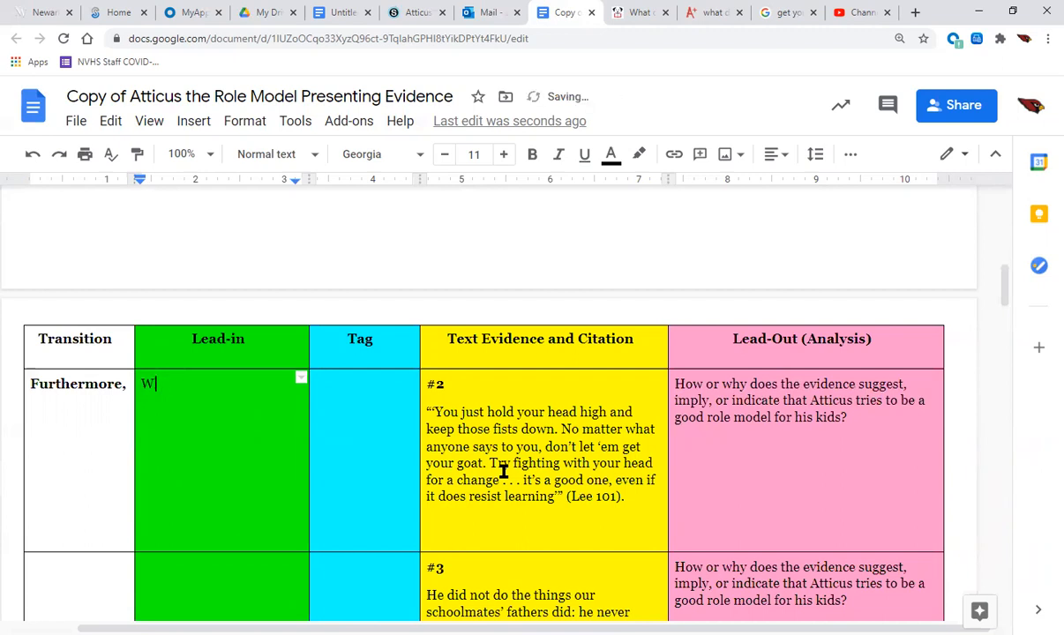
pyautogui.write('After')
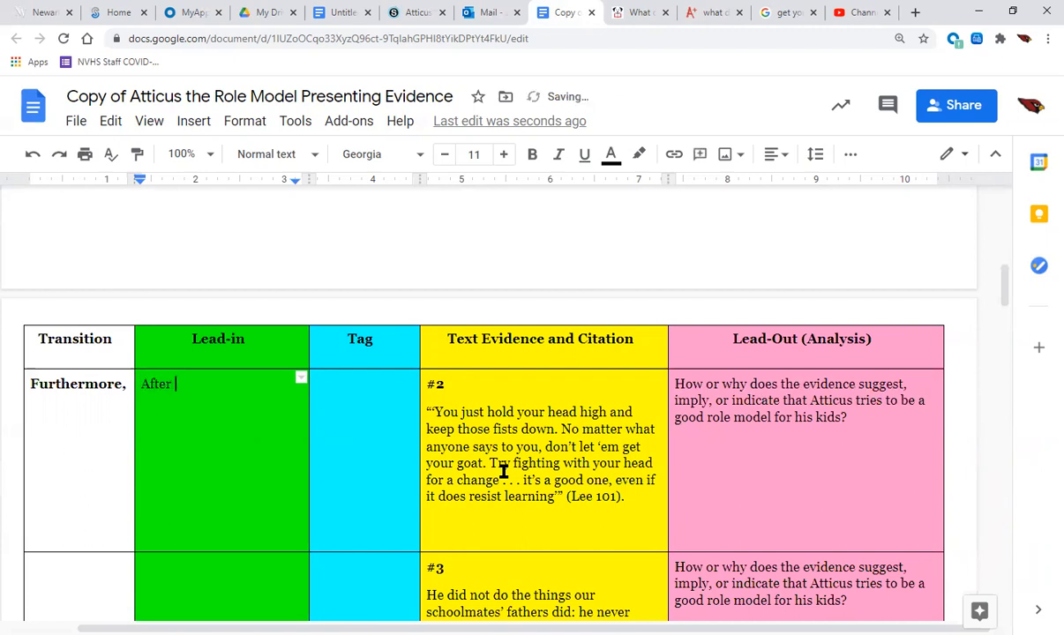
pyautogui.write('Atticus')
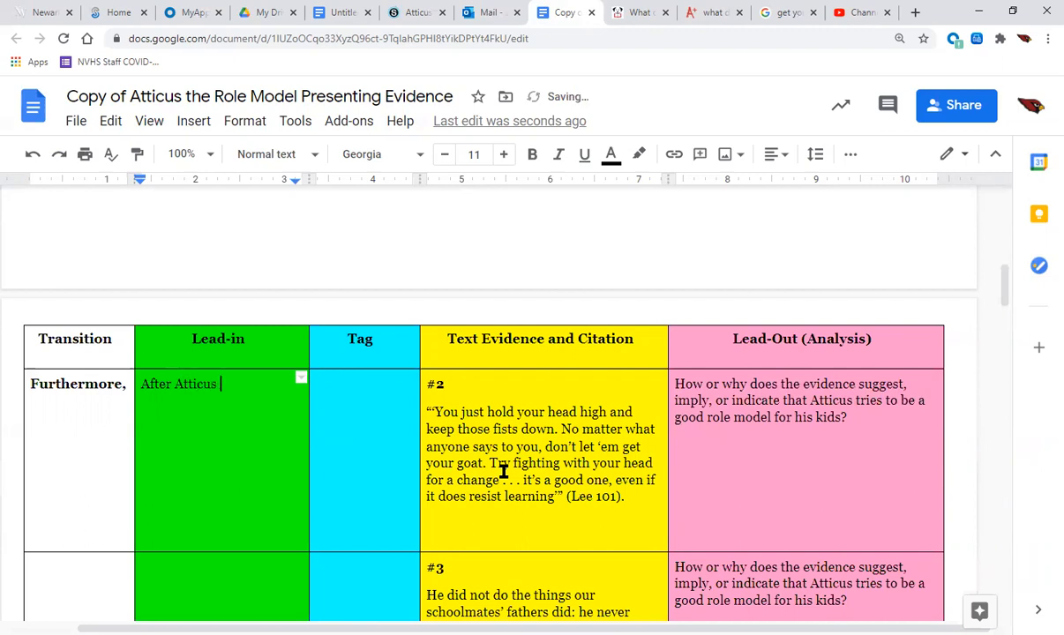
pyautogui.write('learns that S')
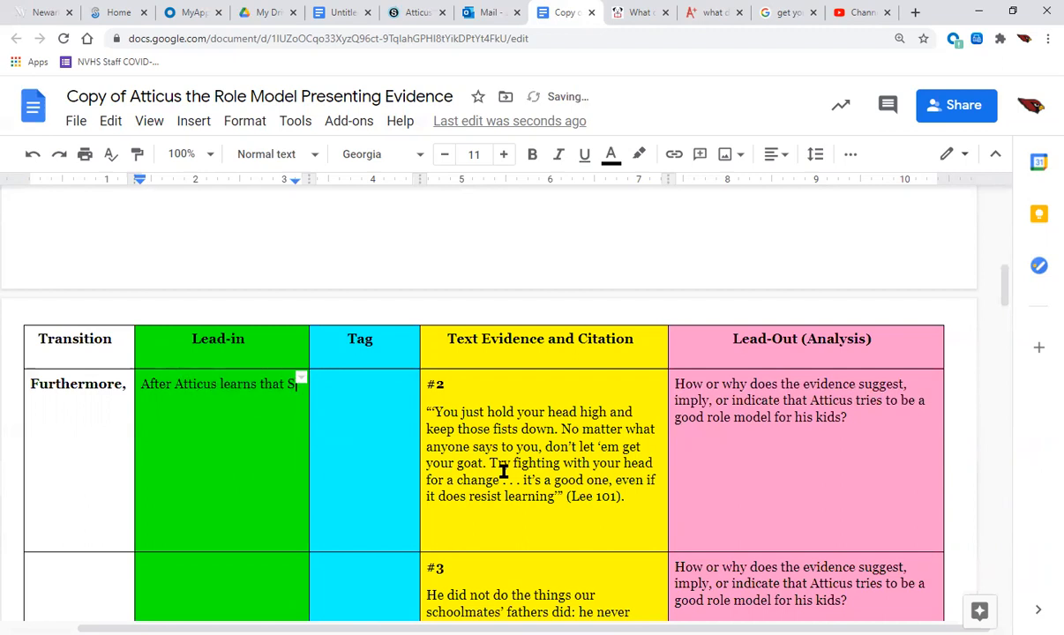
pyautogui.write('cout')
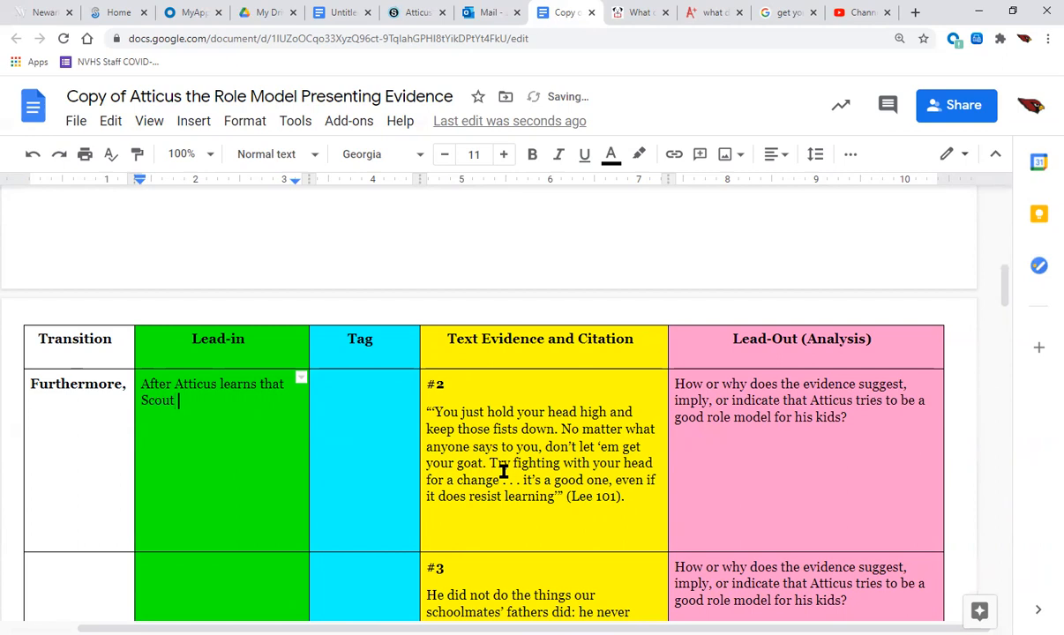
pyautogui.write('beat up a')
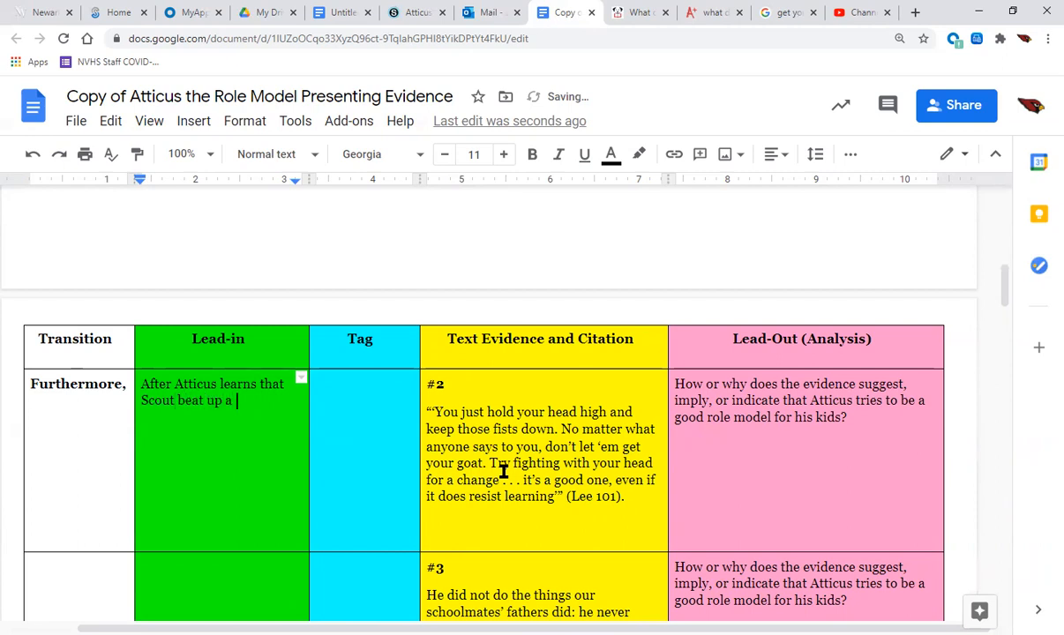
pyautogui.write('classmate')
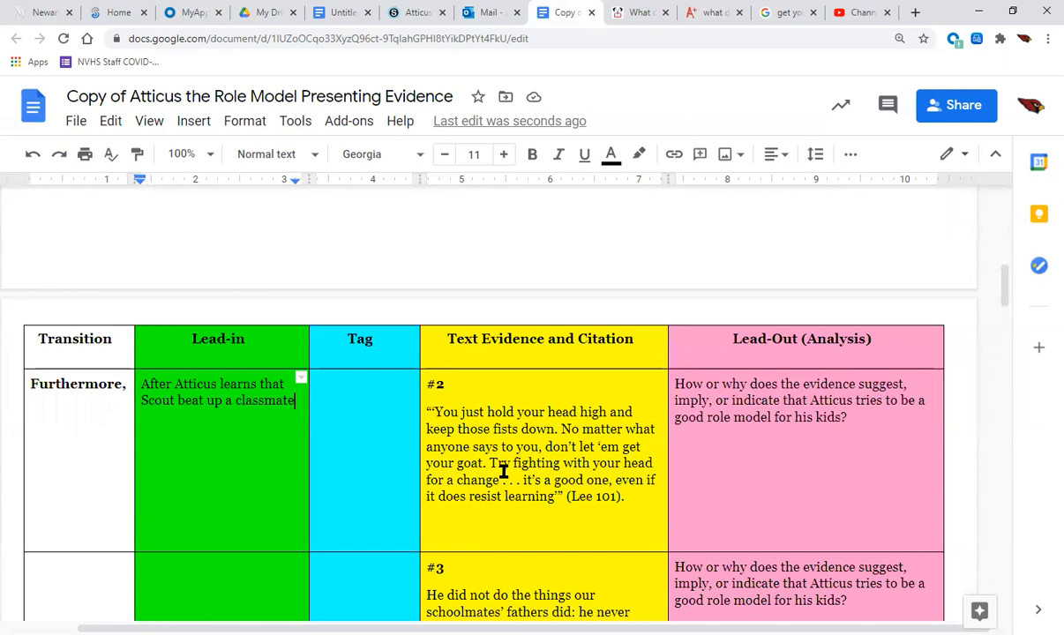
pyautogui.write('who w')
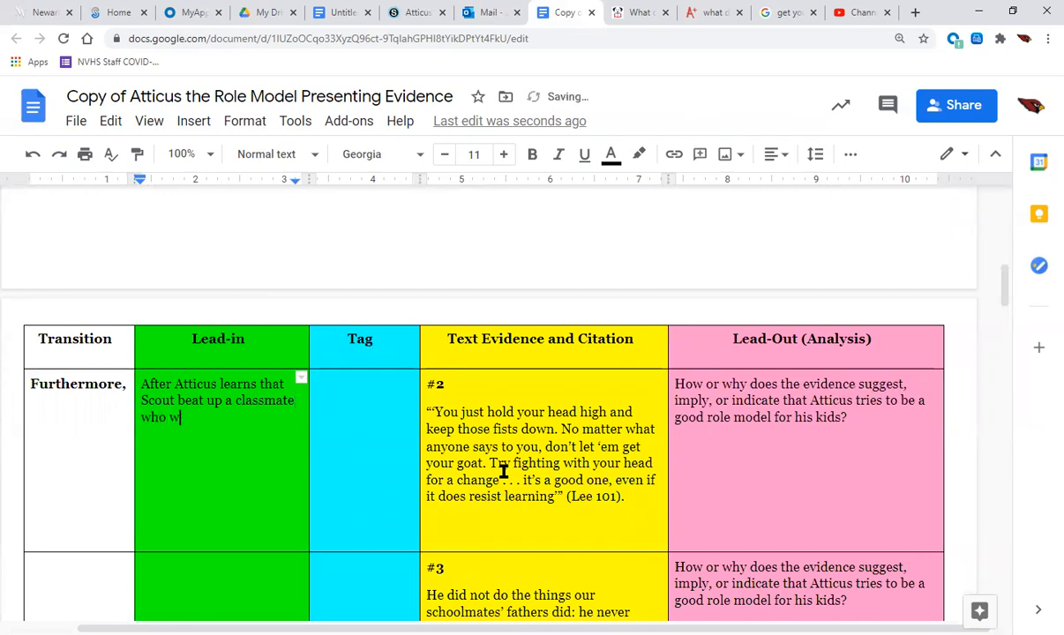
pyautogui.write('as talking trash about')
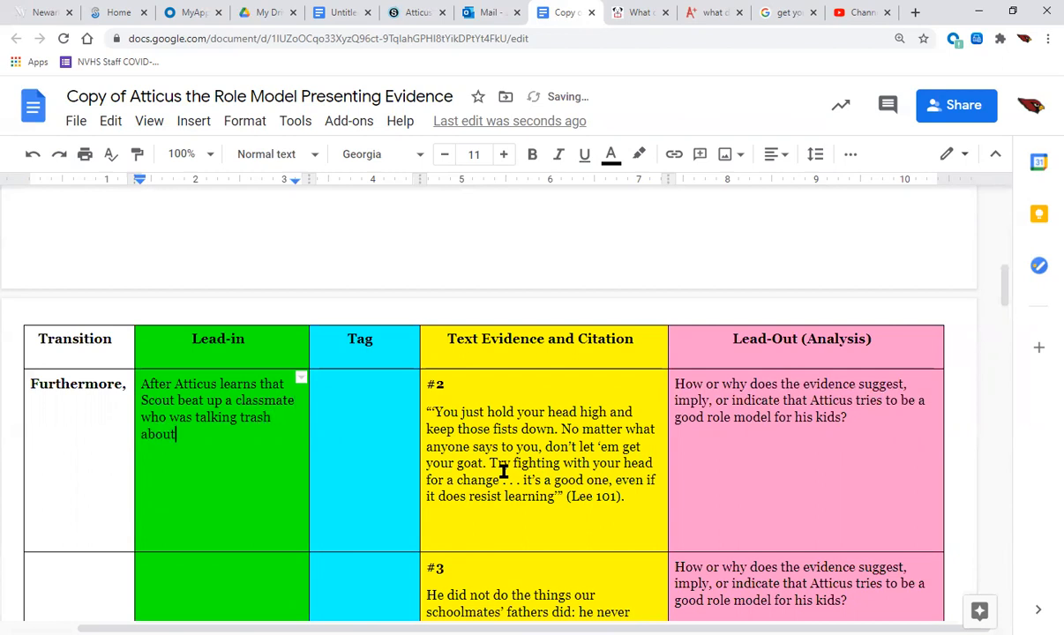
pyautogui.write('him,')
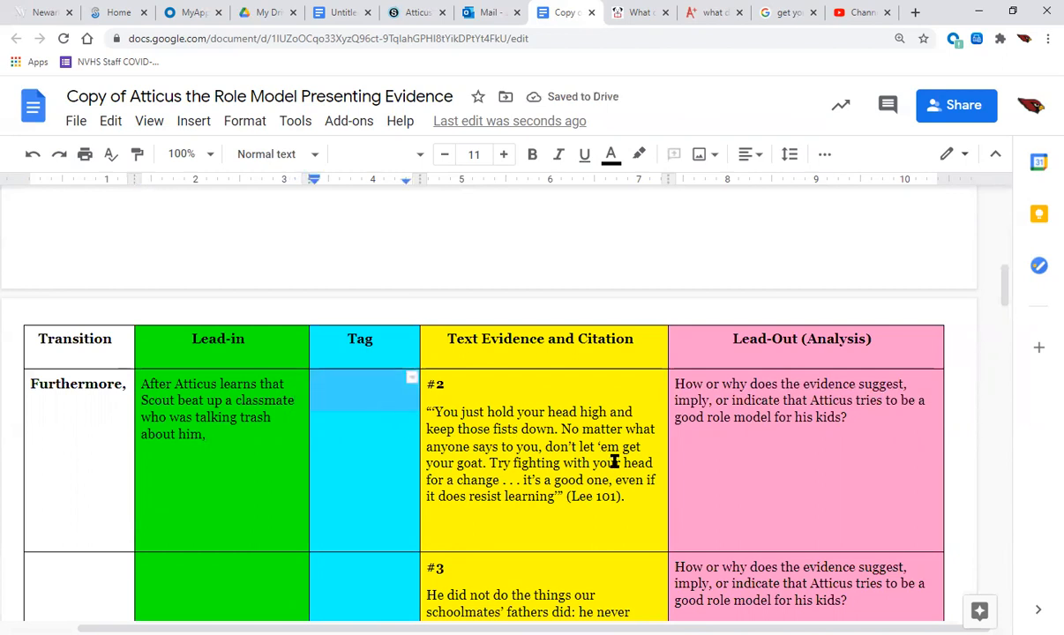
# Step: Type 'Atticus tells his daughter,' into row #2's Tag cell
pyautogui.write('Atticus te')
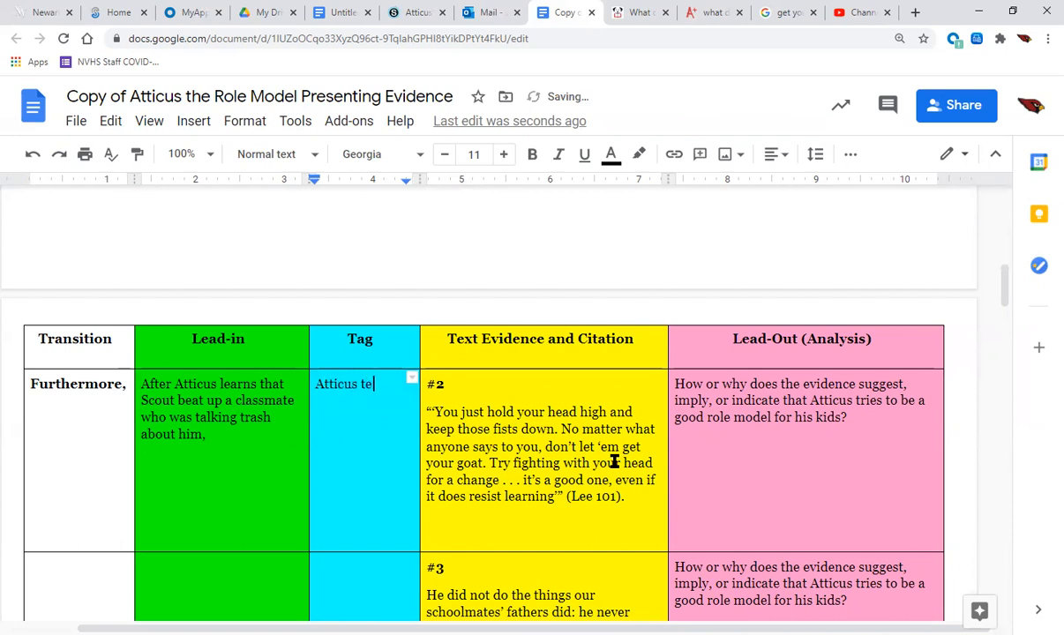
pyautogui.write('lls hs i')
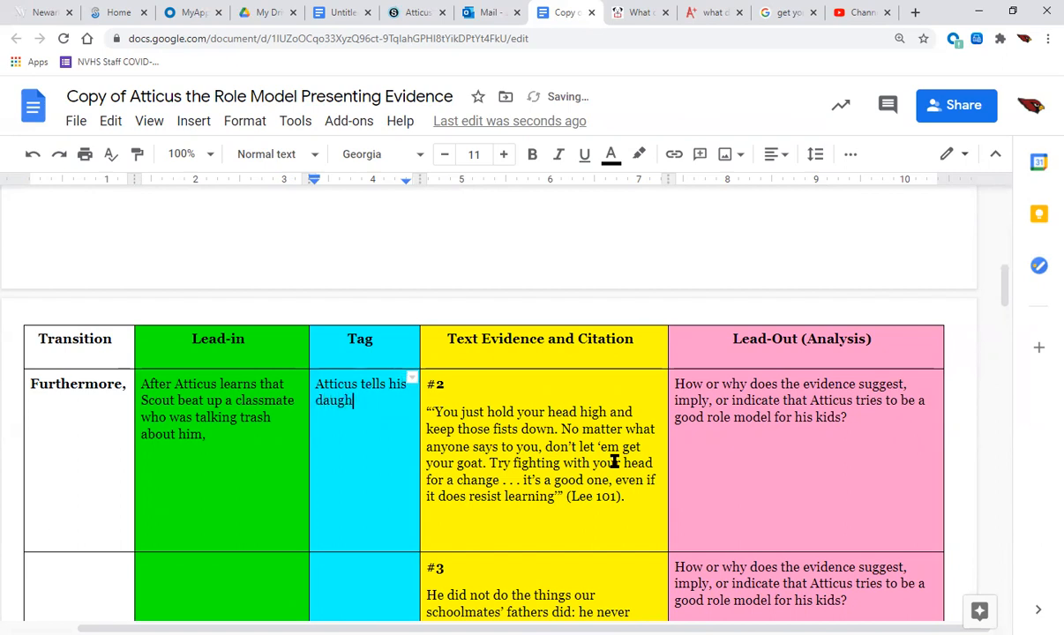
pyautogui.write('er,')
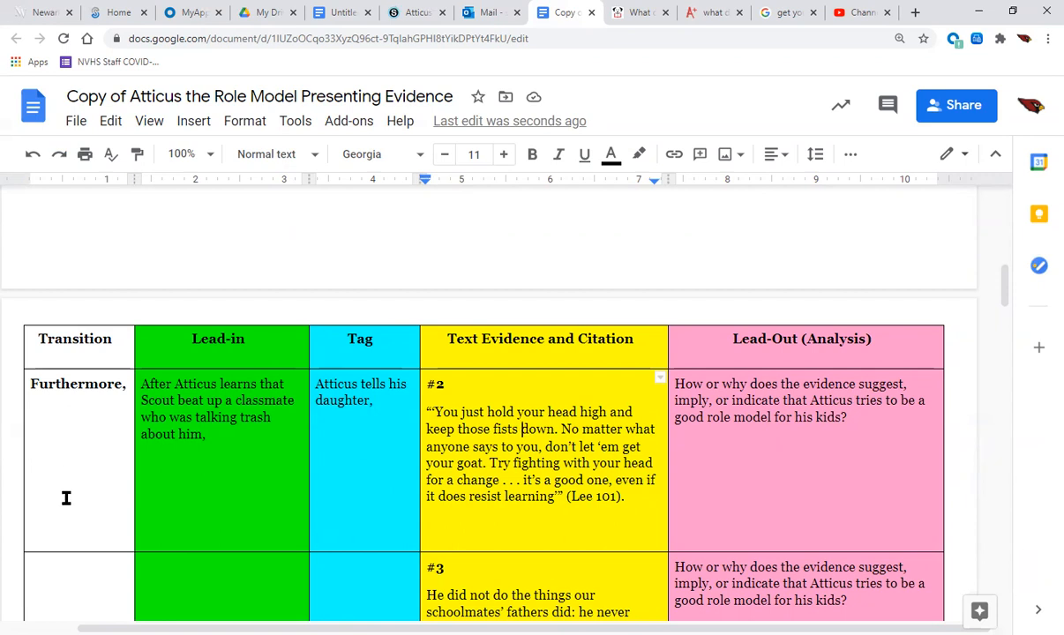
pyautogui.moveTo(217, 519)
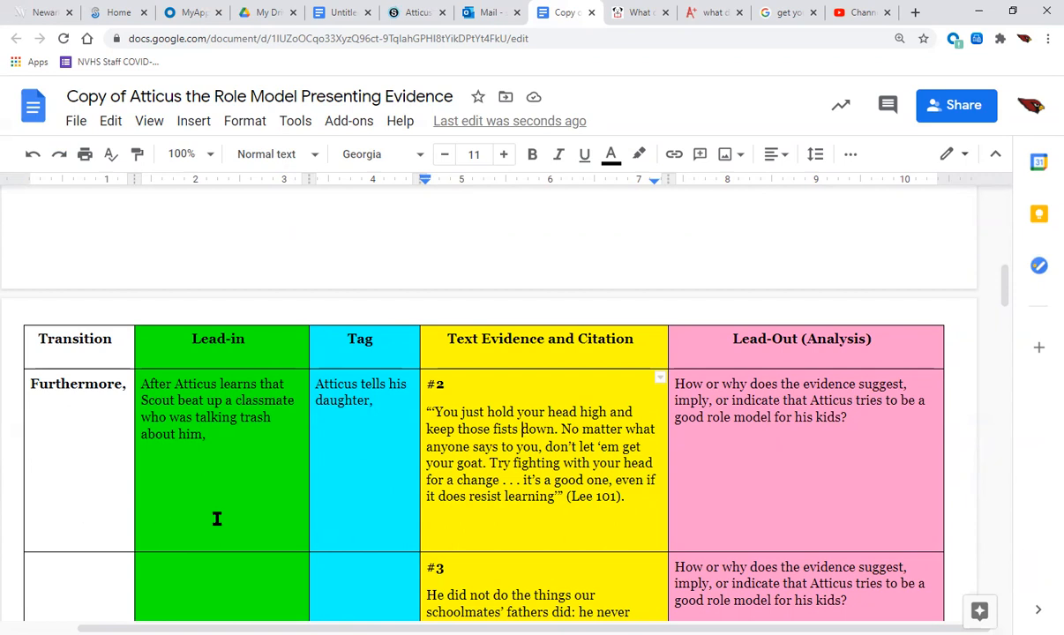
pyautogui.moveTo(722, 72)
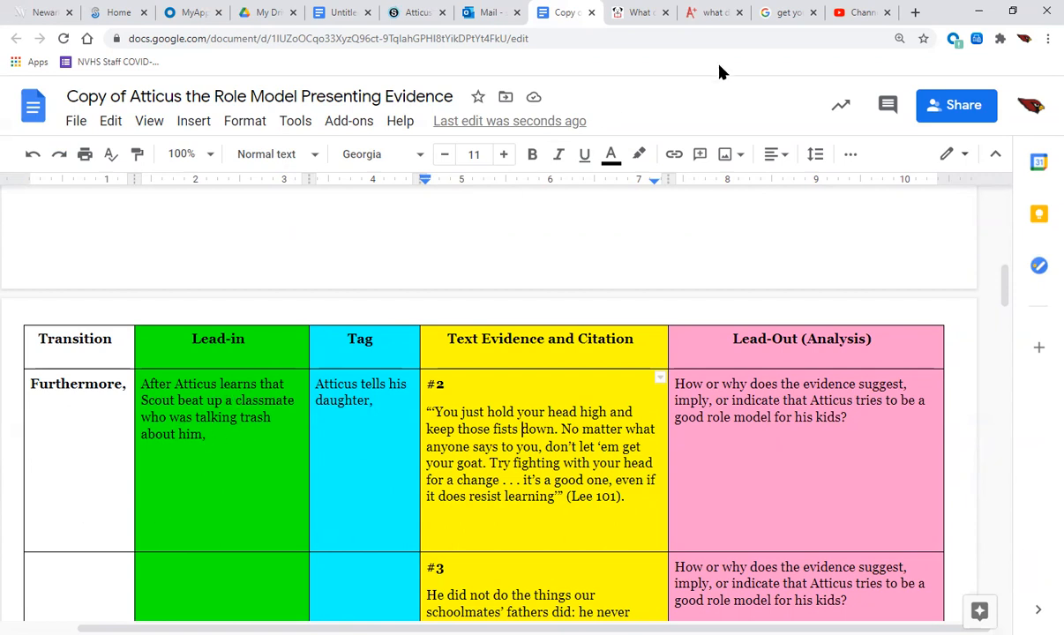
pyautogui.click(638, 12)
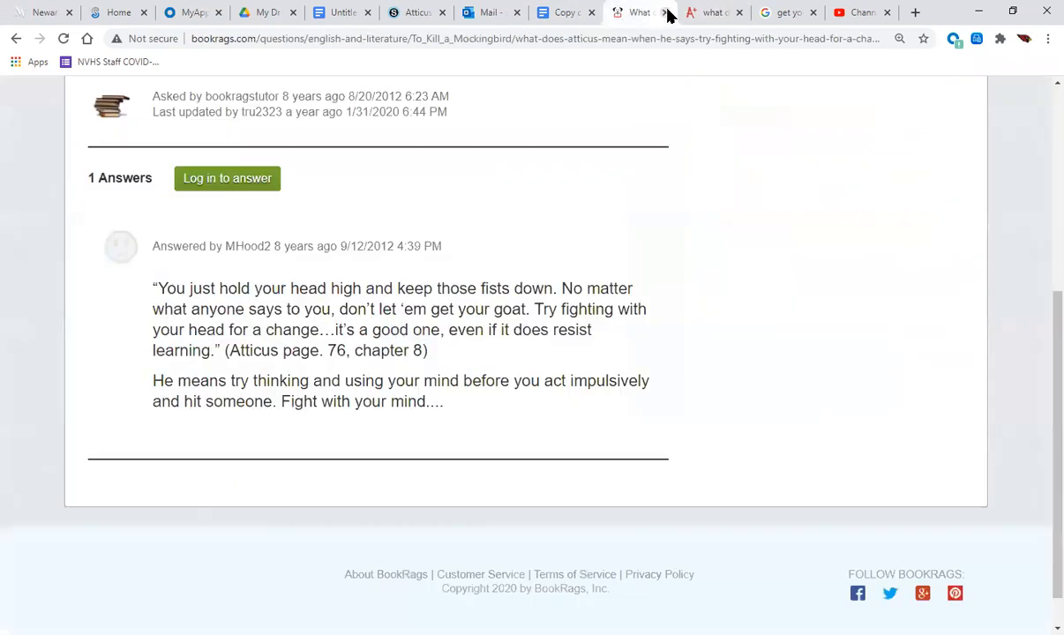
pyautogui.click(783, 13)
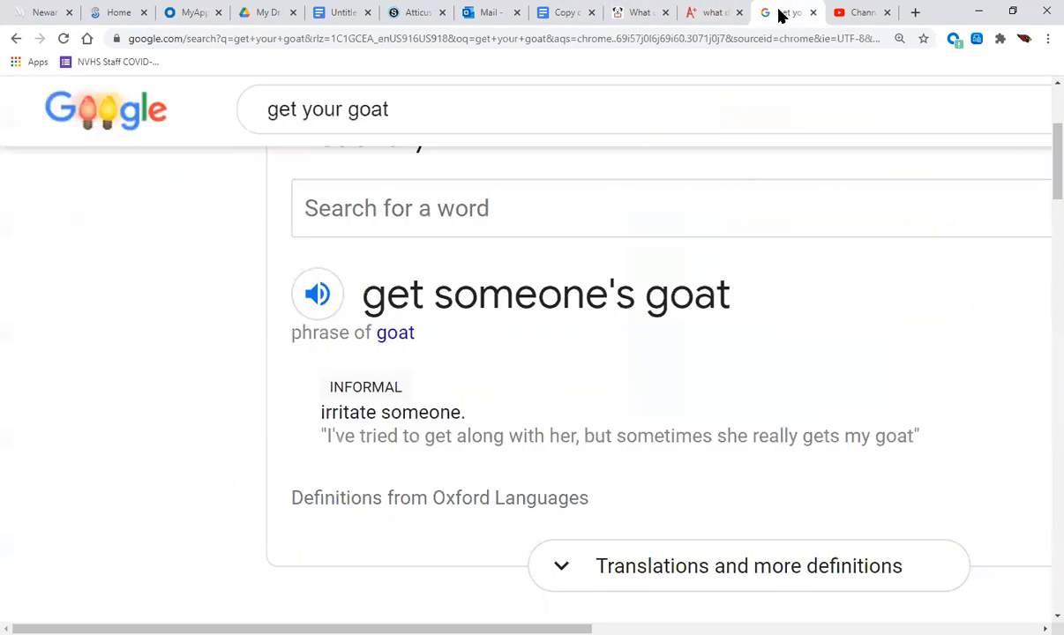
pyautogui.click(565, 12)
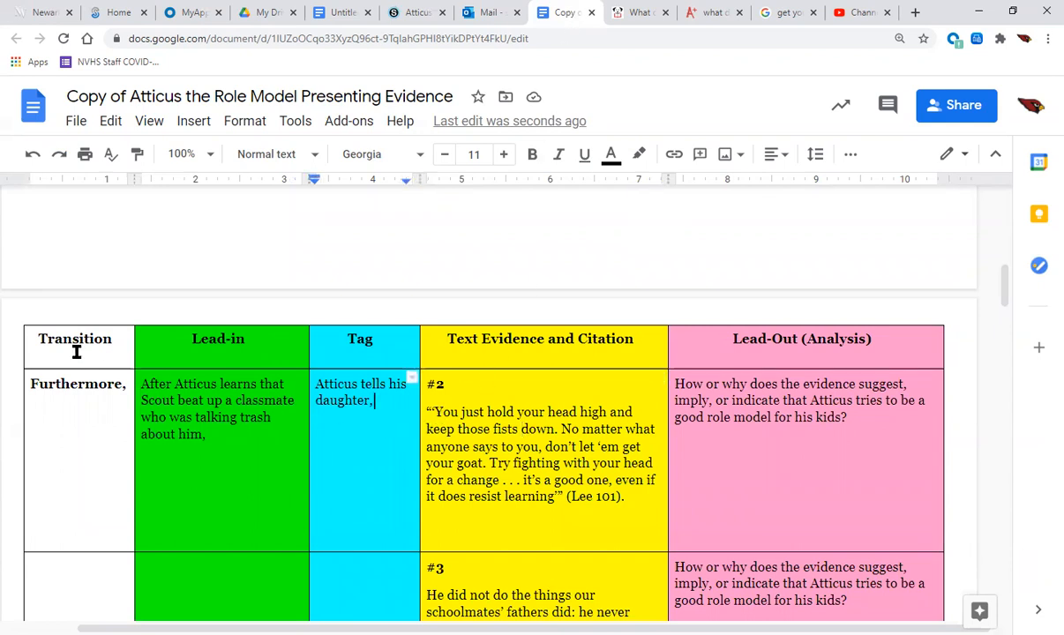
pyautogui.moveTo(573, 380)
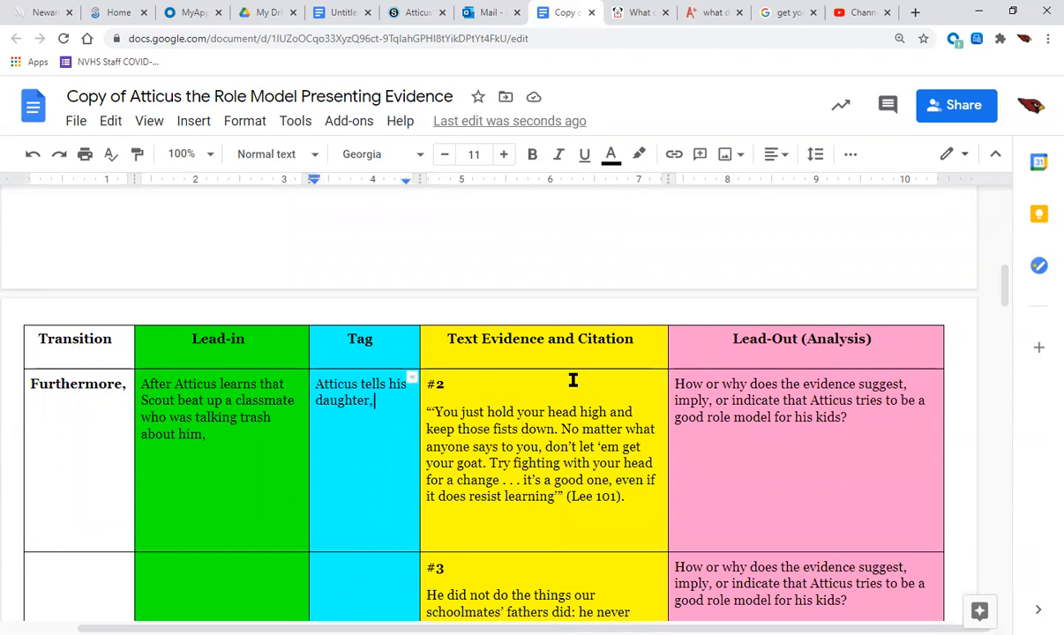
pyautogui.moveTo(521, 447)
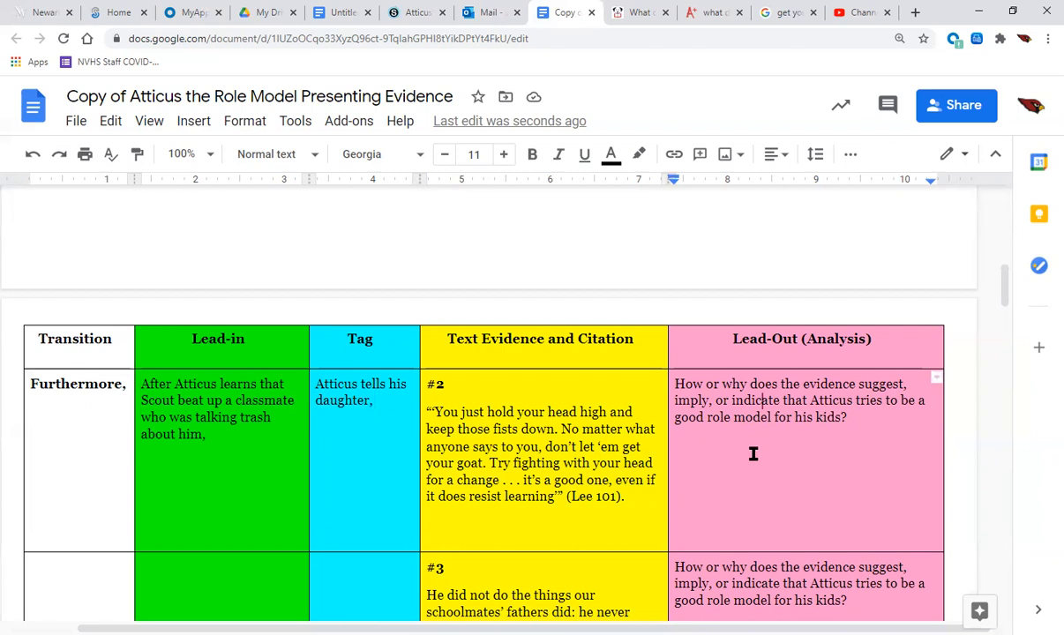
pyautogui.moveTo(865, 470)
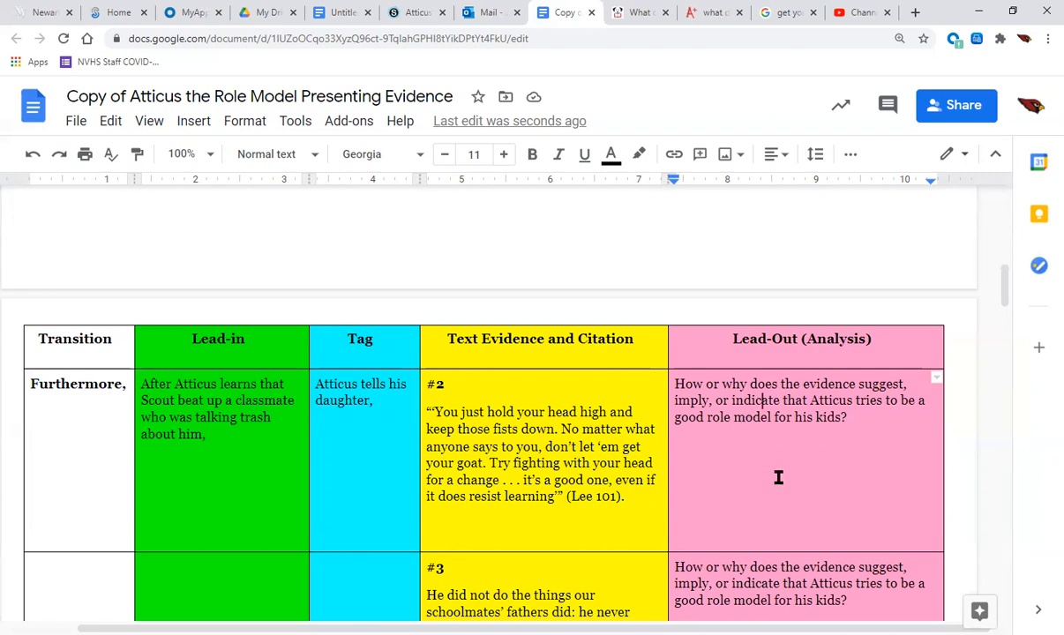
pyautogui.moveTo(858, 421)
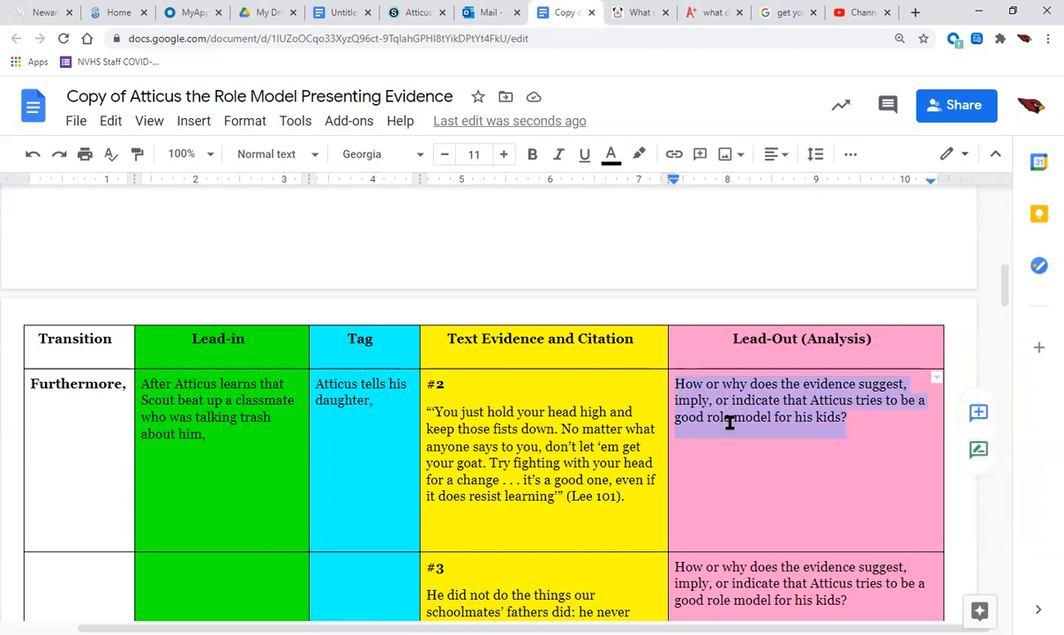
pyautogui.moveTo(868, 517)
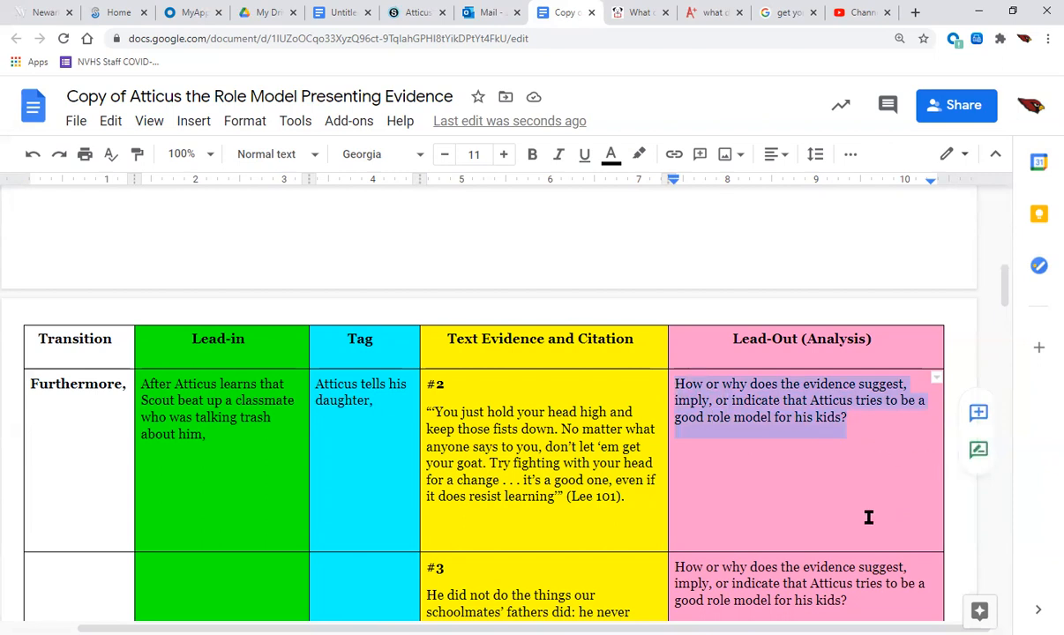
# Step: Write 'These words of Atticus suggest that he thinks it's important that Scout learn to use her head more to face her problems.'
pyautogui.write('This')
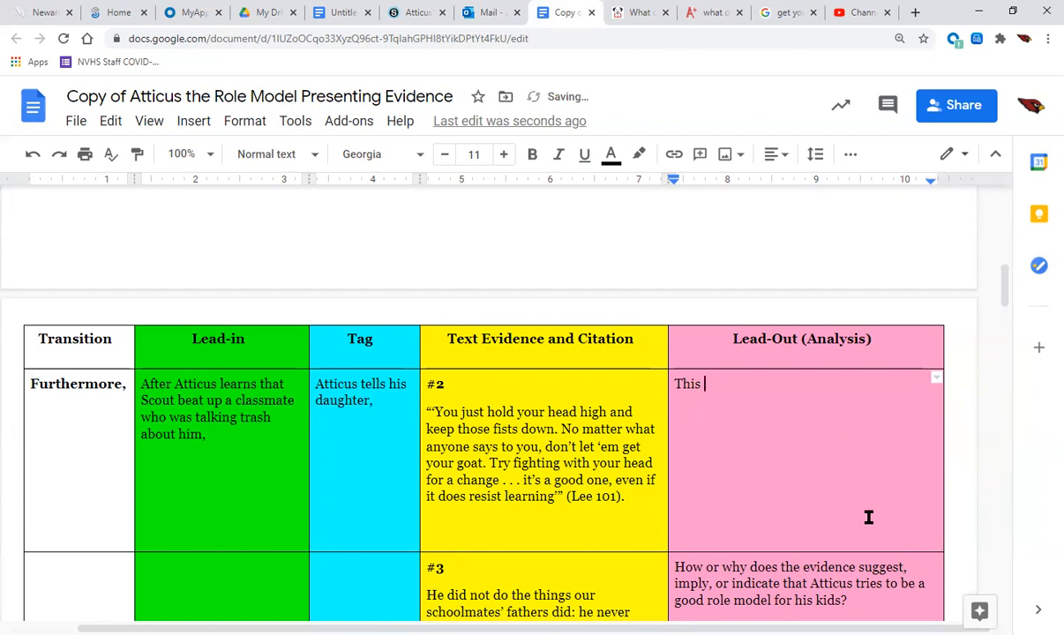
pyautogui.write('These words of')
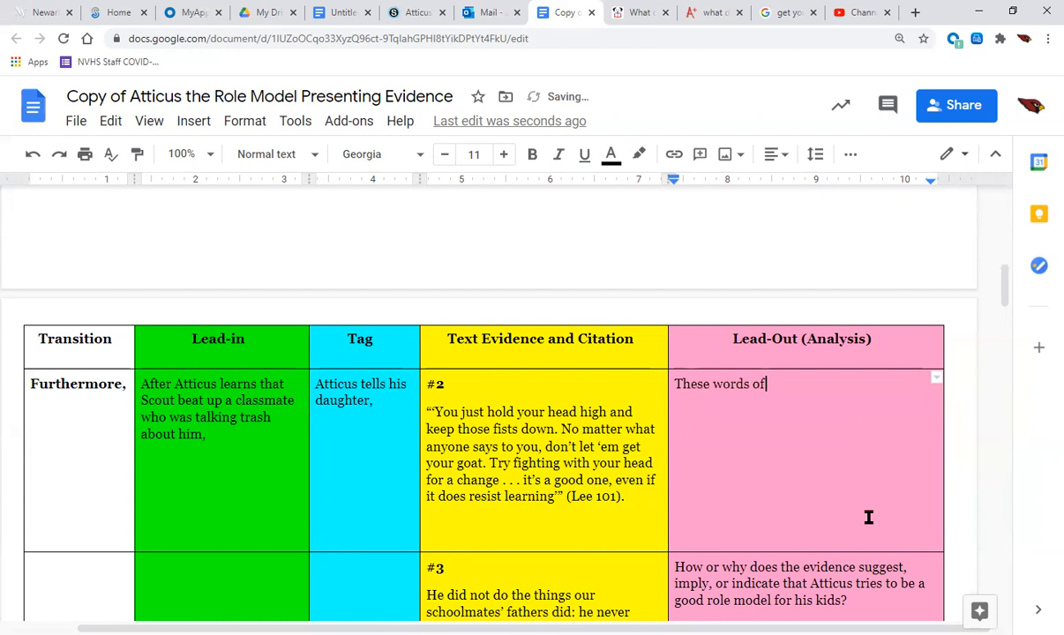
pyautogui.write('Atticus sugg')
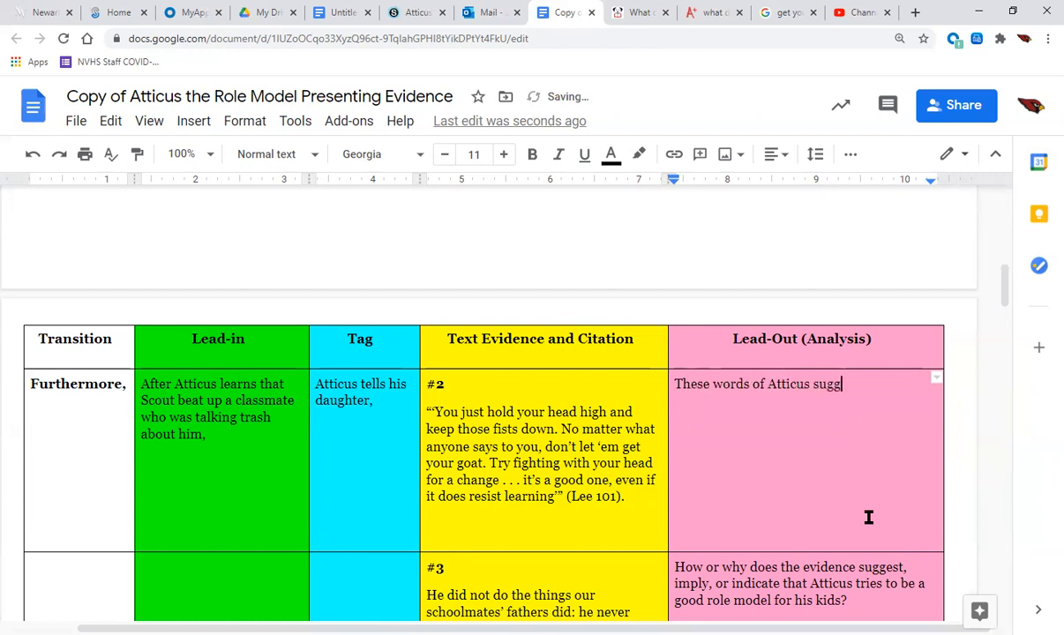
pyautogui.write('est that')
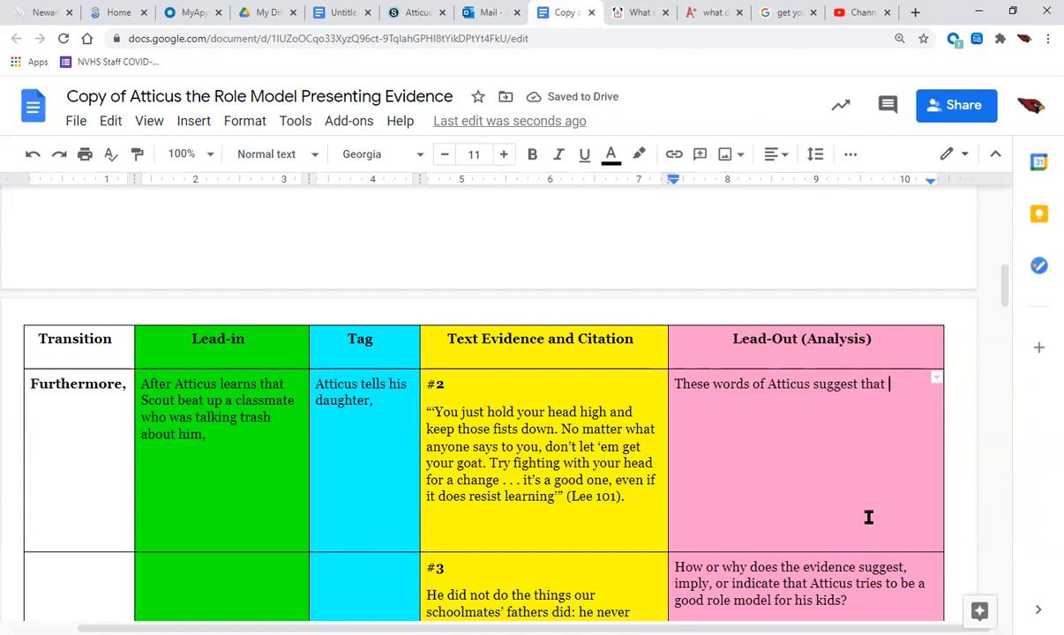
pyautogui.write('he')
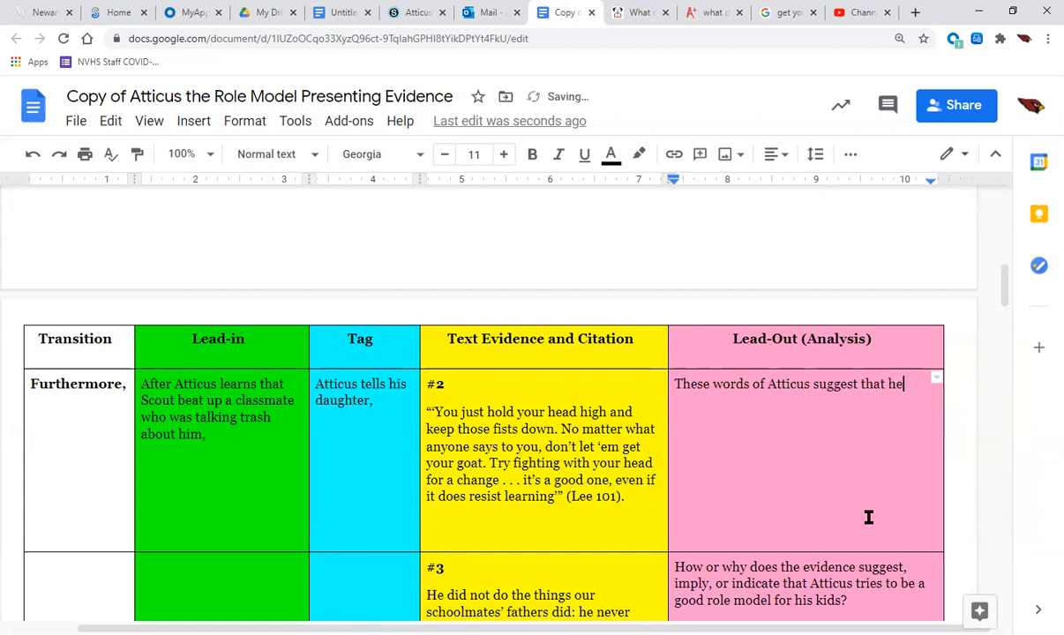
pyautogui.write("'s intereste")
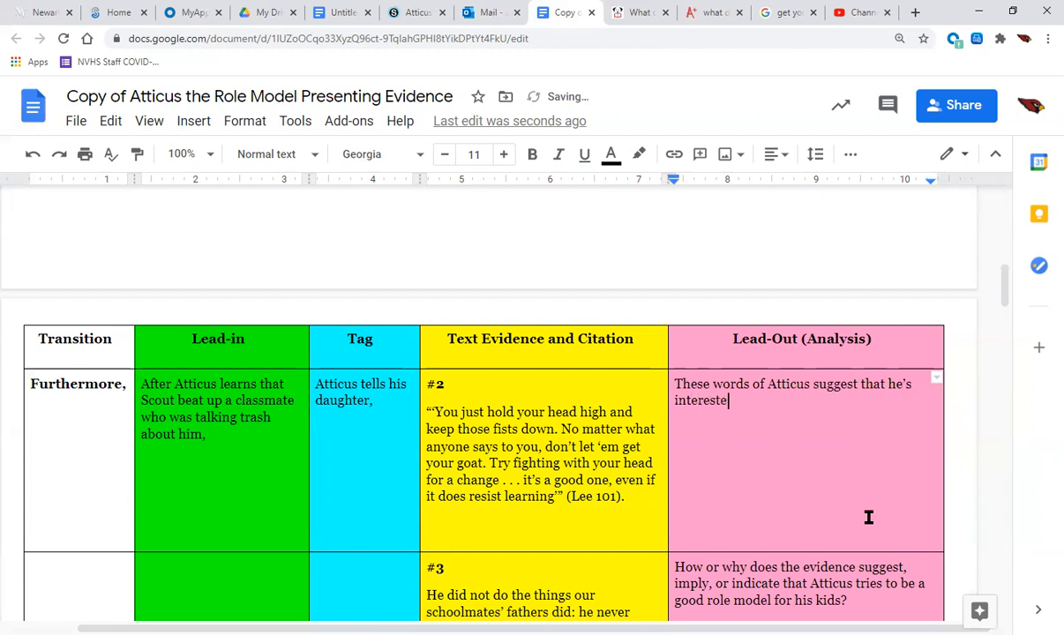
pyautogui.write('d in')
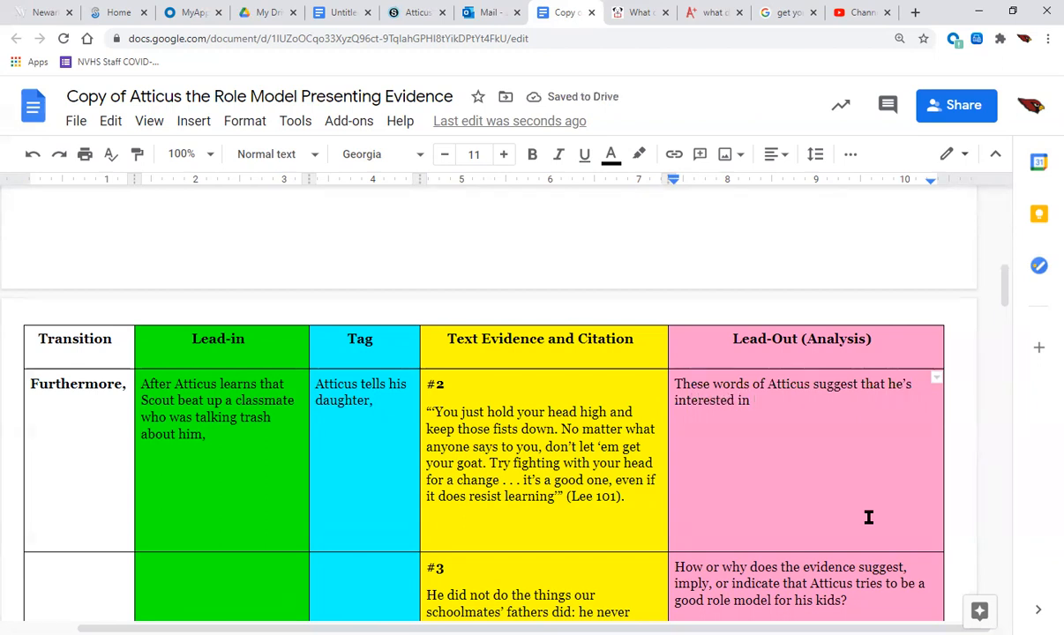
pyautogui.press('Backspace')
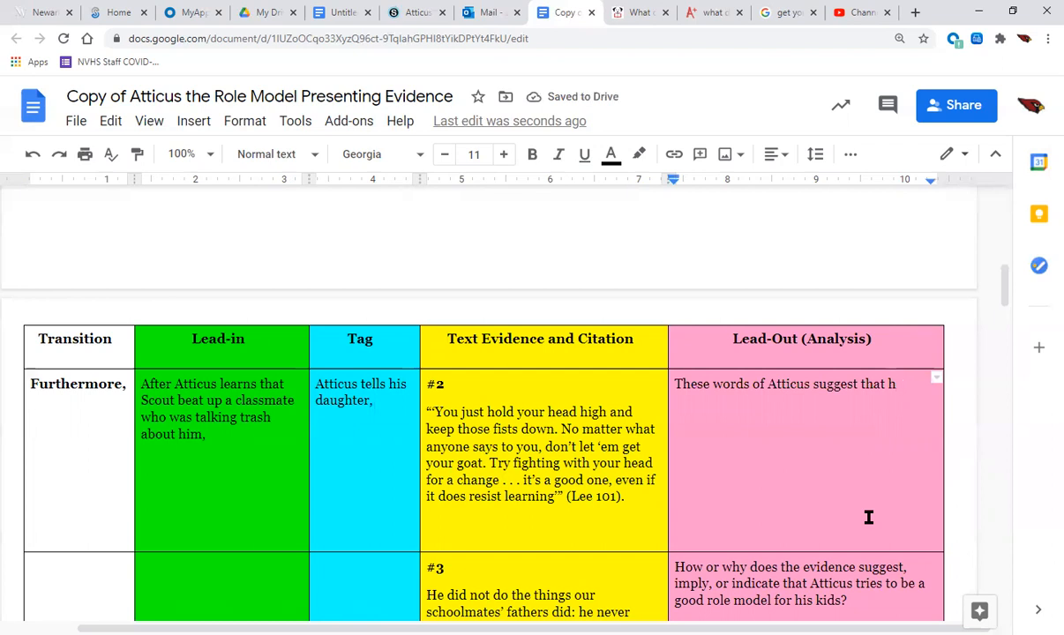
pyautogui.write('thinks')
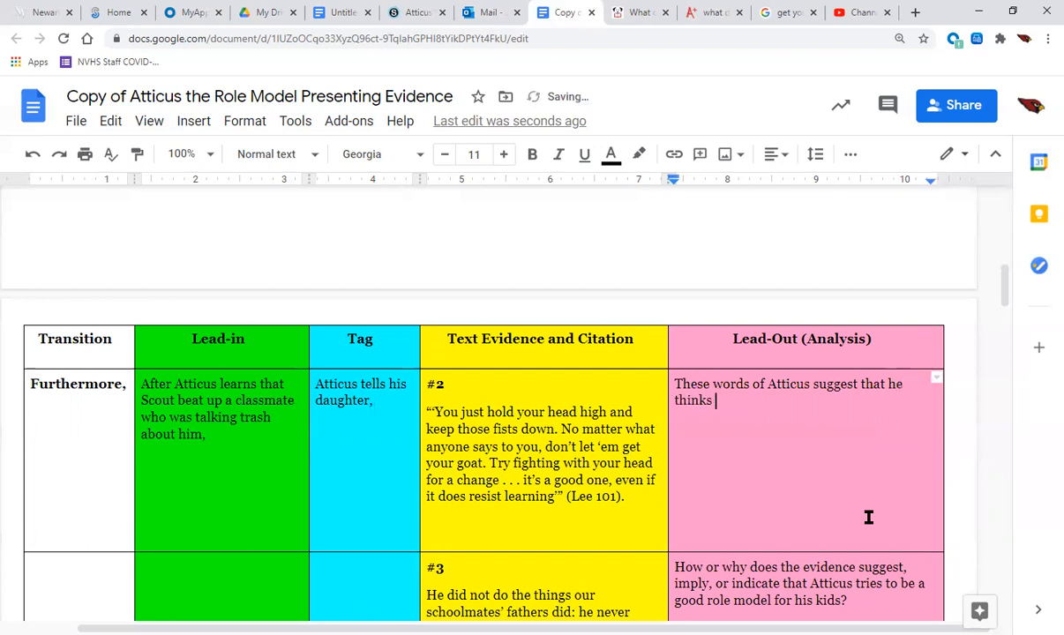
pyautogui.write("it's impo")
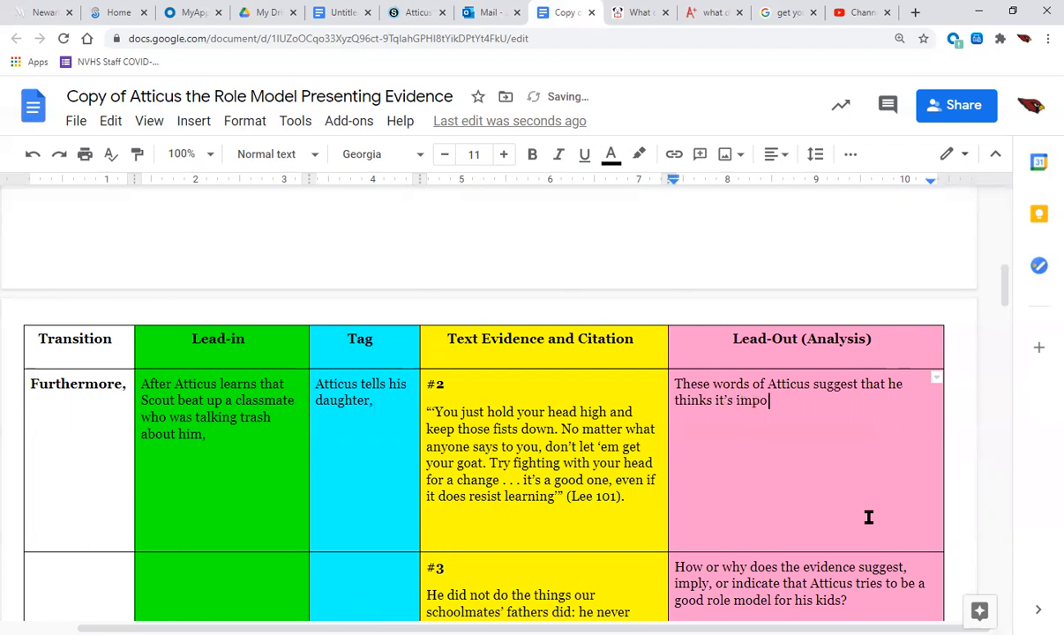
pyautogui.write('rtant')
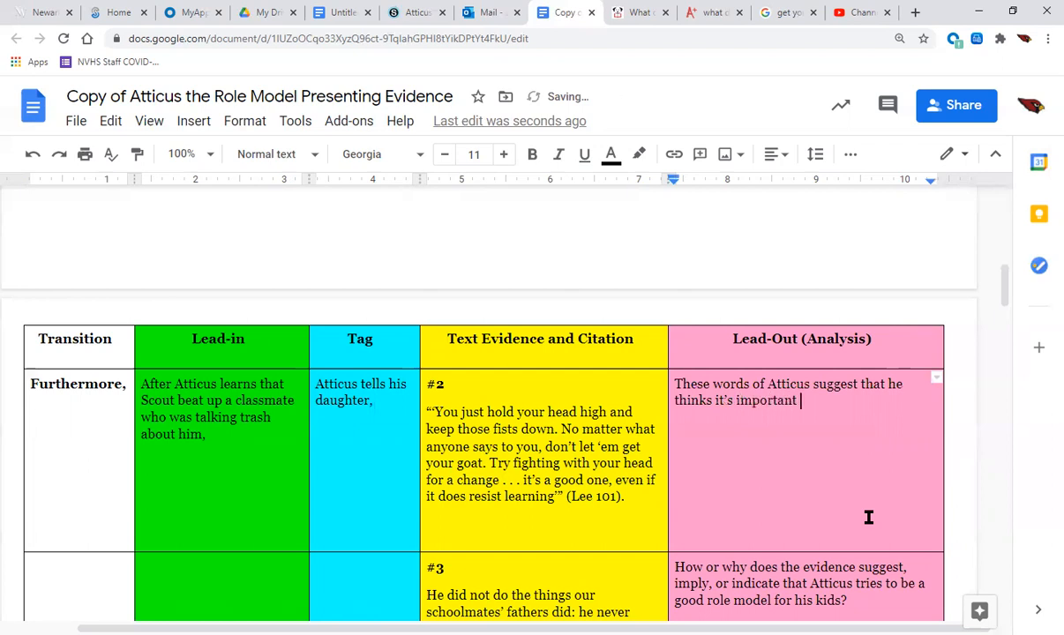
pyautogui.write('that')
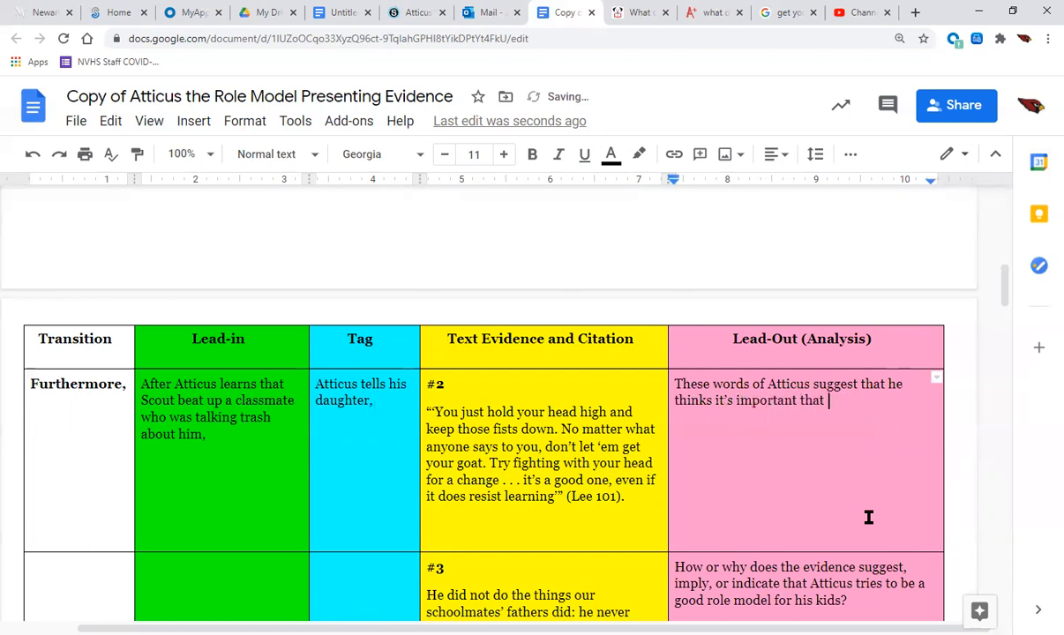
pyautogui.write('Scout learn to')
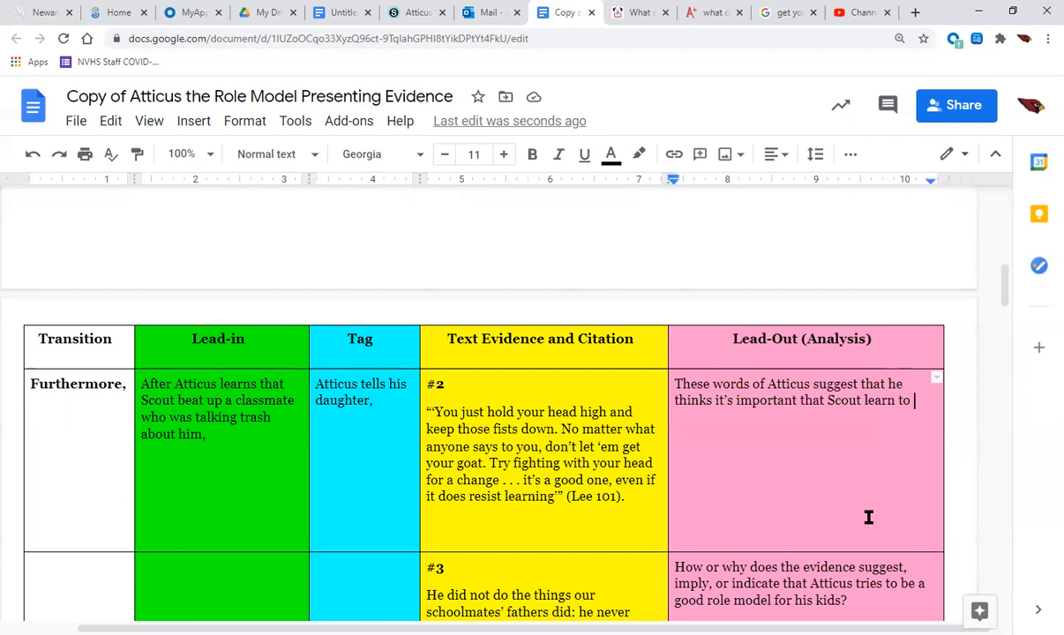
pyautogui.write('use')
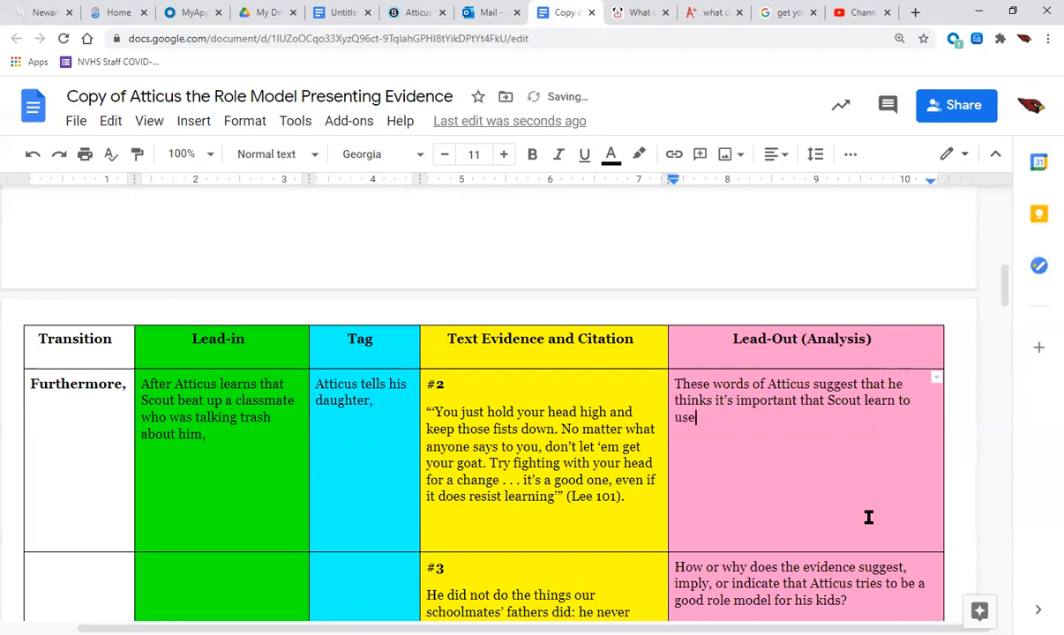
pyautogui.write('her')
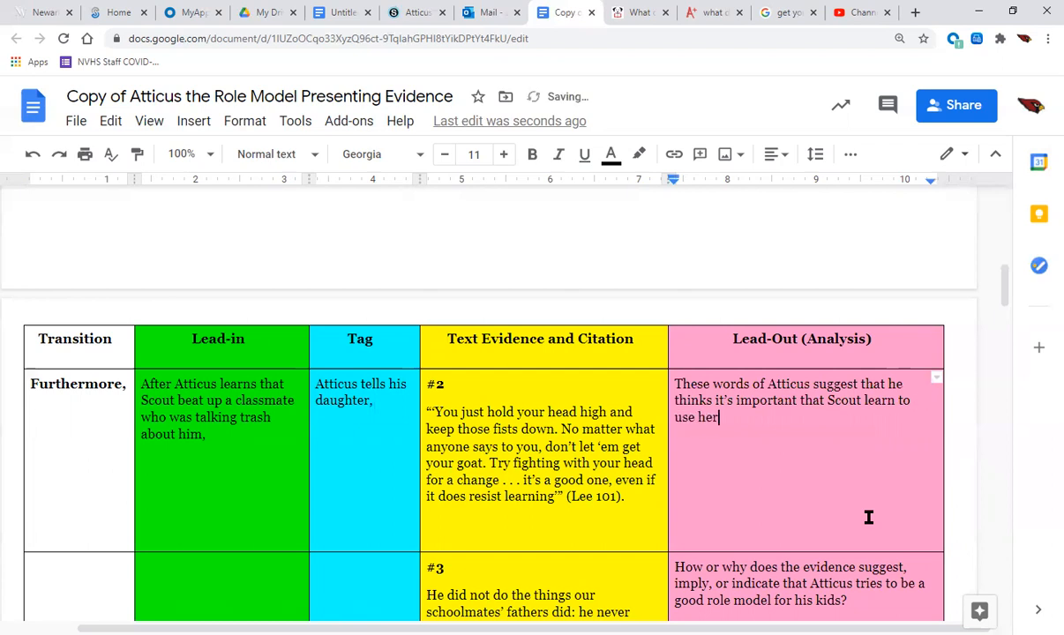
pyautogui.write('head')
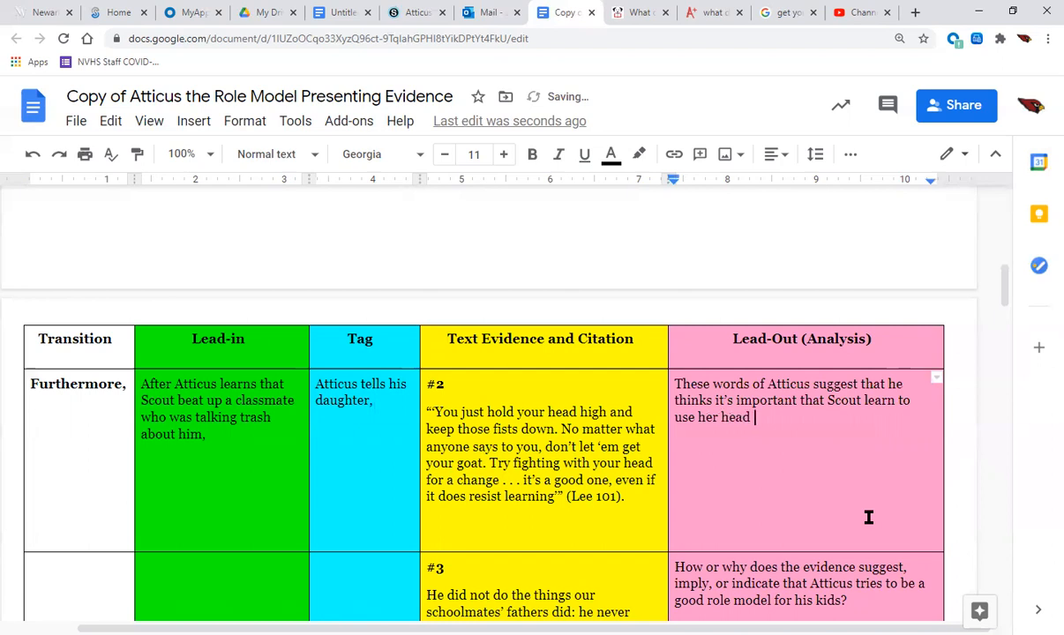
pyautogui.write('more to')
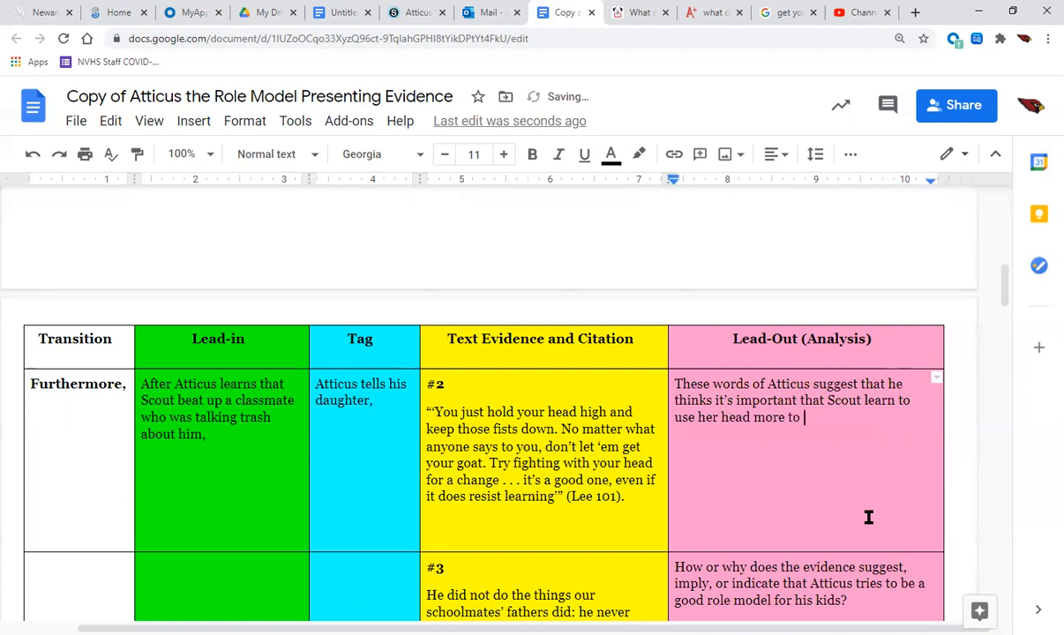
pyautogui.write('face her')
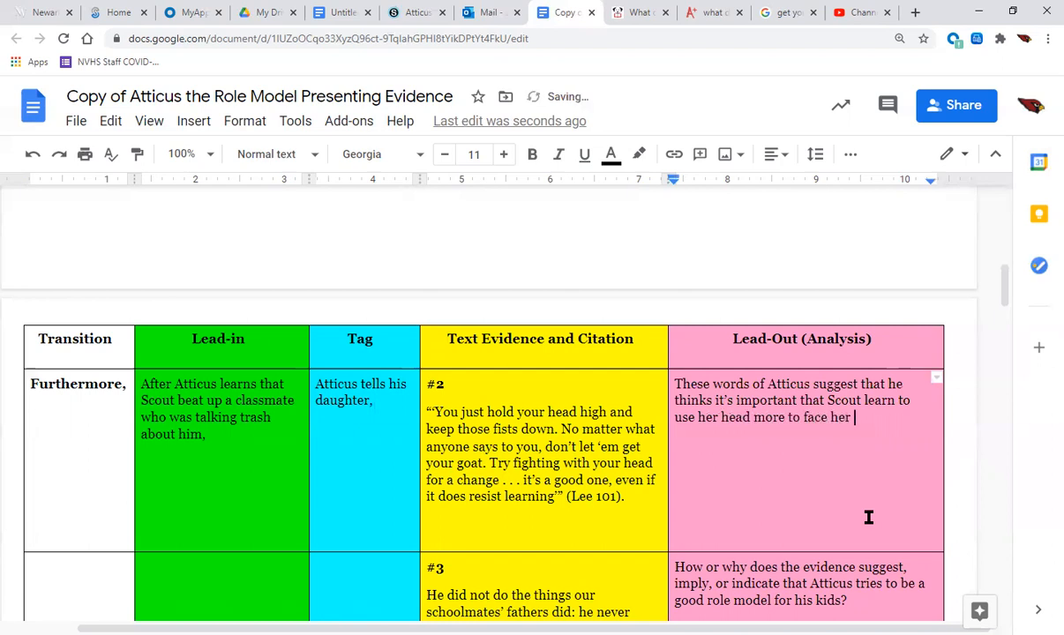
pyautogui.write('problems.')
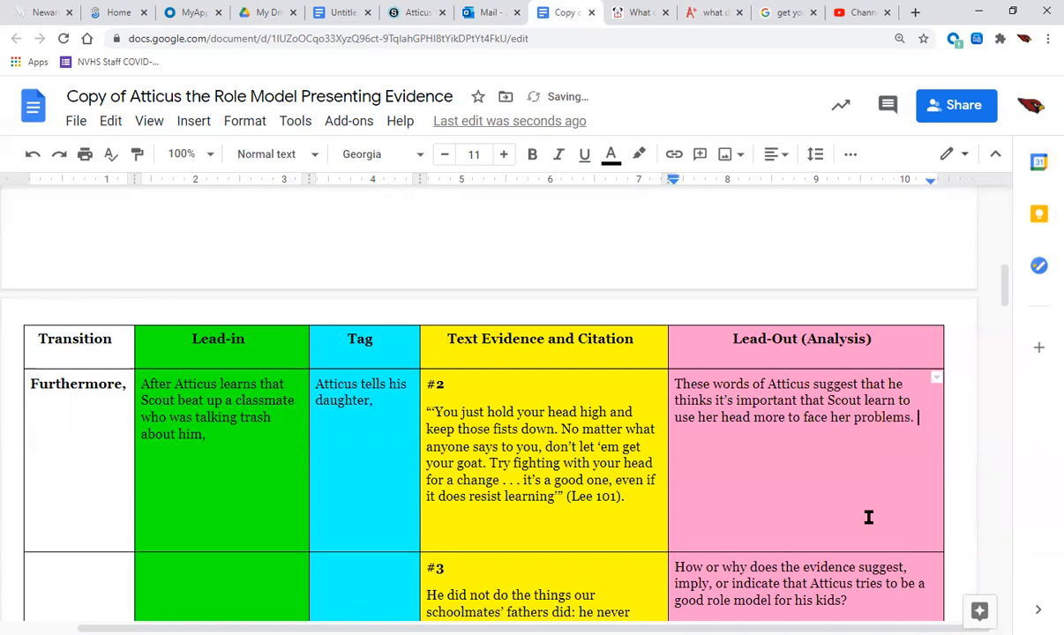
# Step: Add the sentence 'Currently she likes to solve issues with her fists.'
pyautogui.write('Currently she')
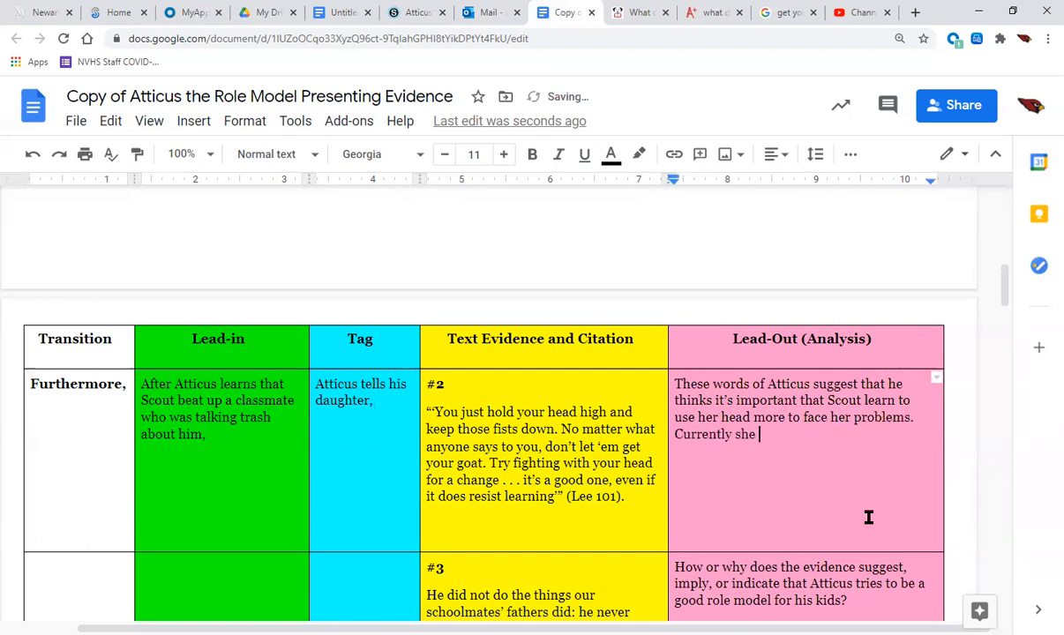
pyautogui.write('likes to')
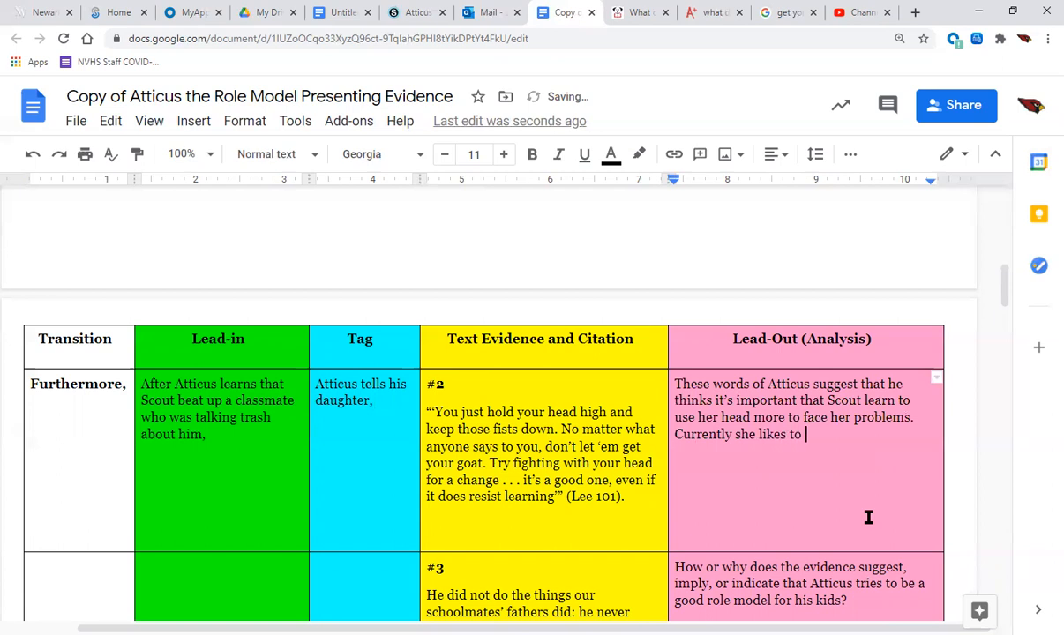
pyautogui.write('solve')
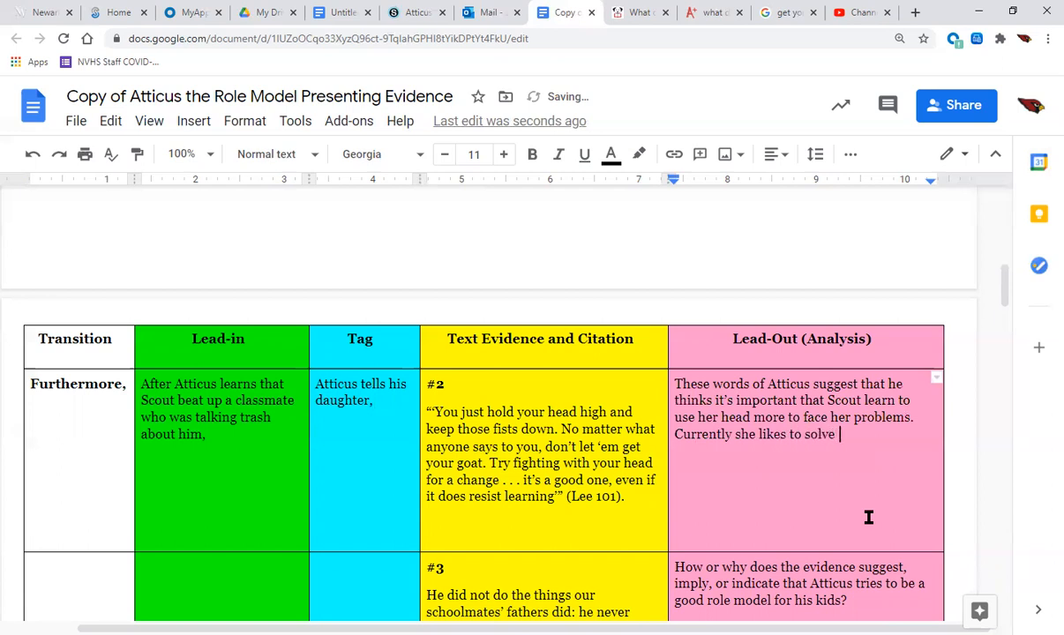
pyautogui.write('issues with her f')
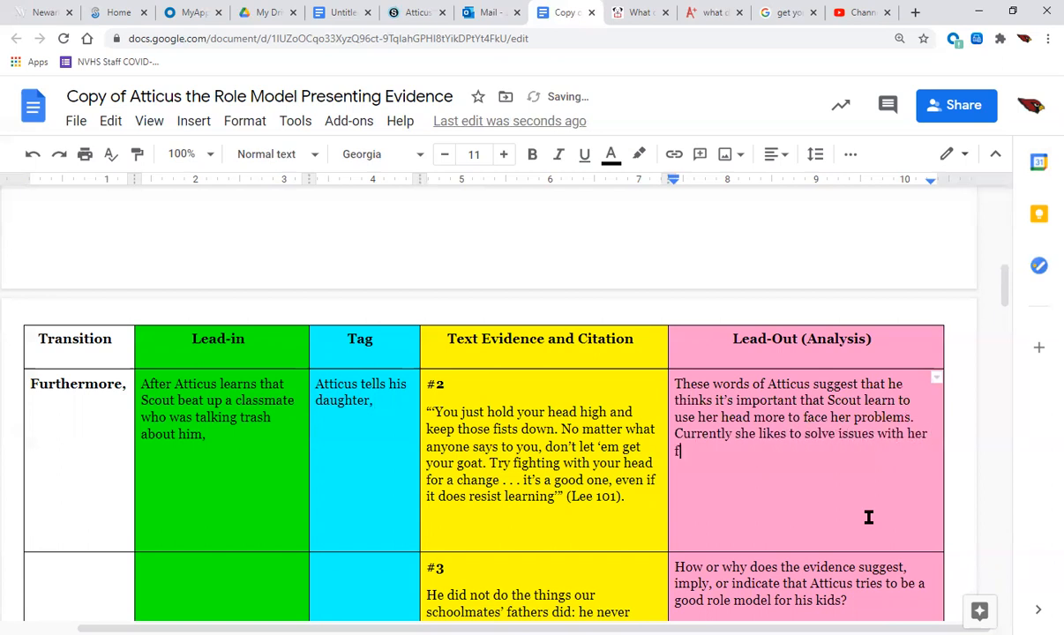
pyautogui.write('ists')
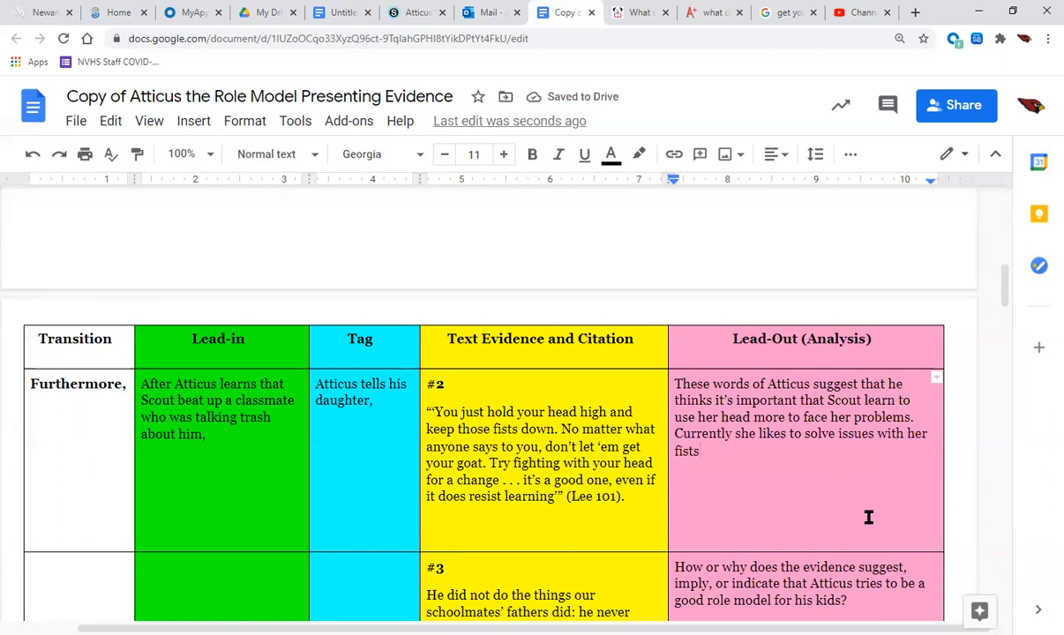
pyautogui.write('.')
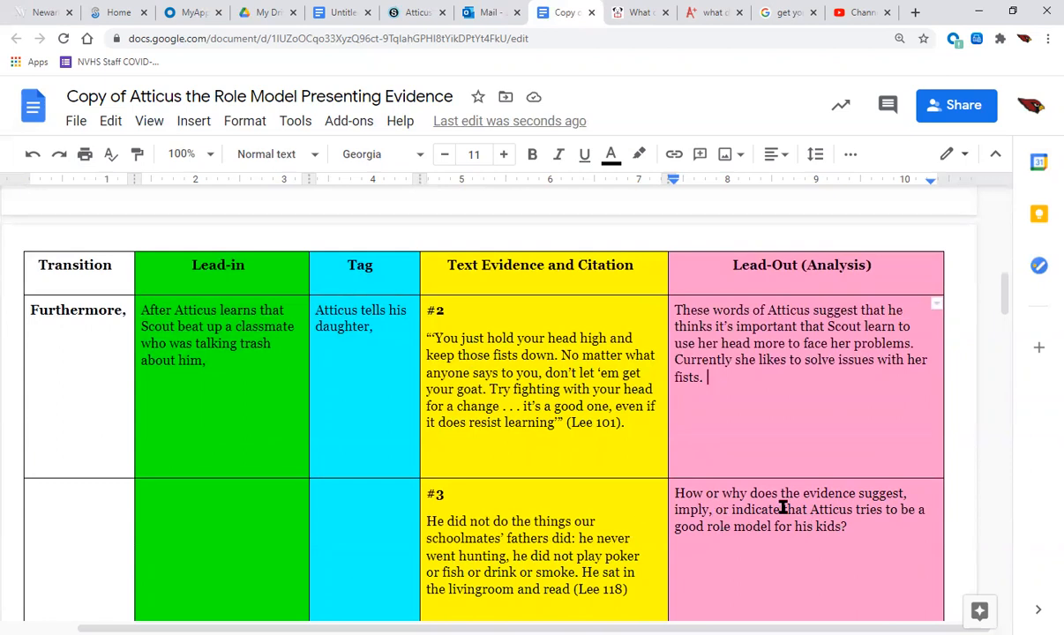
pyautogui.moveTo(827, 389)
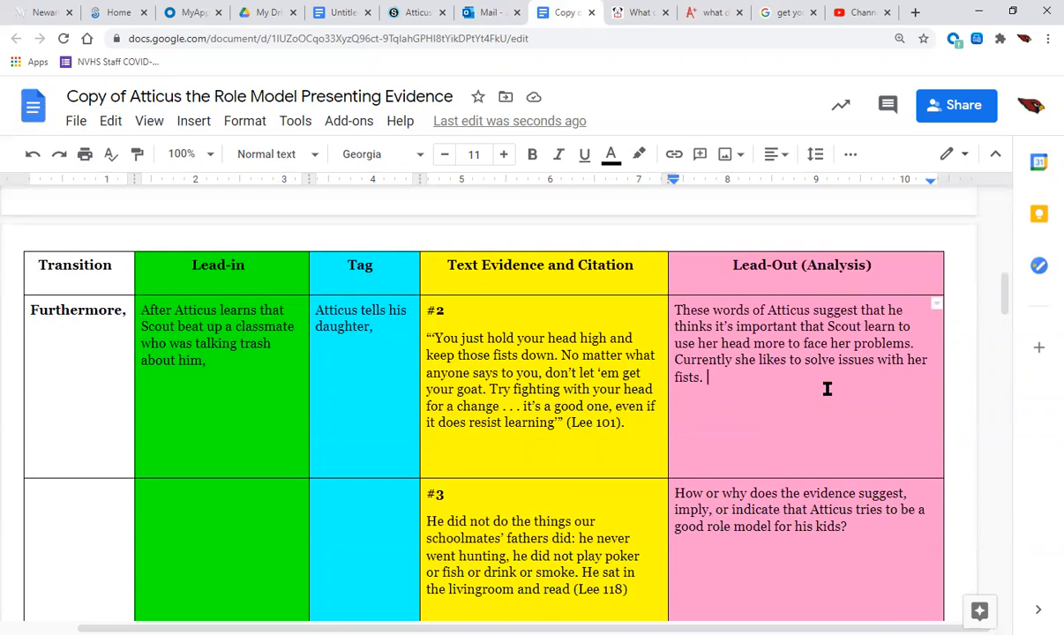
pyautogui.moveTo(789, 383)
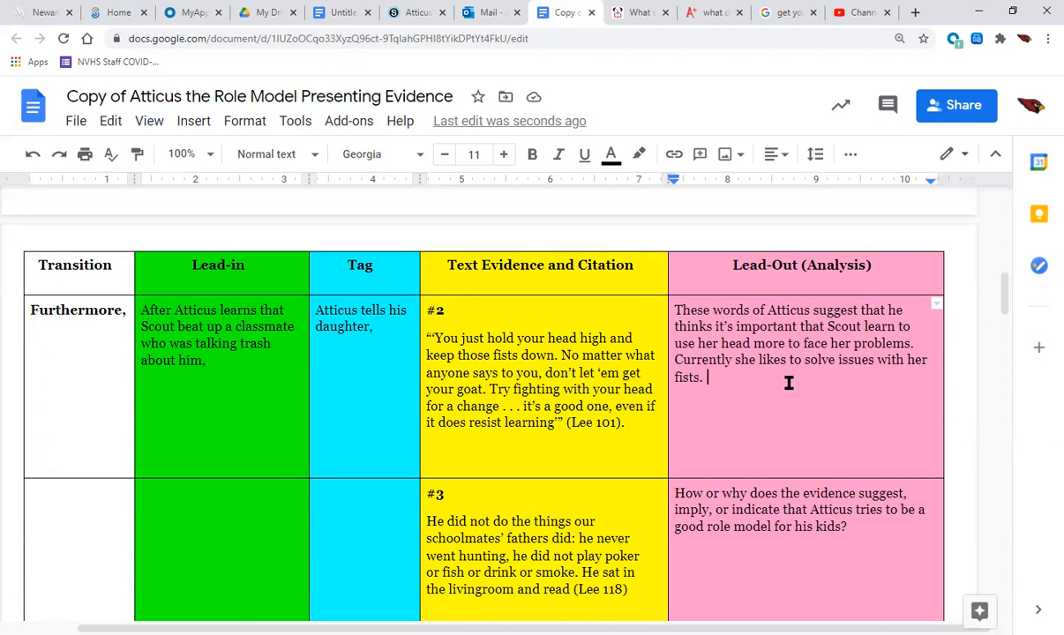
# Step: Fix the period after 'fists', start 'Atticus is demonstrating', then delete 'demonstrating'
pyautogui.press('Backspace')
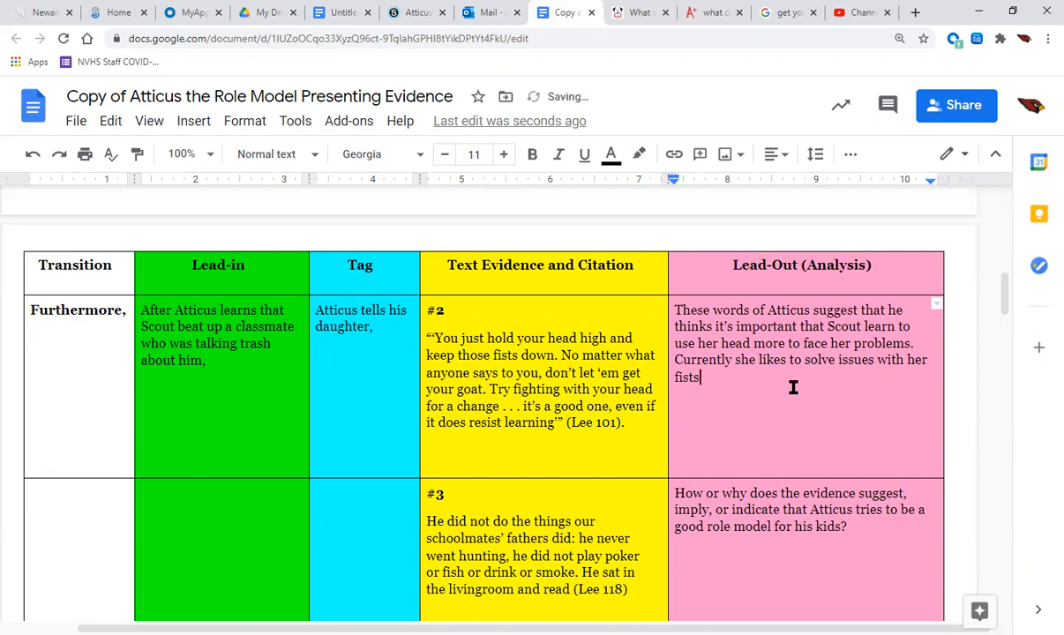
pyautogui.write('.')
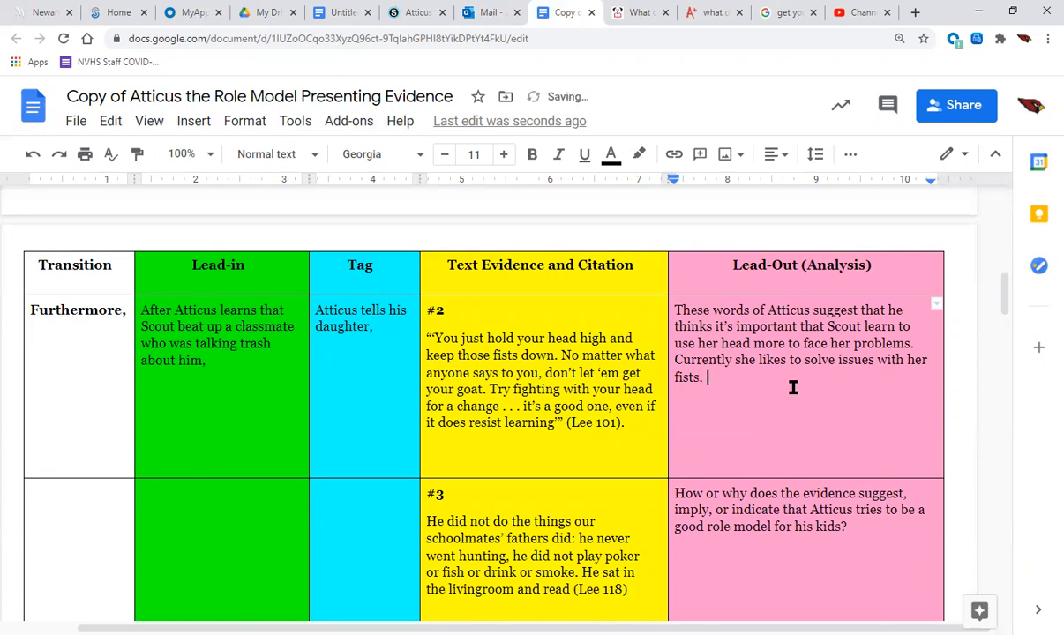
pyautogui.write('Atticus is')
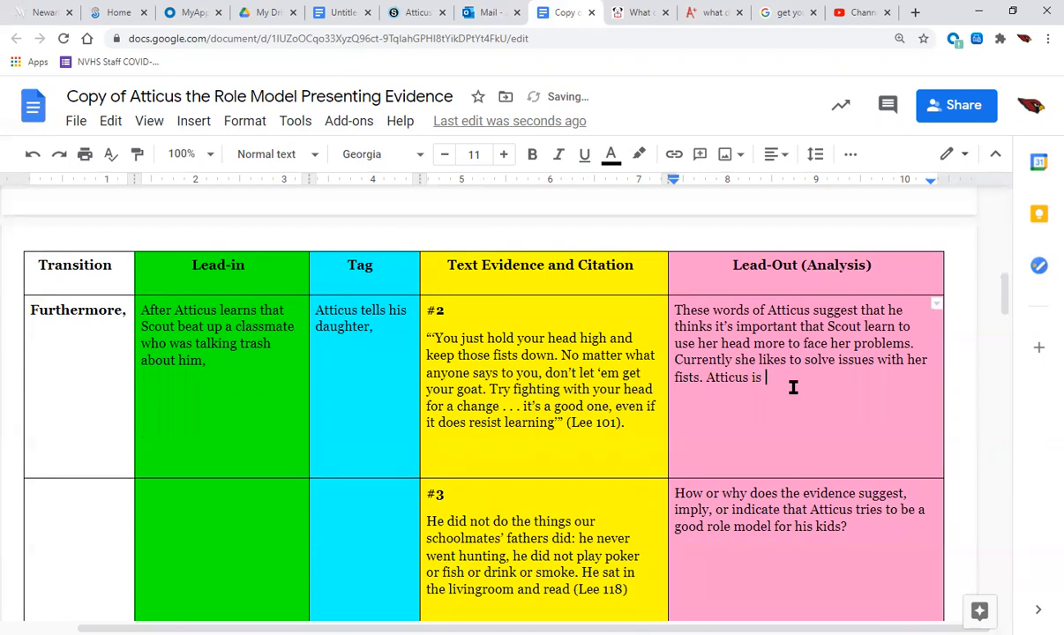
pyautogui.write('demonstrat')
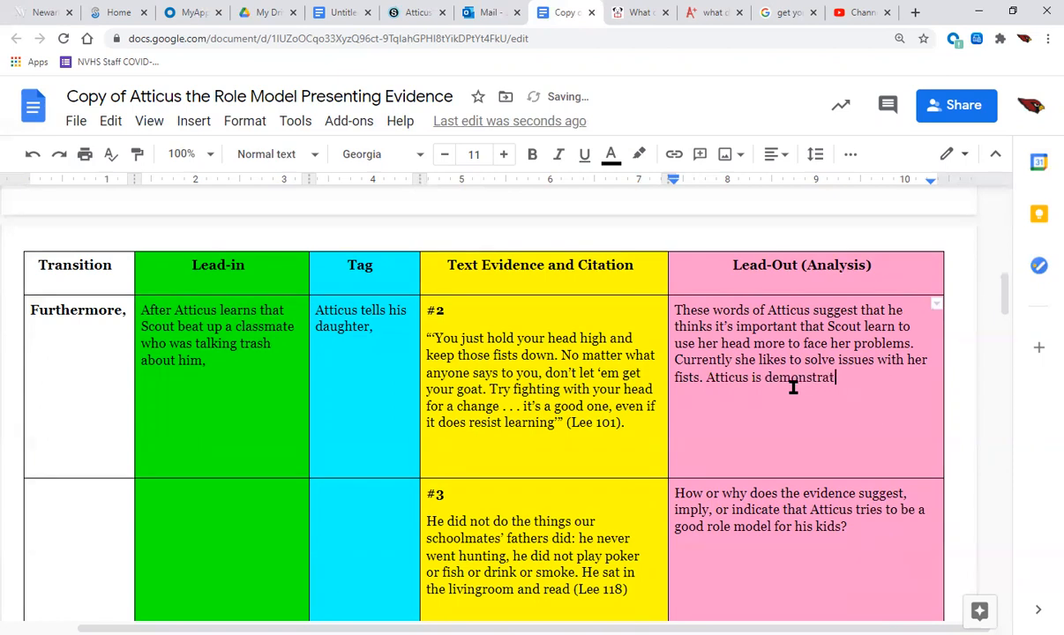
pyautogui.write('ing')
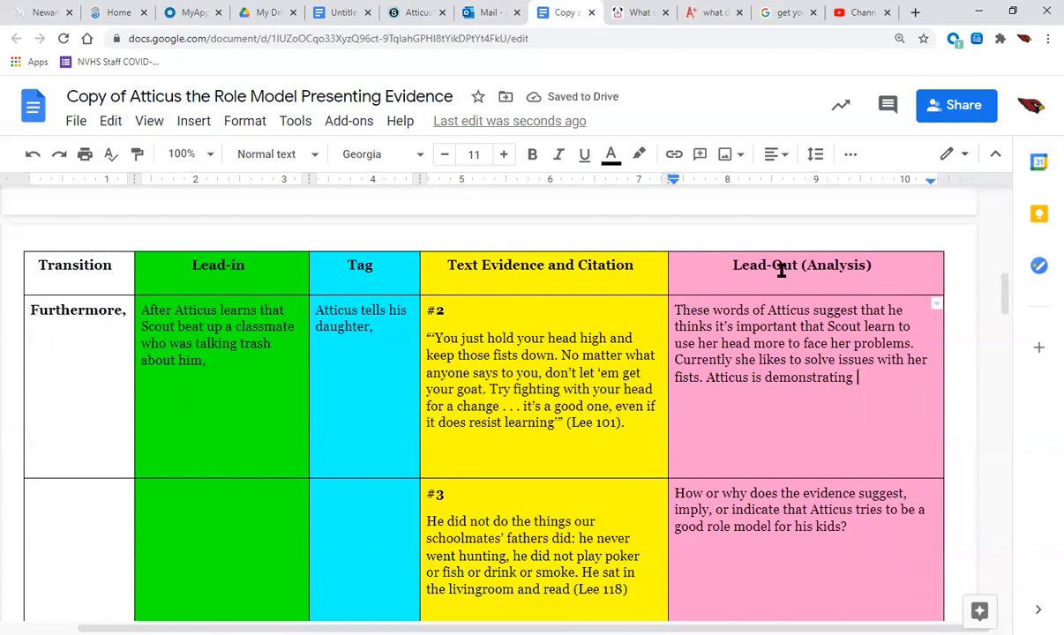
pyautogui.moveTo(746, 270)
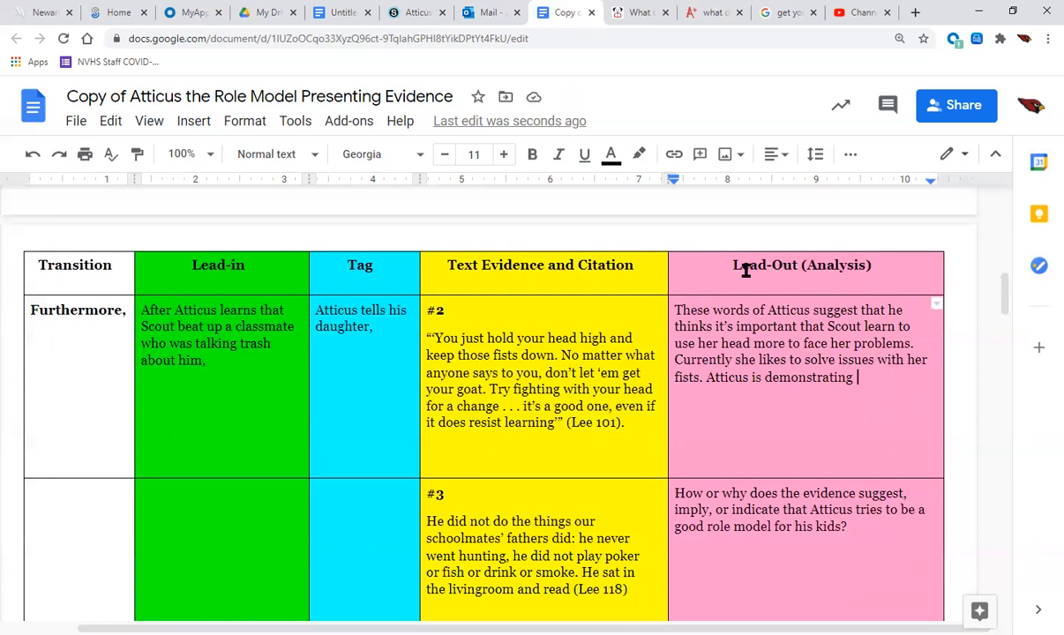
pyautogui.doubleClick(810, 377)
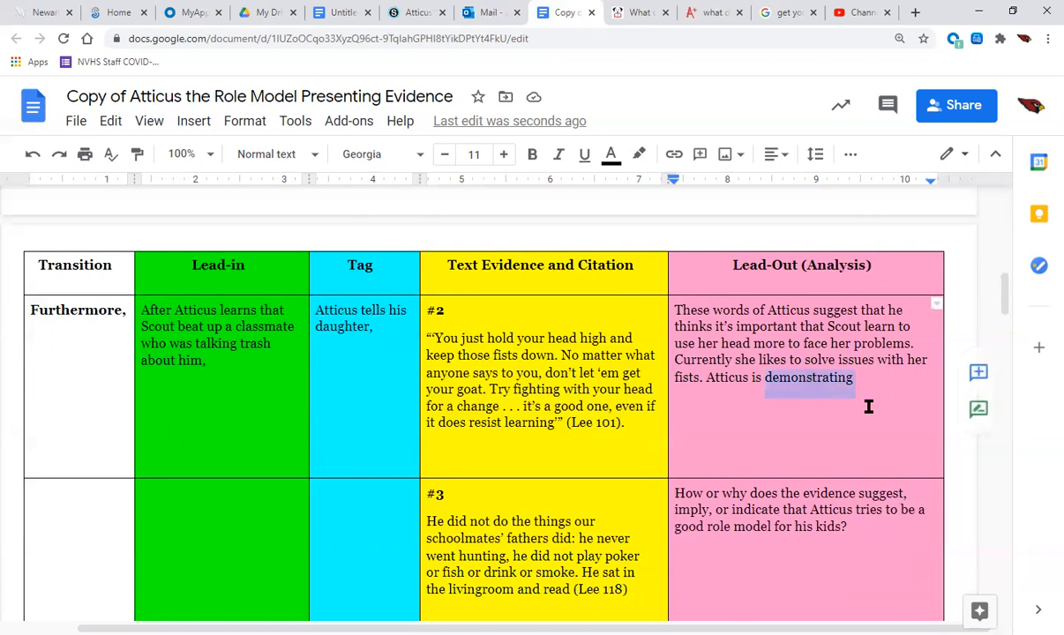
pyautogui.press('Backspace')
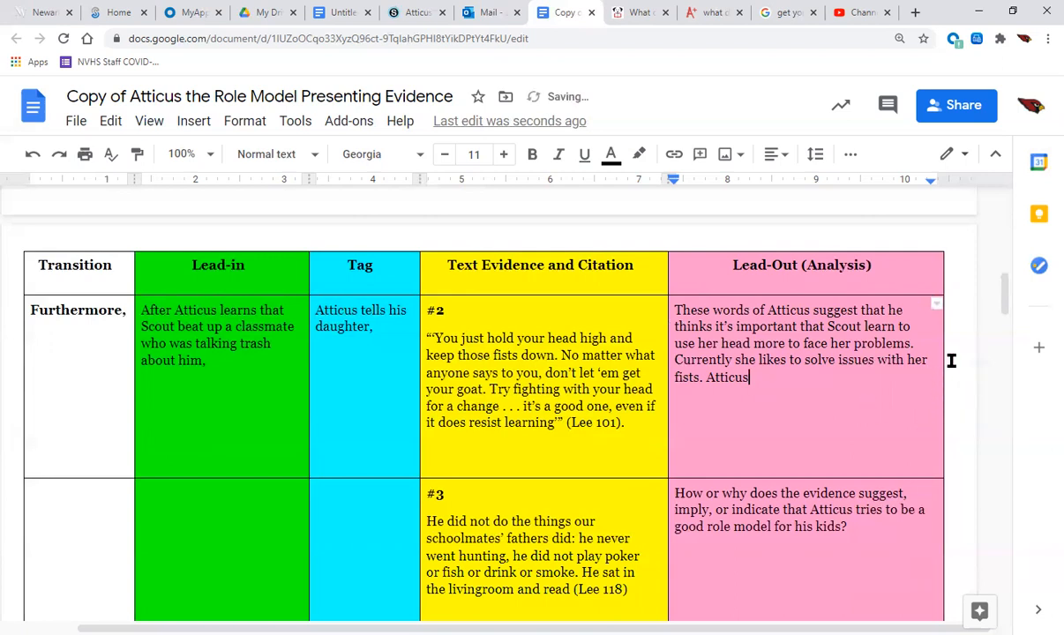
# Step: Rewrite it as 'Atticus's advice shows him as a role model'
pyautogui.write("'s")
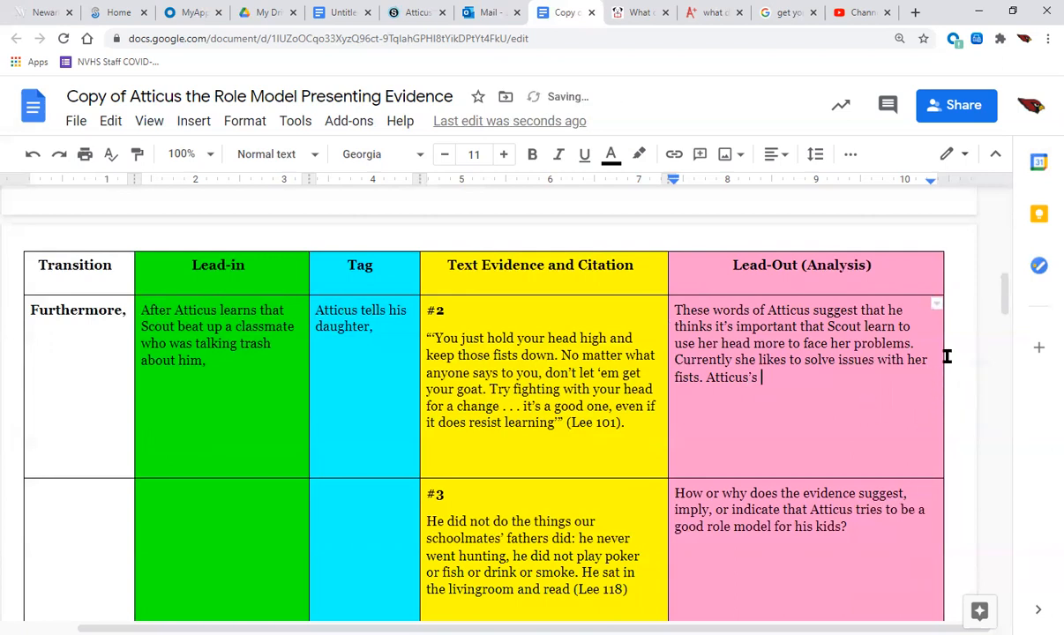
pyautogui.write('advic')
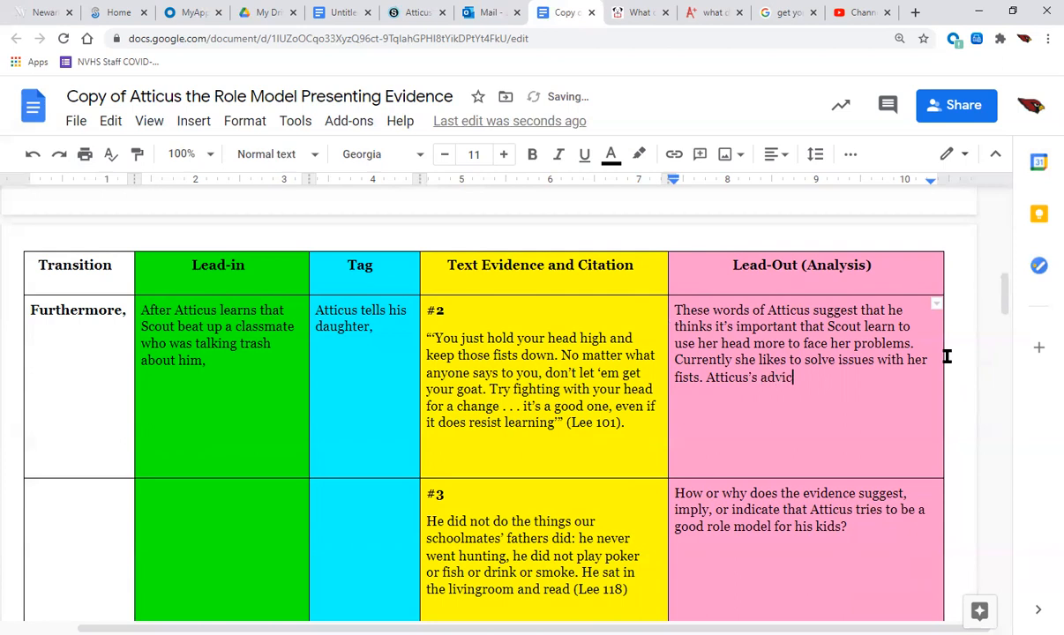
pyautogui.write('e')
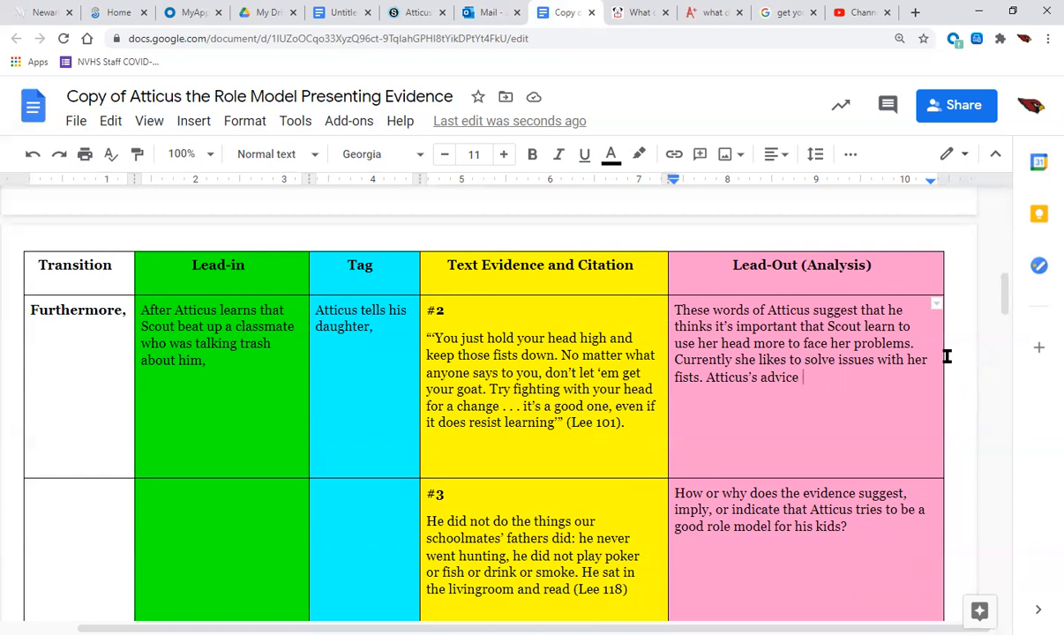
pyautogui.write('show')
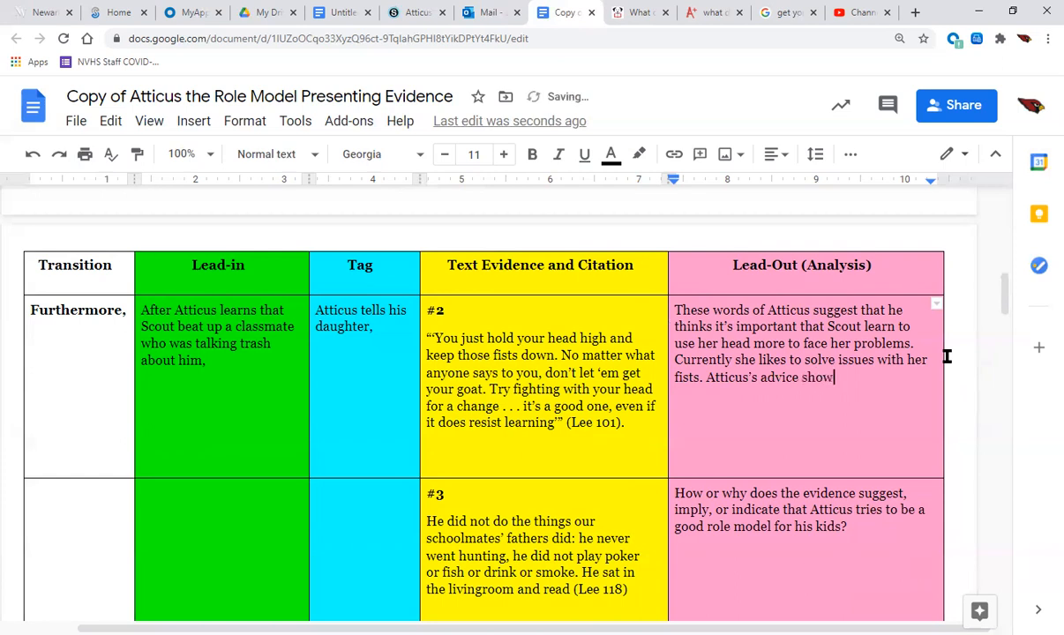
pyautogui.write('s')
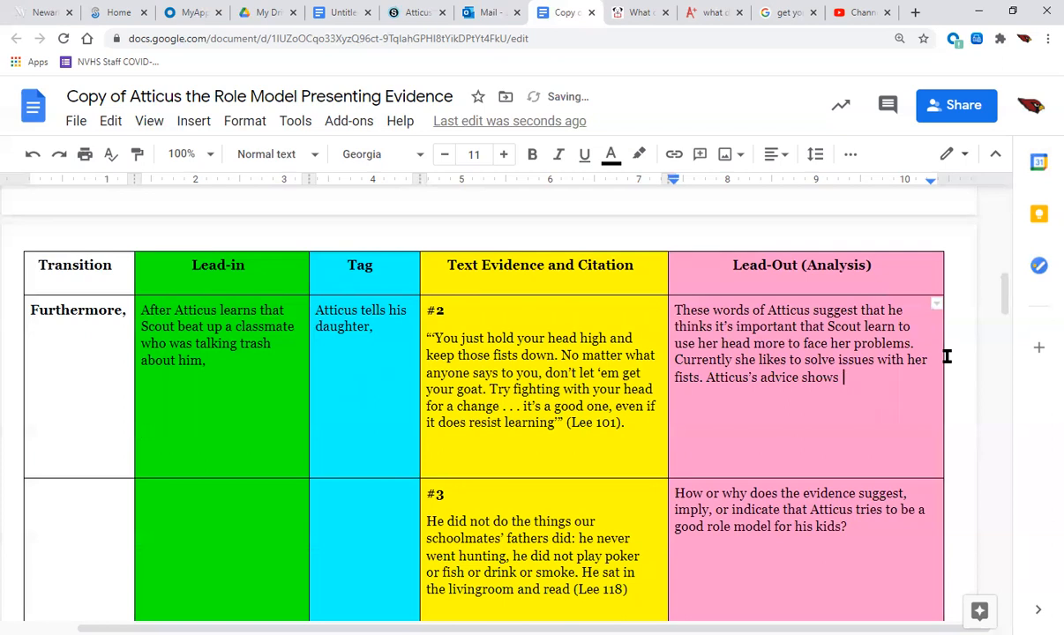
pyautogui.write('him')
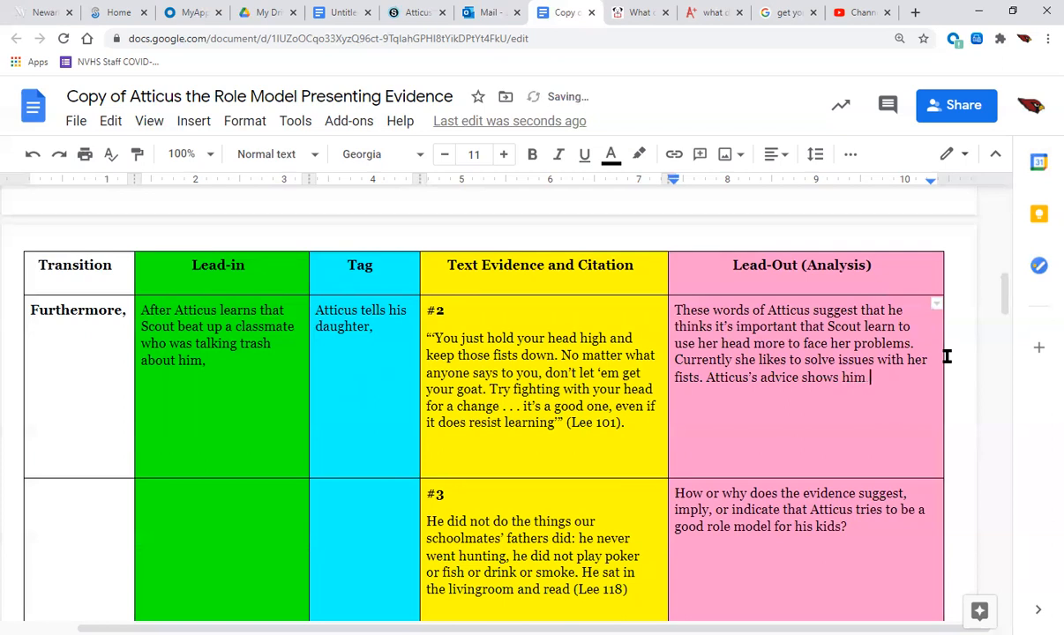
pyautogui.write('as a')
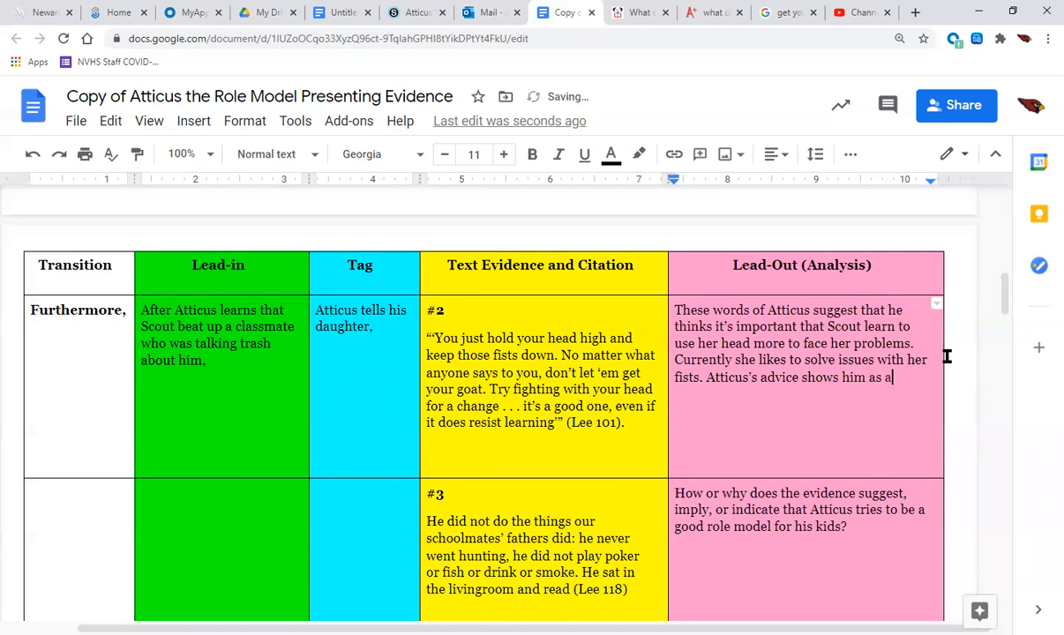
pyautogui.write('role model. He')
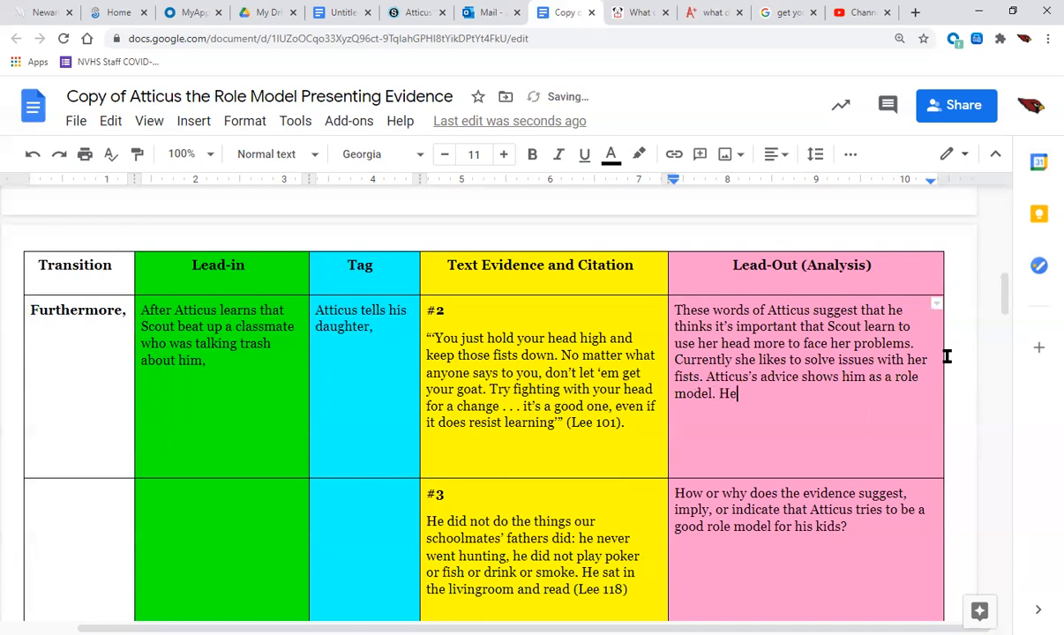
# Step: Add that as a lawyer he fights with his head, ending 'That's his whole job.'
pyautogui.write('As a')
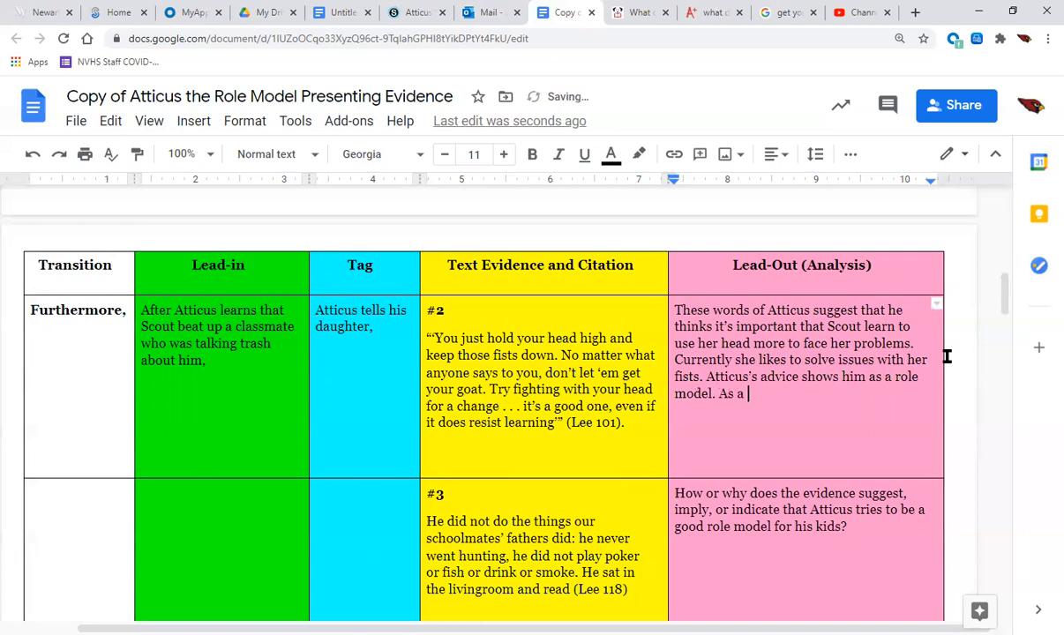
pyautogui.write('lawyer, he')
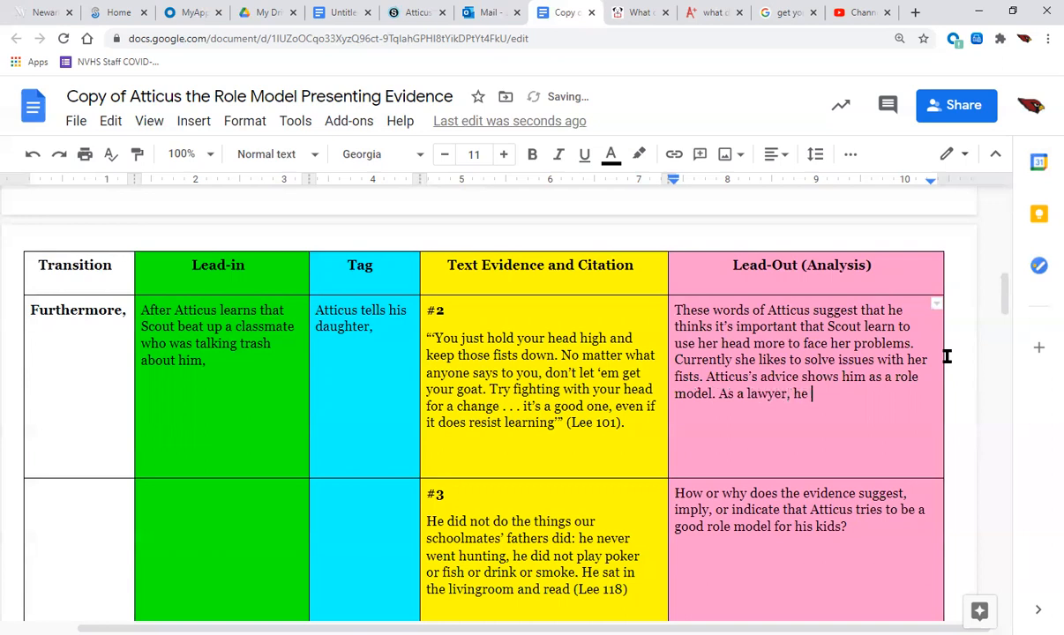
pyautogui.write('f')
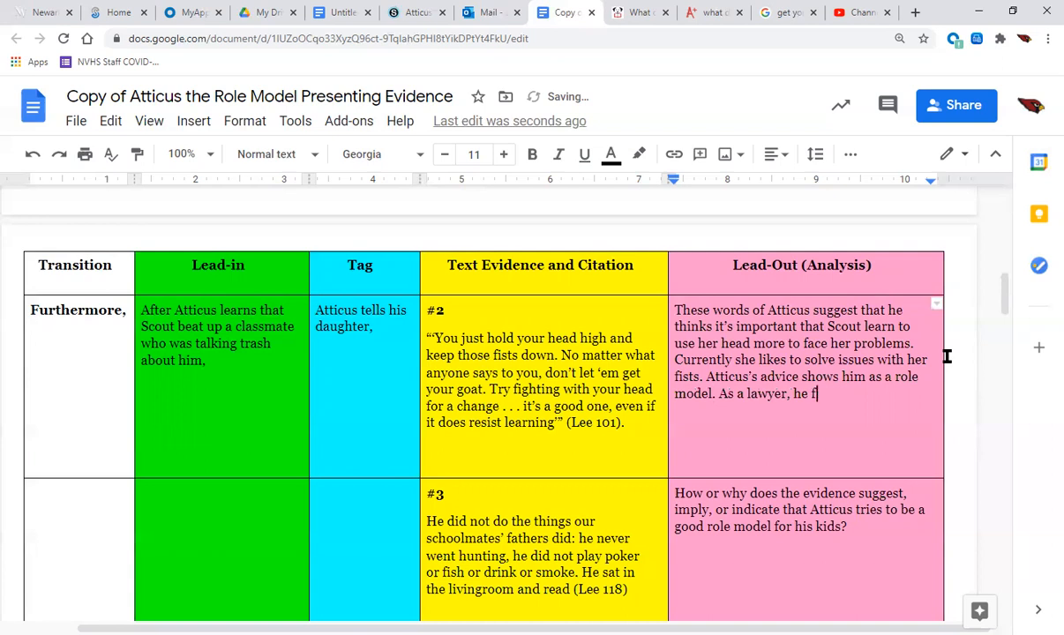
pyautogui.write('ights with his hea')
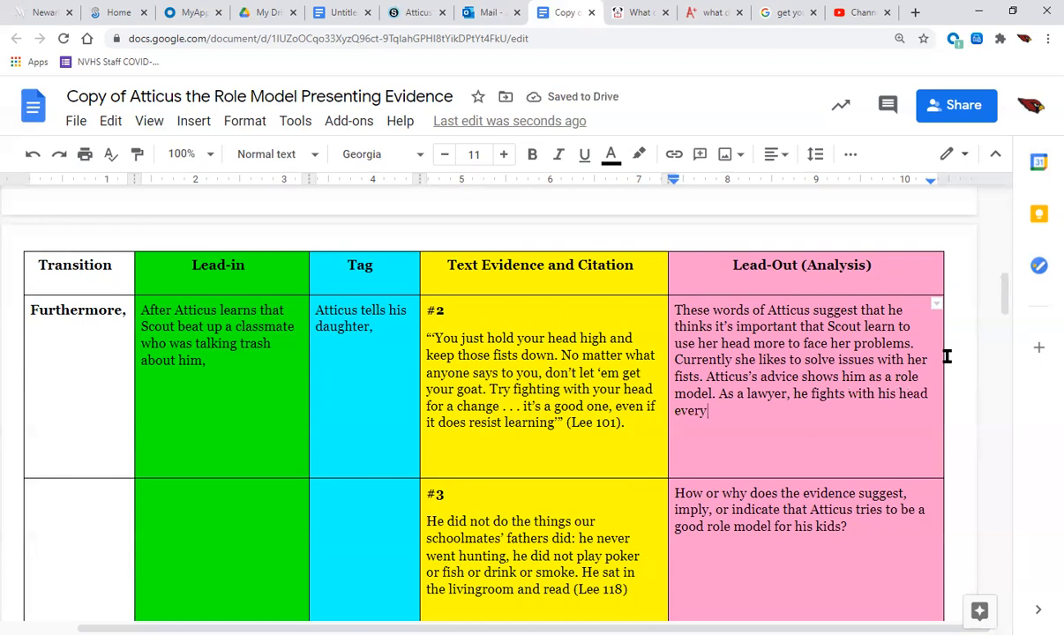
pyautogui.write('day. That')
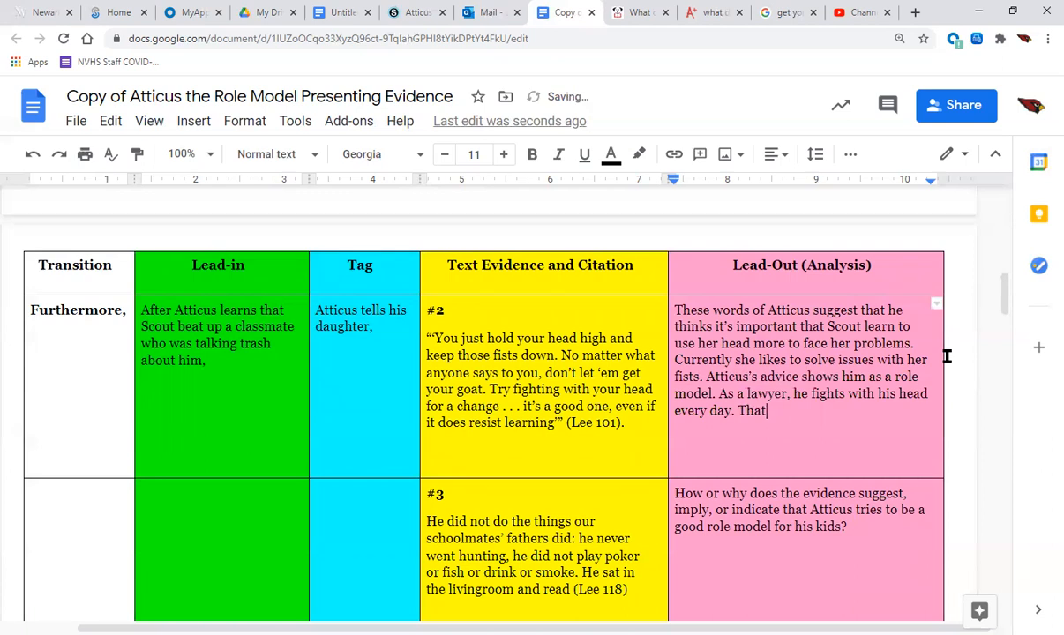
pyautogui.write("'s his")
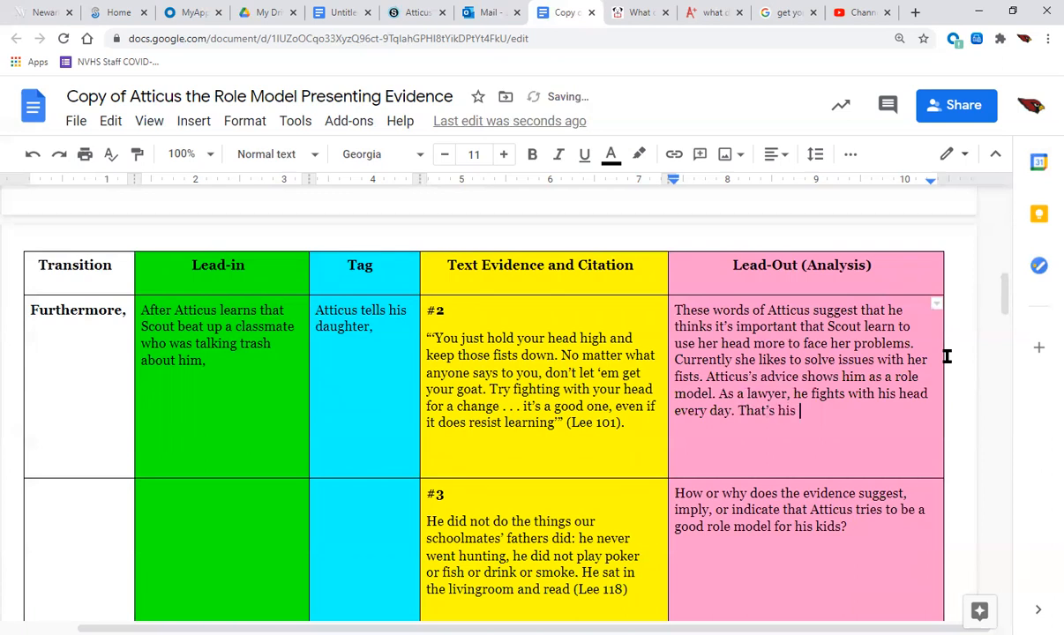
pyautogui.write('whole job')
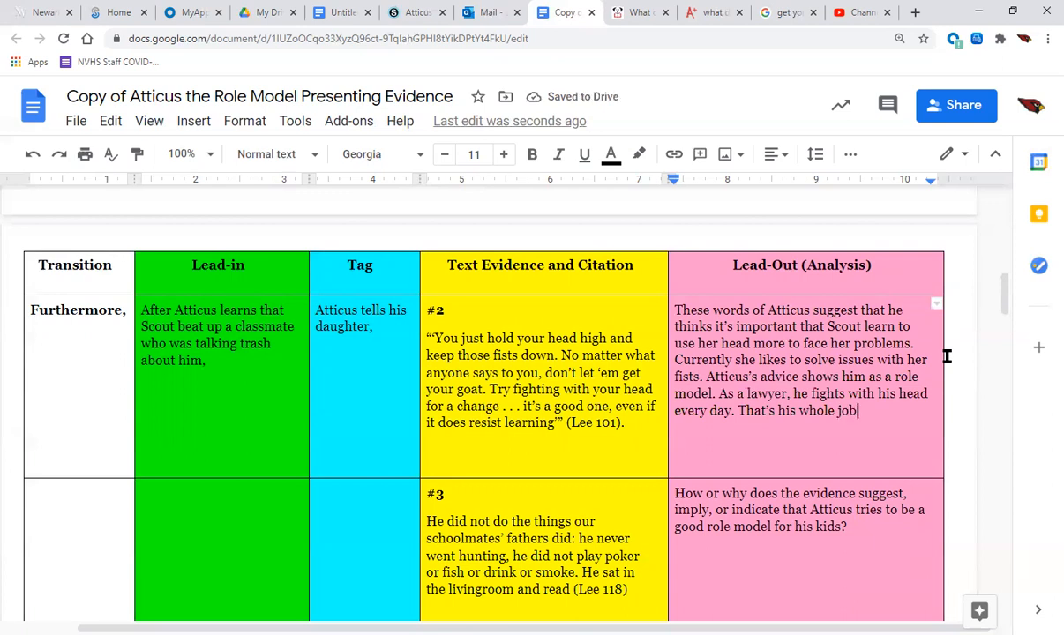
pyautogui.write('.')
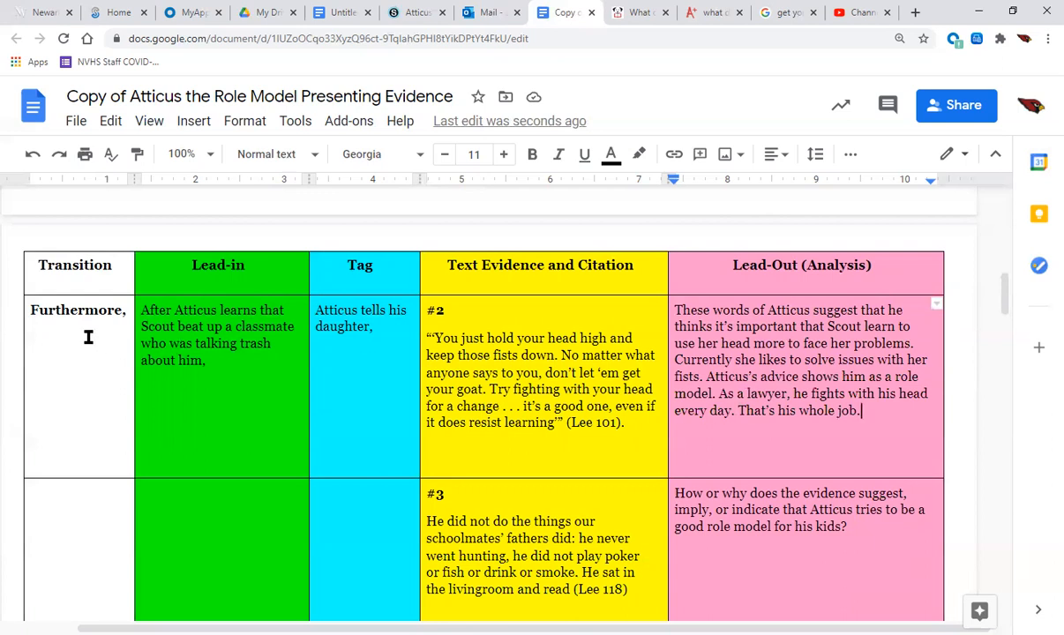
pyautogui.moveTo(379, 342)
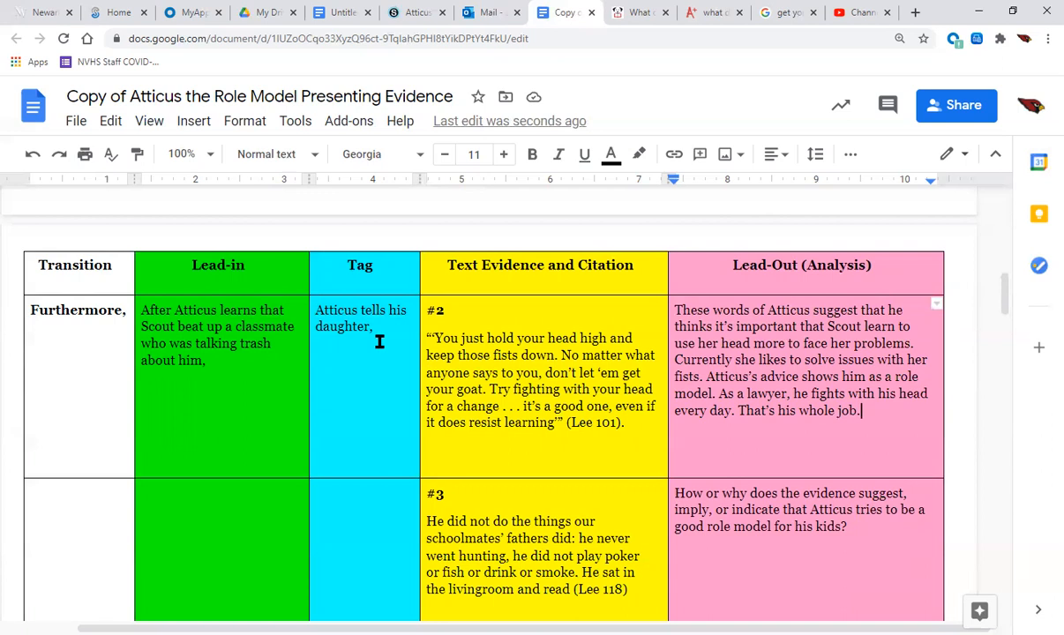
pyautogui.moveTo(598, 393)
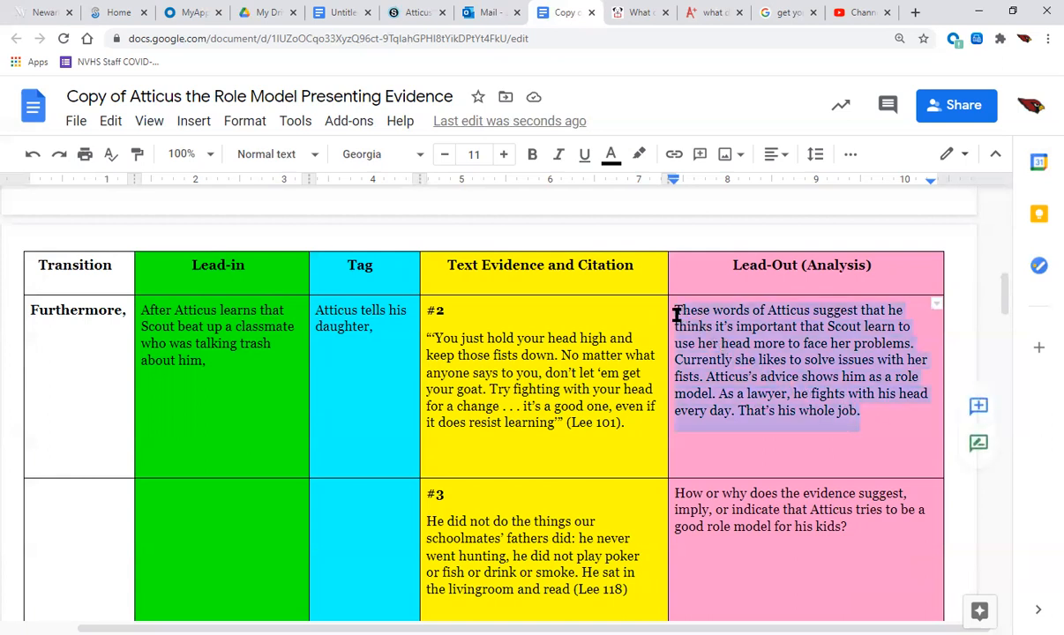
pyautogui.click(748, 394)
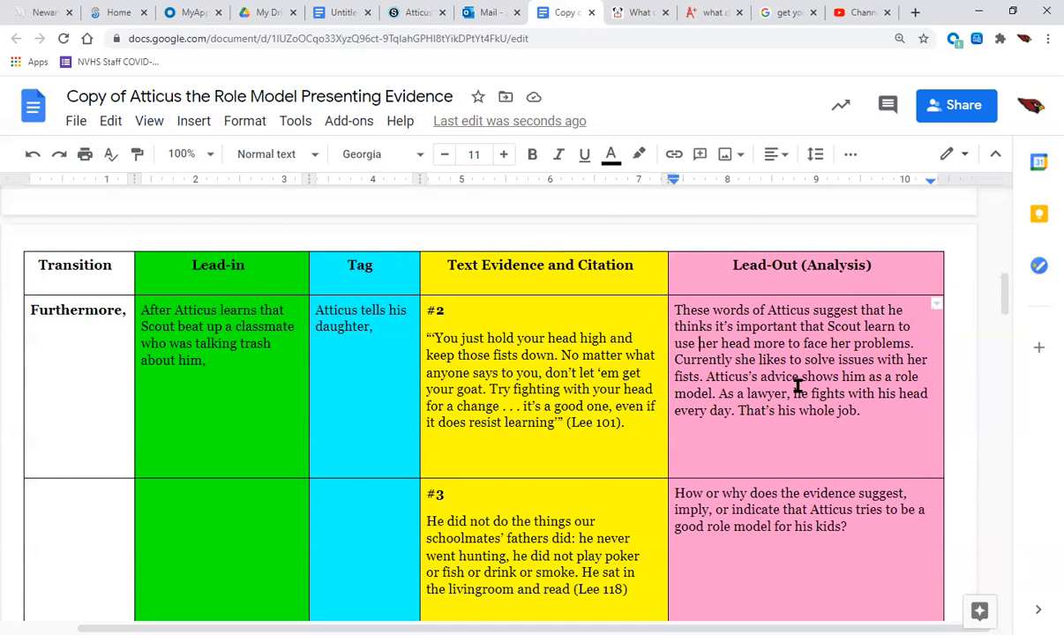
pyautogui.moveTo(794, 388)
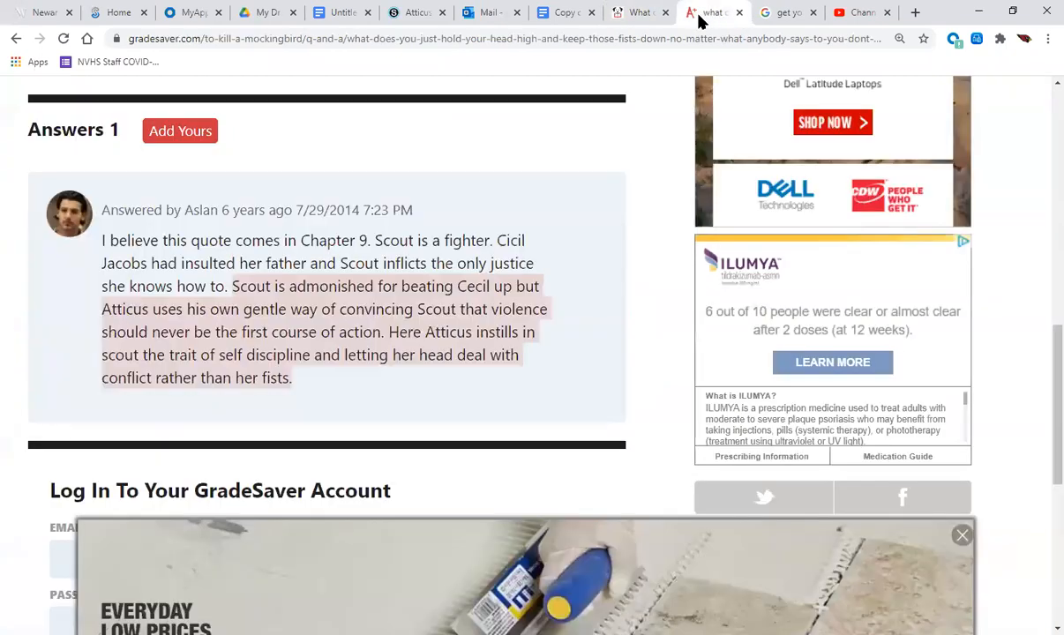
pyautogui.click(783, 12)
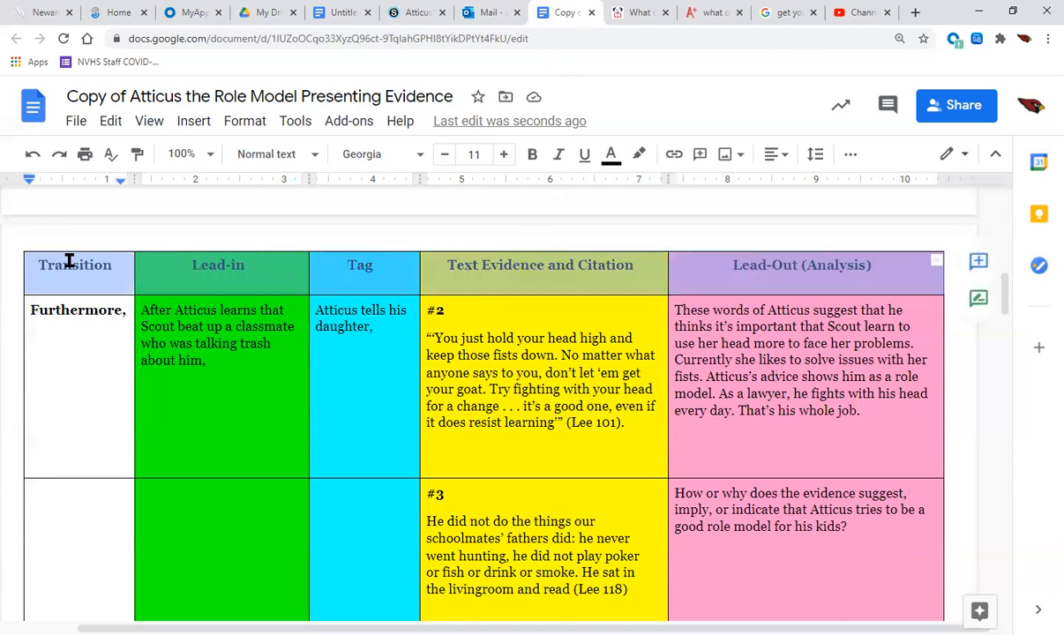
pyautogui.click(329, 447)
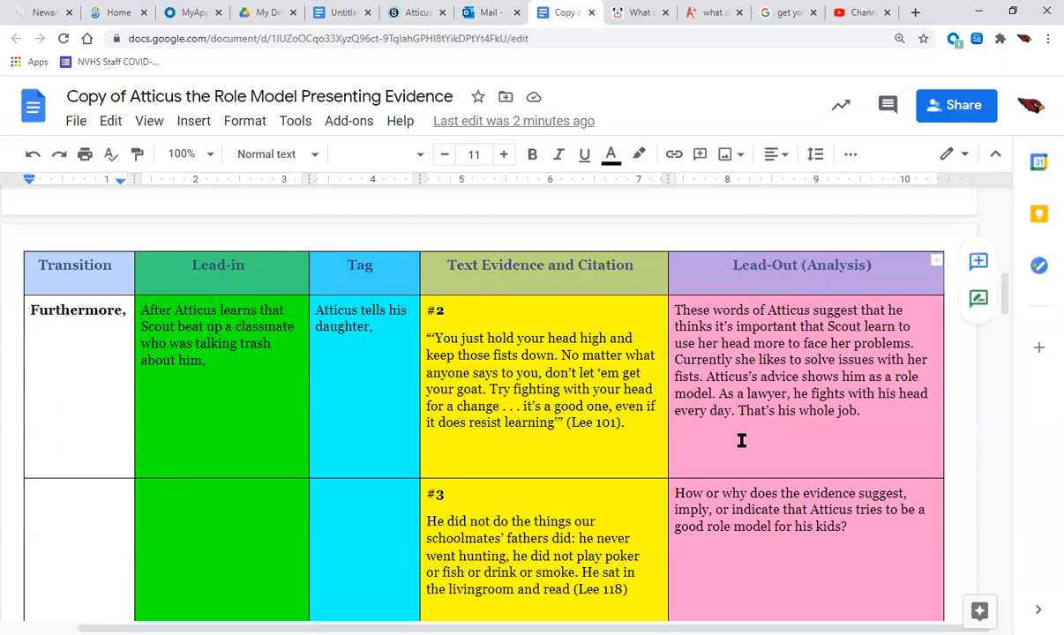
pyautogui.click(642, 393)
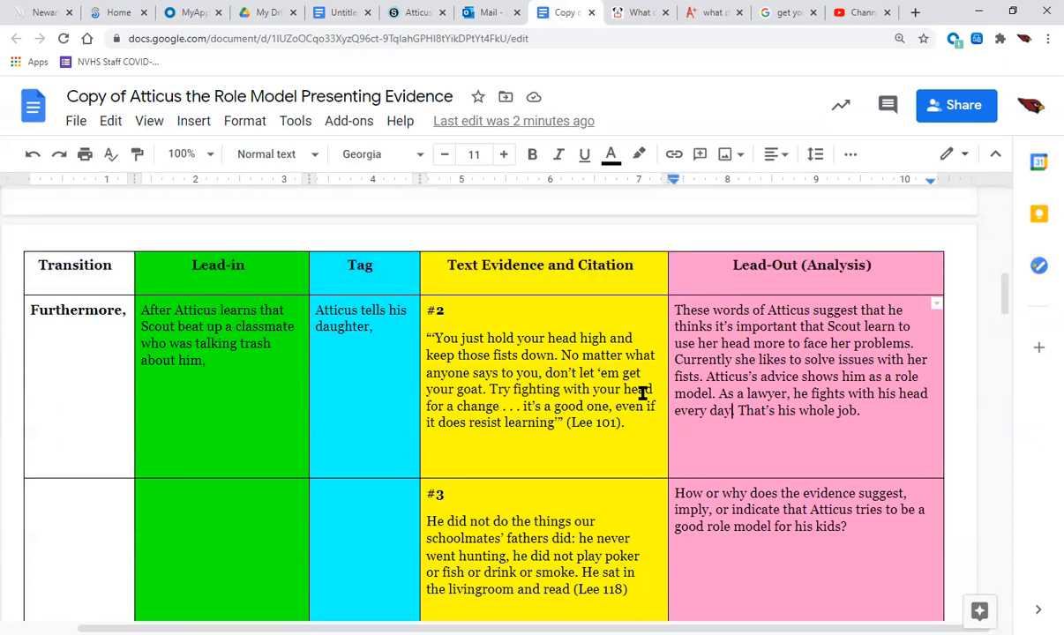
pyautogui.moveTo(502, 607)
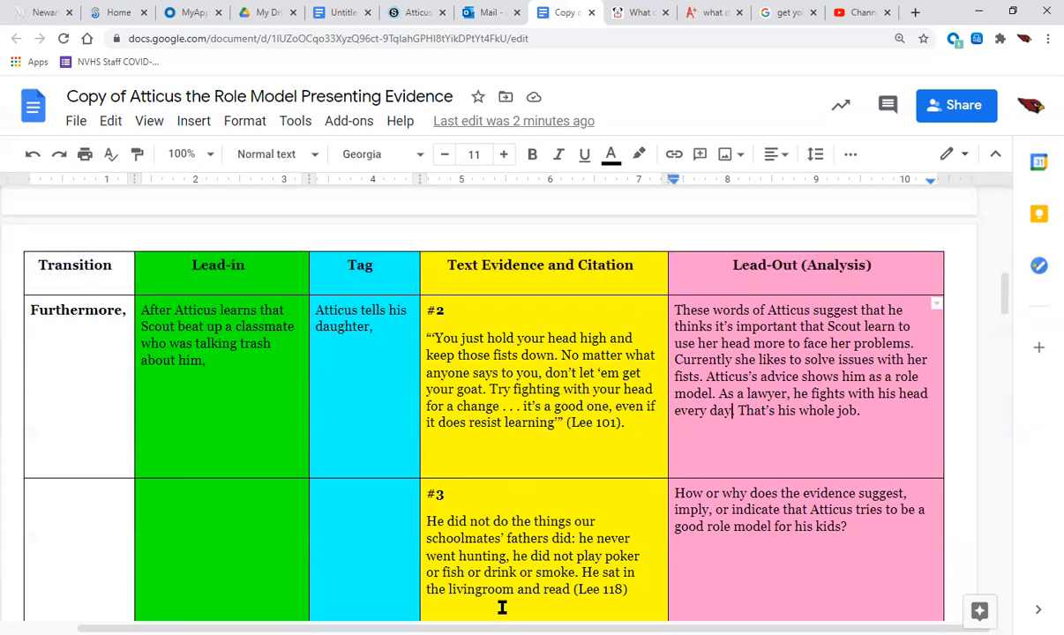
pyautogui.write('.')
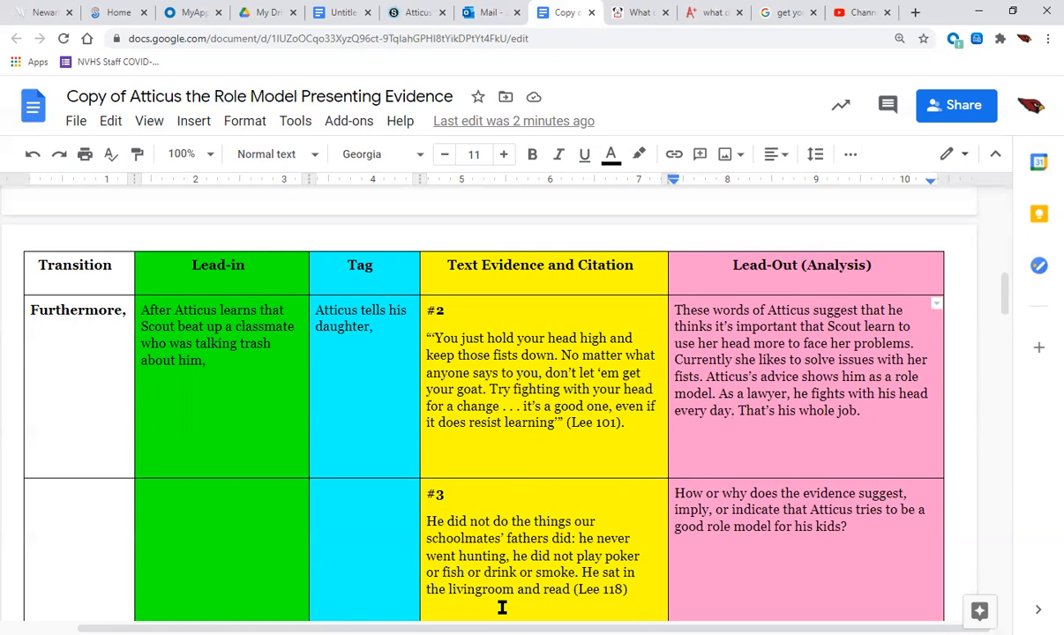